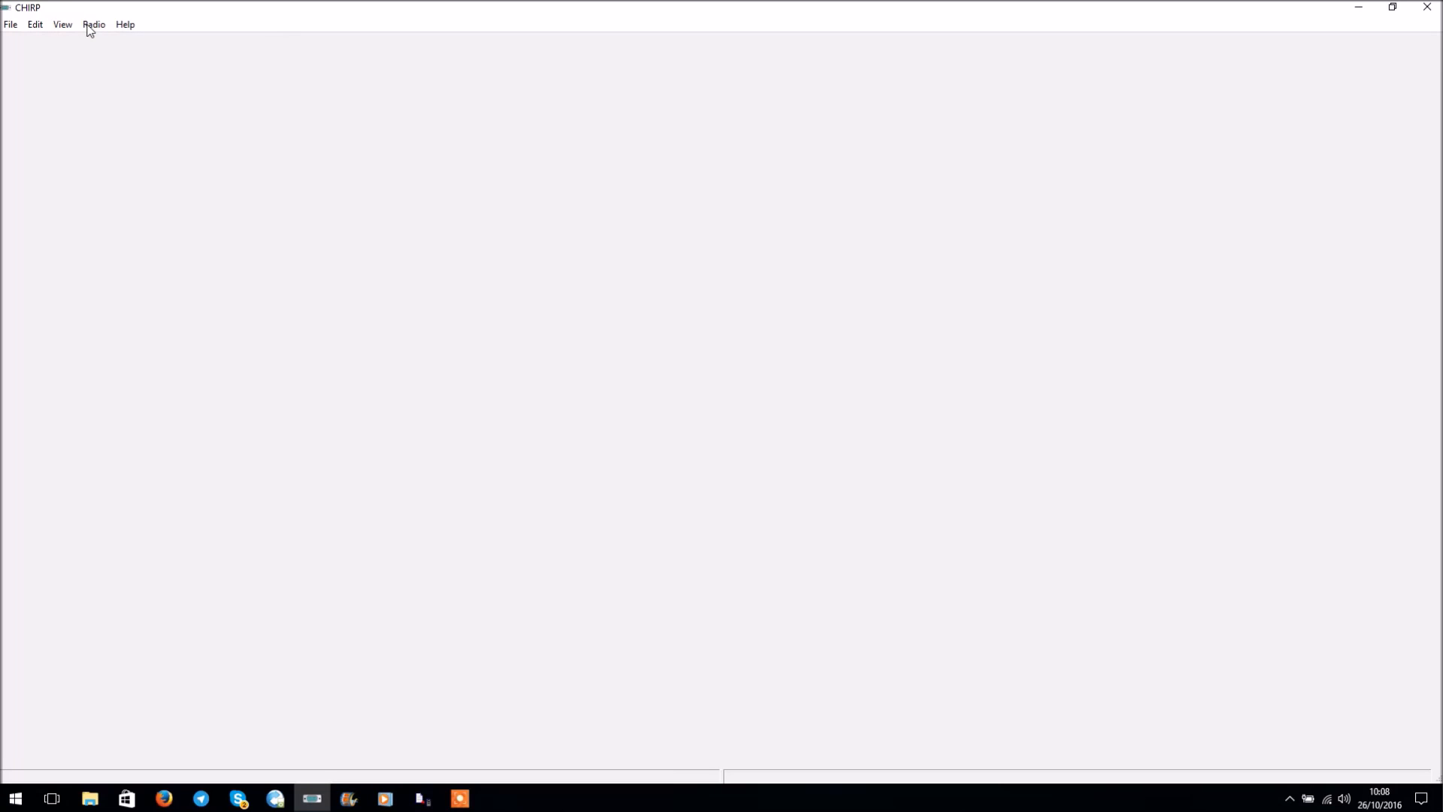
Step: Attempt a download from the radio with BF-888 selected as the model
click(93, 24)
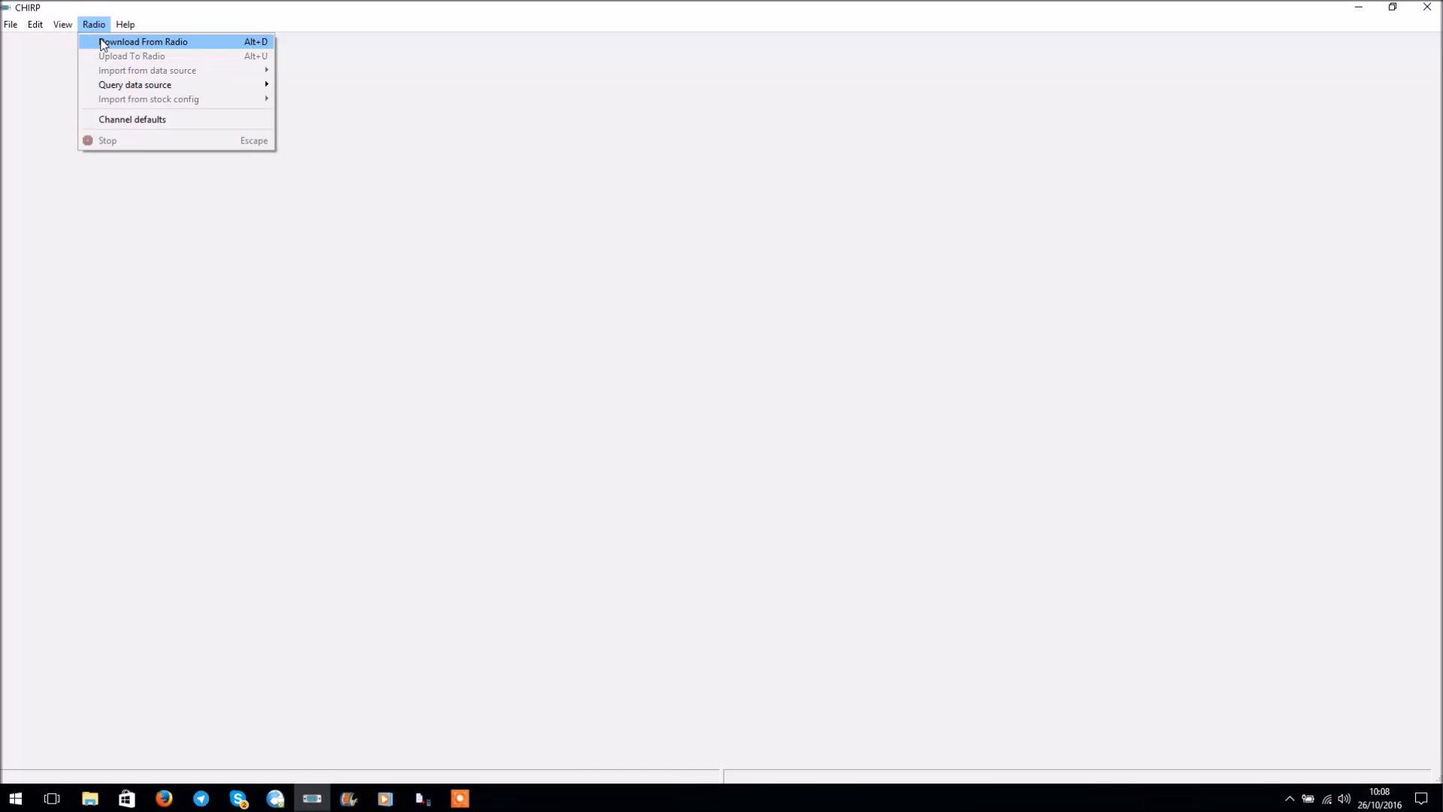
click(143, 42)
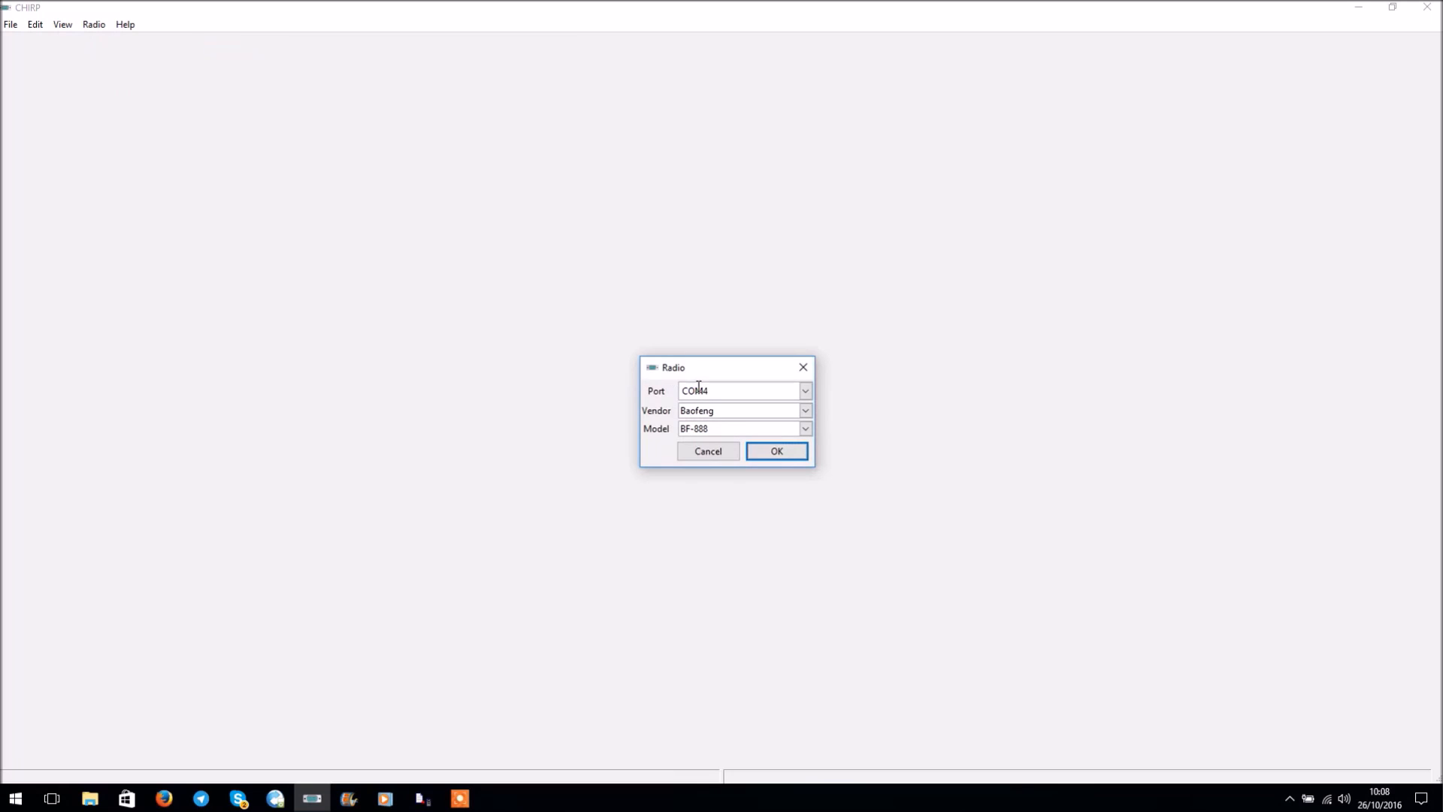
mouse_move(708, 436)
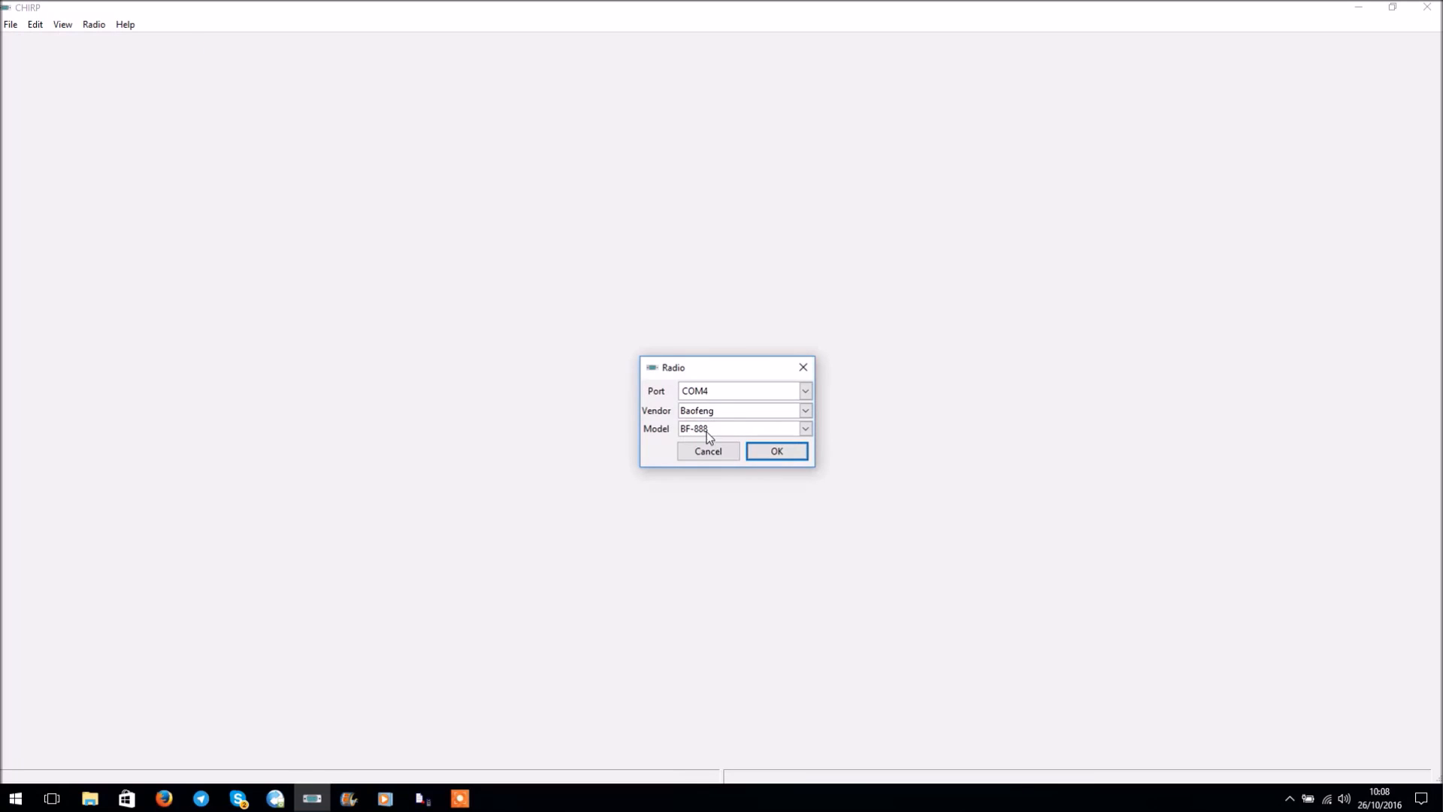
click(803, 428)
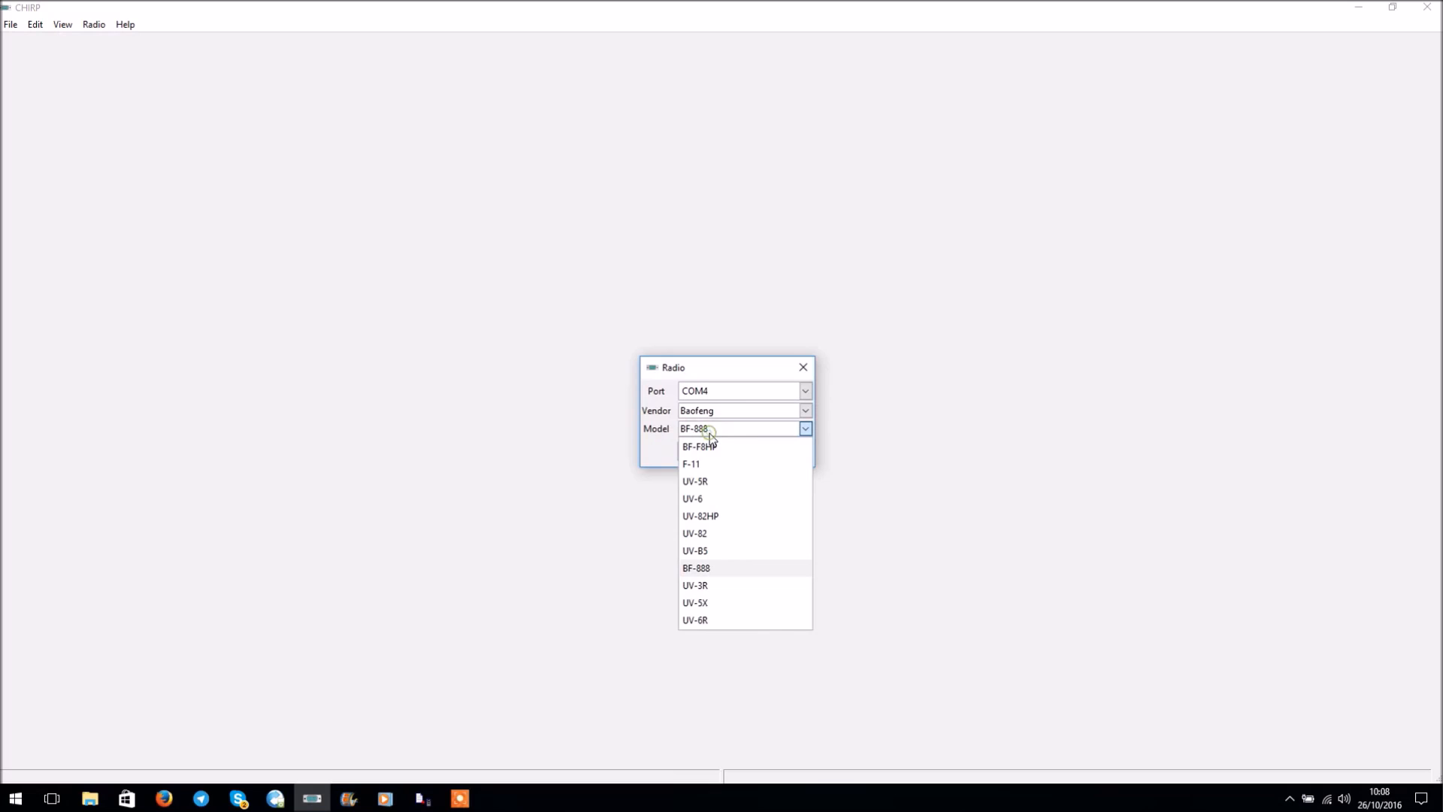
mouse_move(709, 438)
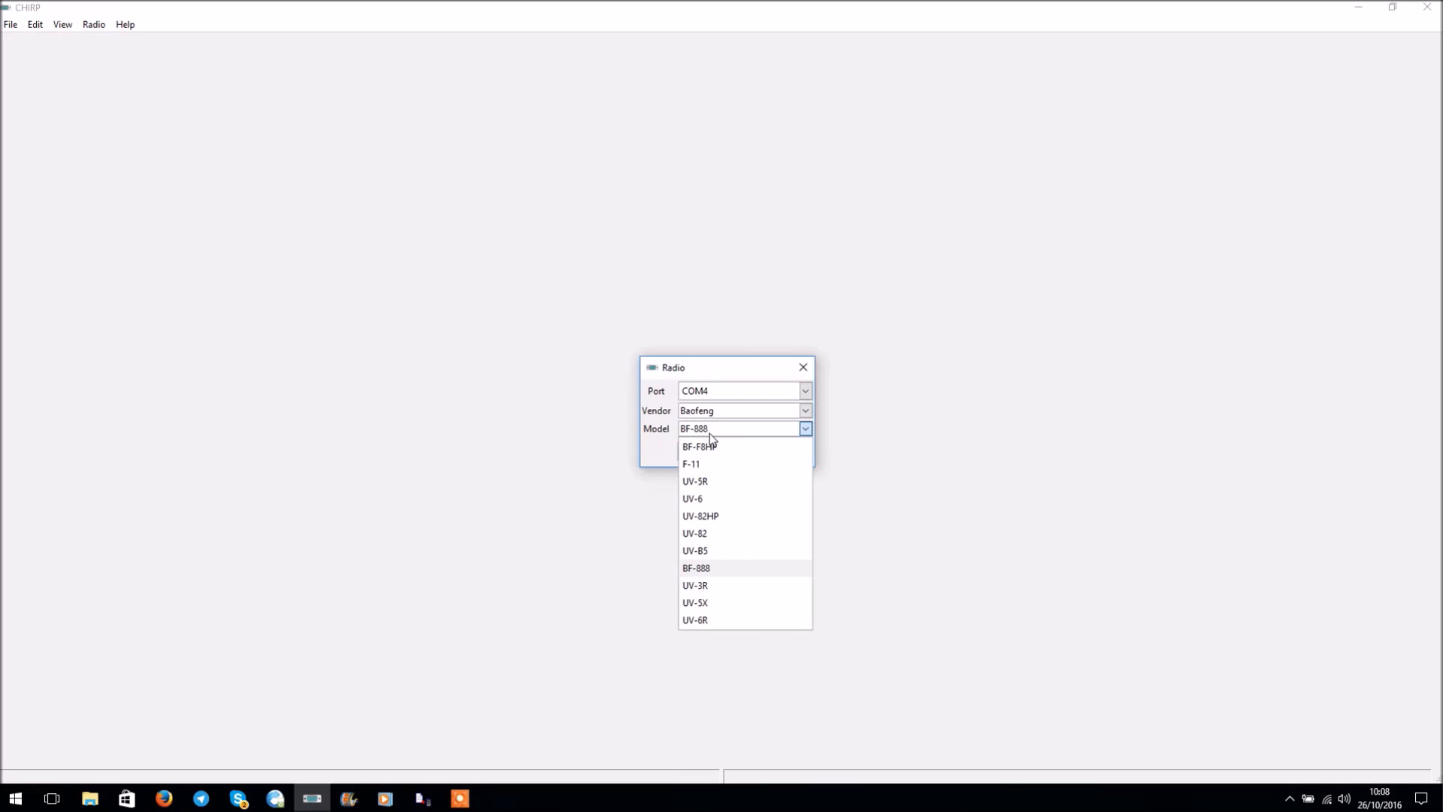
click(696, 568)
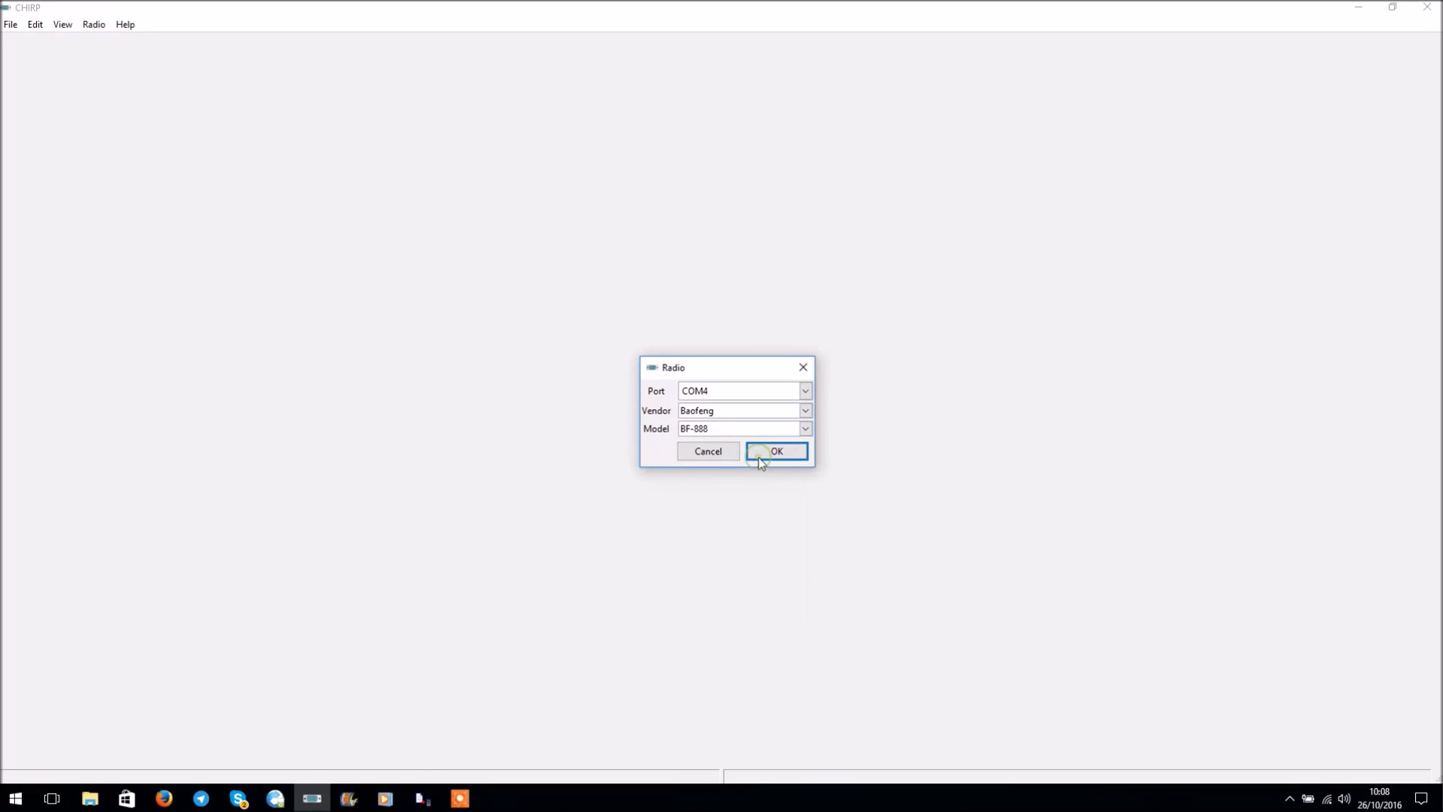
mouse_move(787, 405)
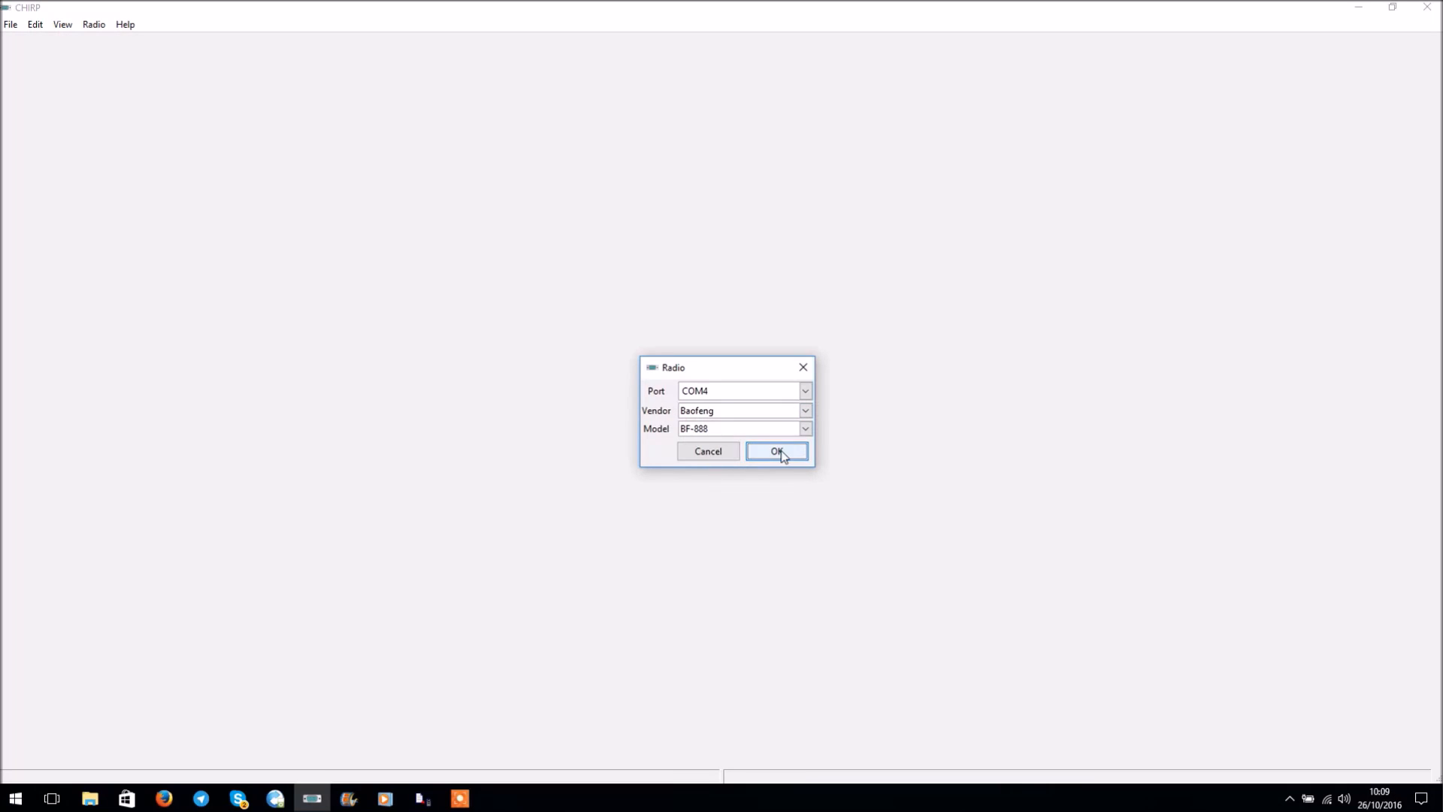
click(775, 451)
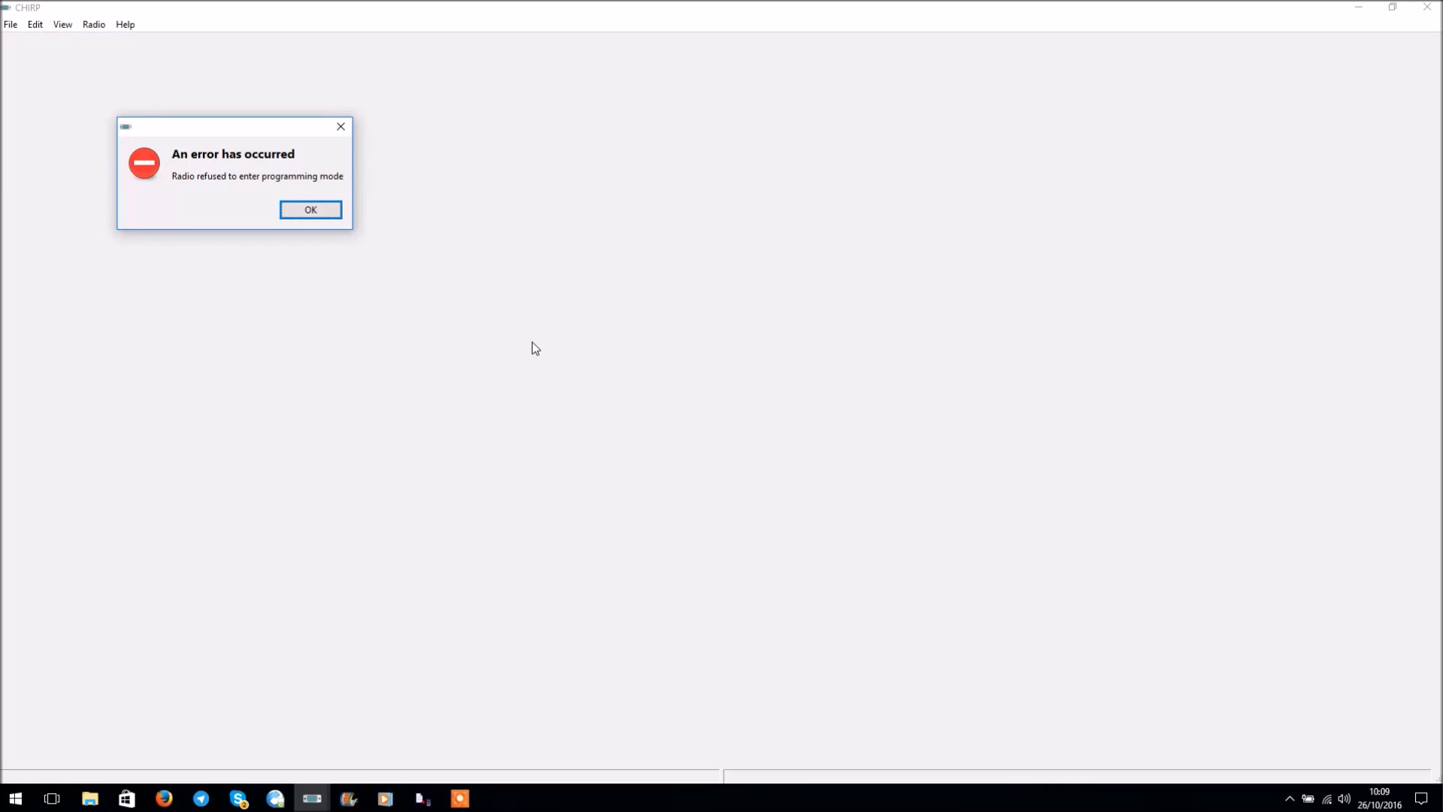
Step: Dismiss the programming mode error and read the radio from the 888S software
click(310, 209)
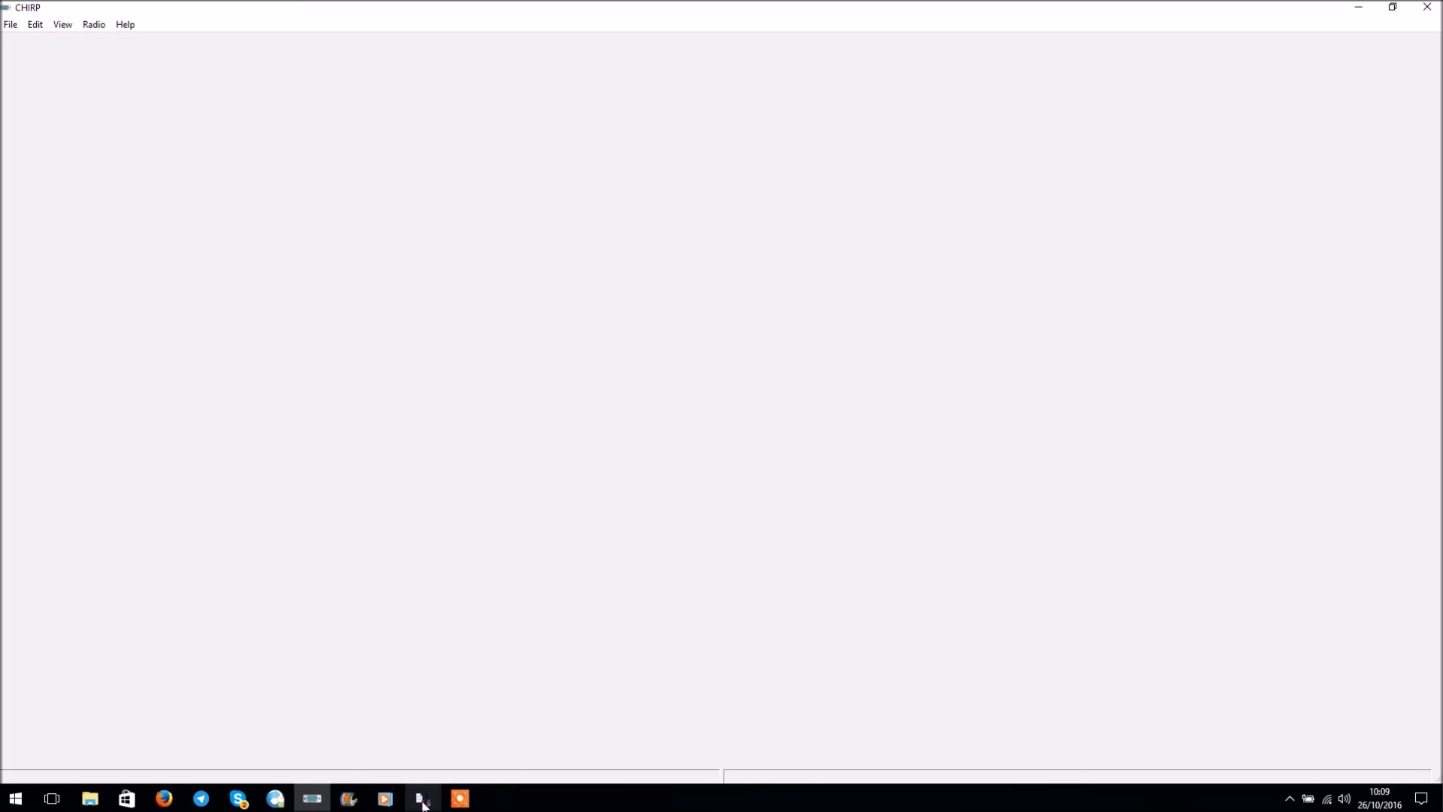
click(421, 798)
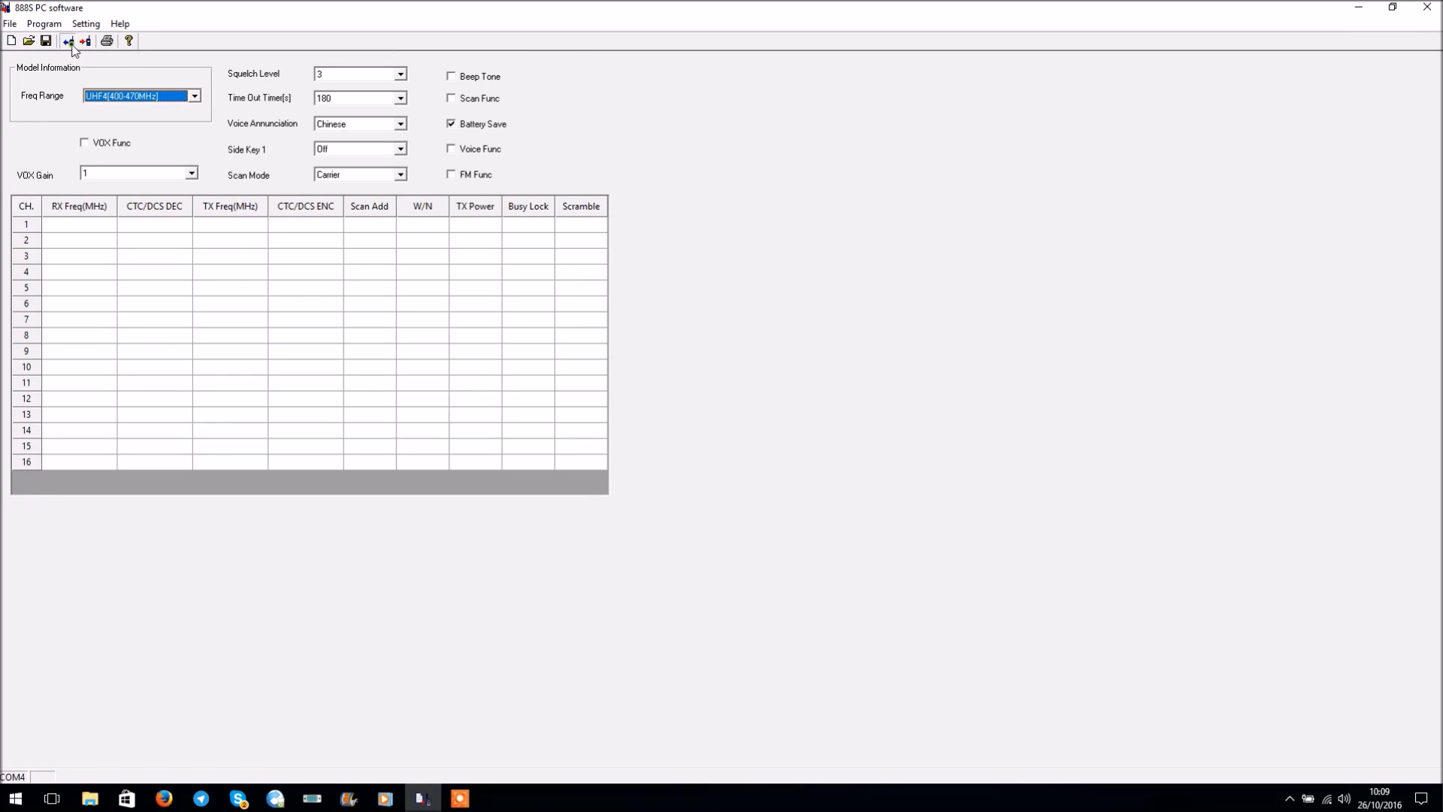
click(68, 40)
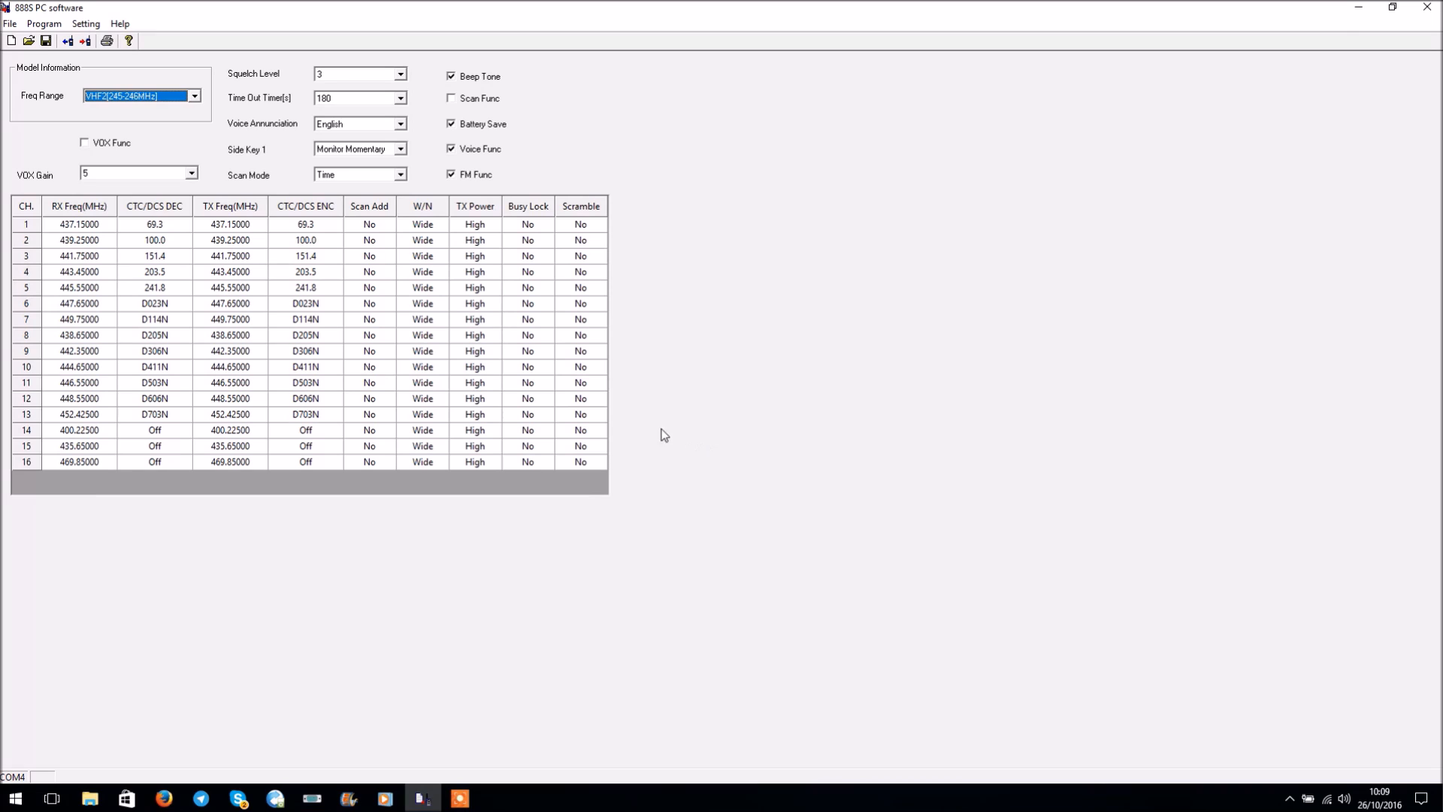
mouse_move(364, 177)
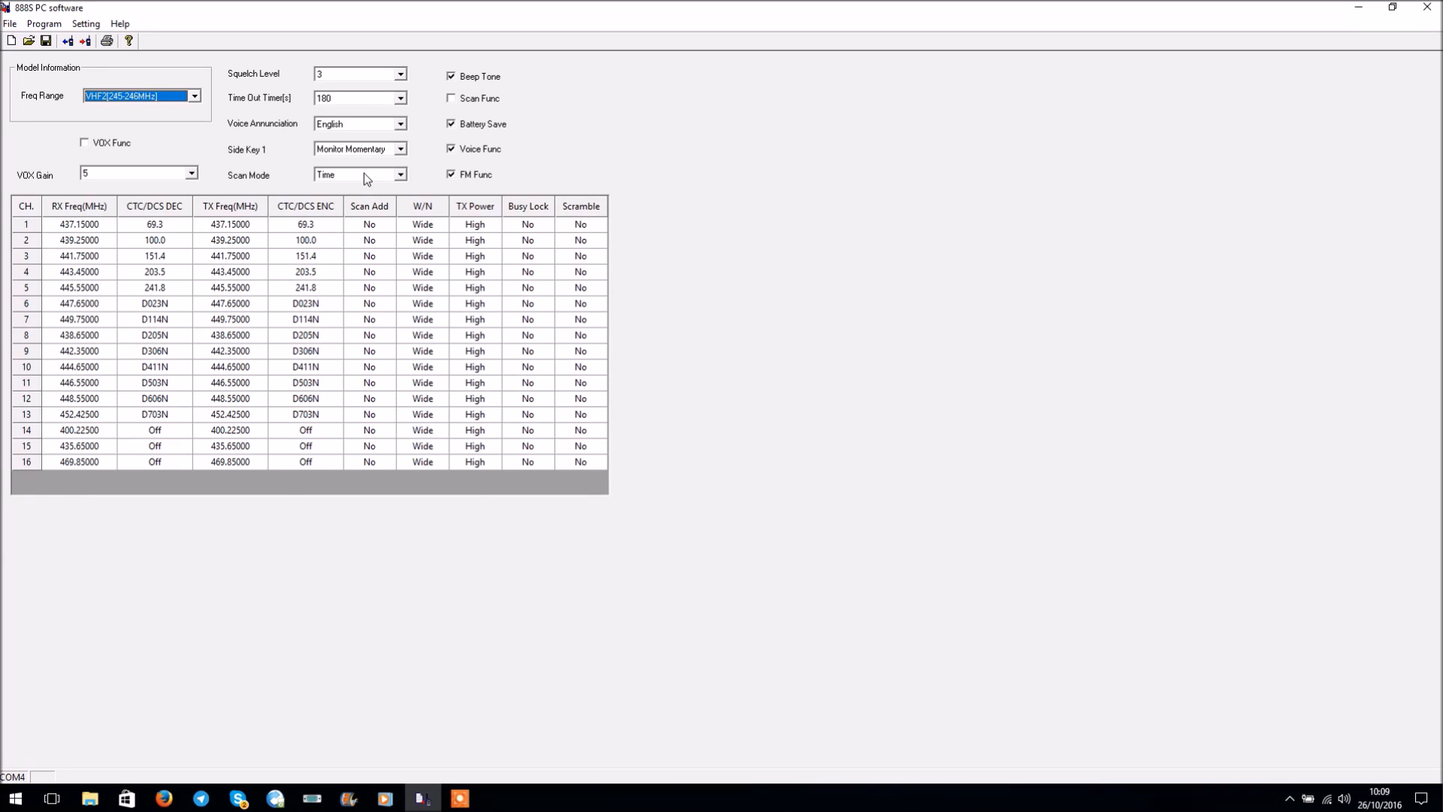
mouse_move(361, 180)
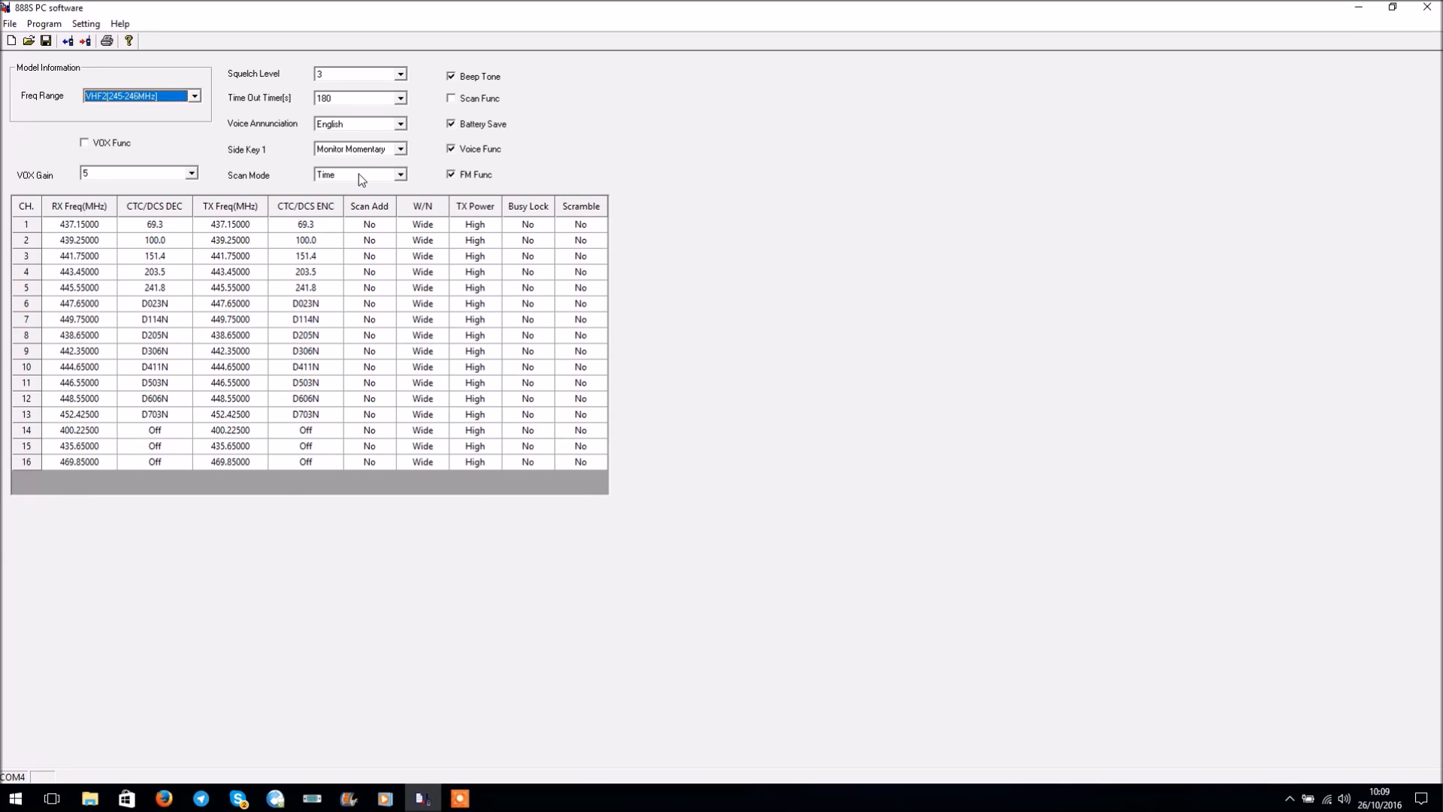
mouse_move(320, 149)
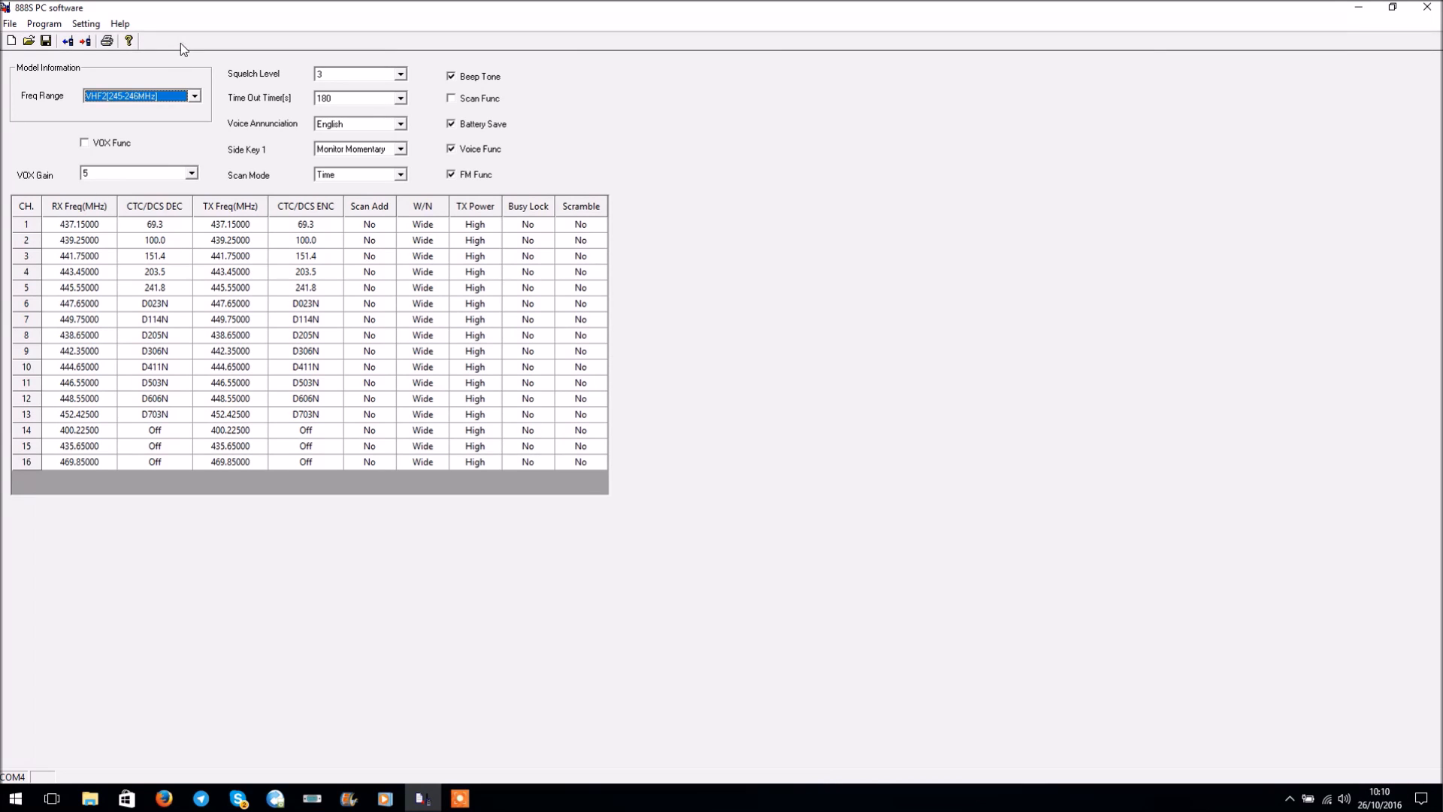
Step: Change Freq Range to UHF4 [400-470MHz], accept clearing the channel data, and view the Setting menu
click(193, 95)
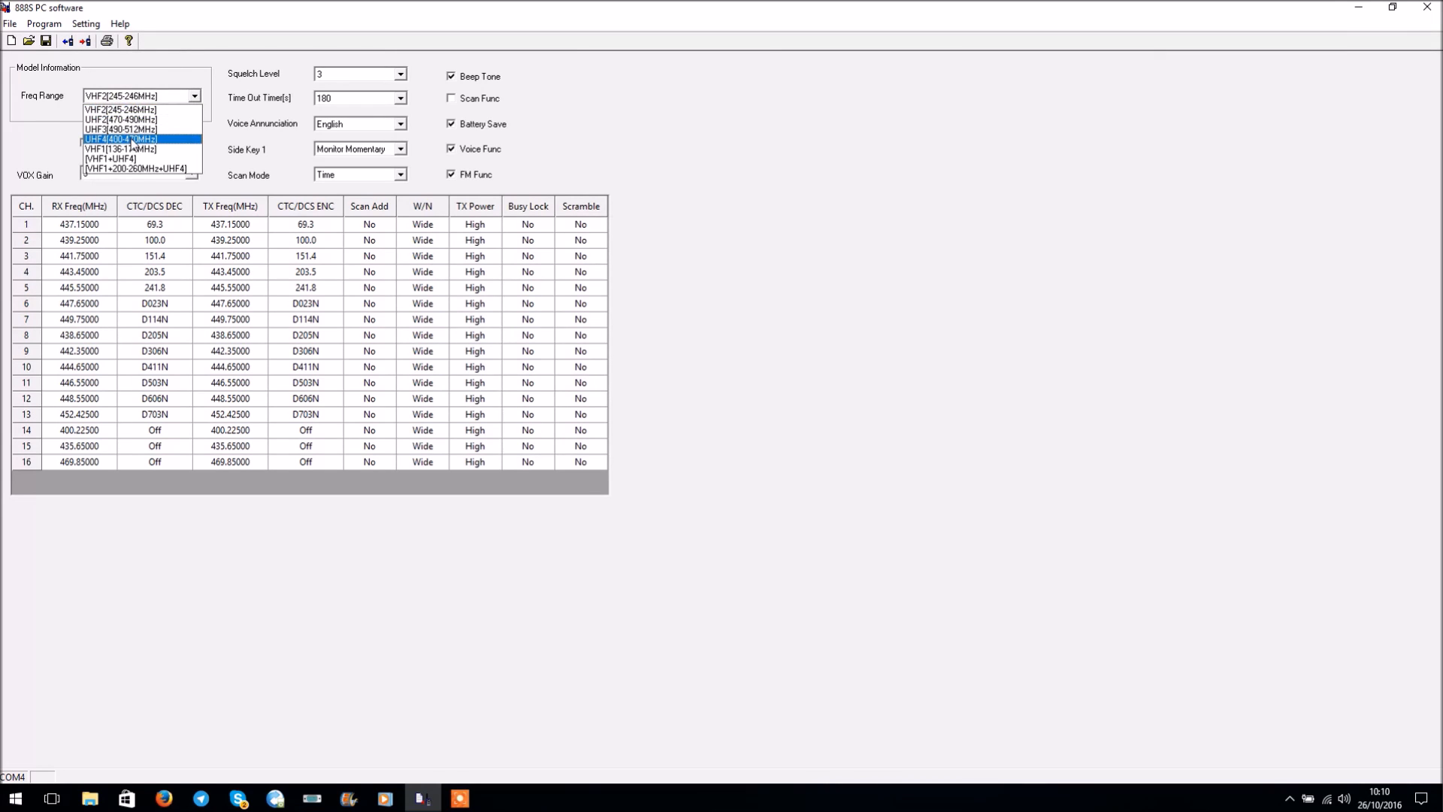
click(119, 139)
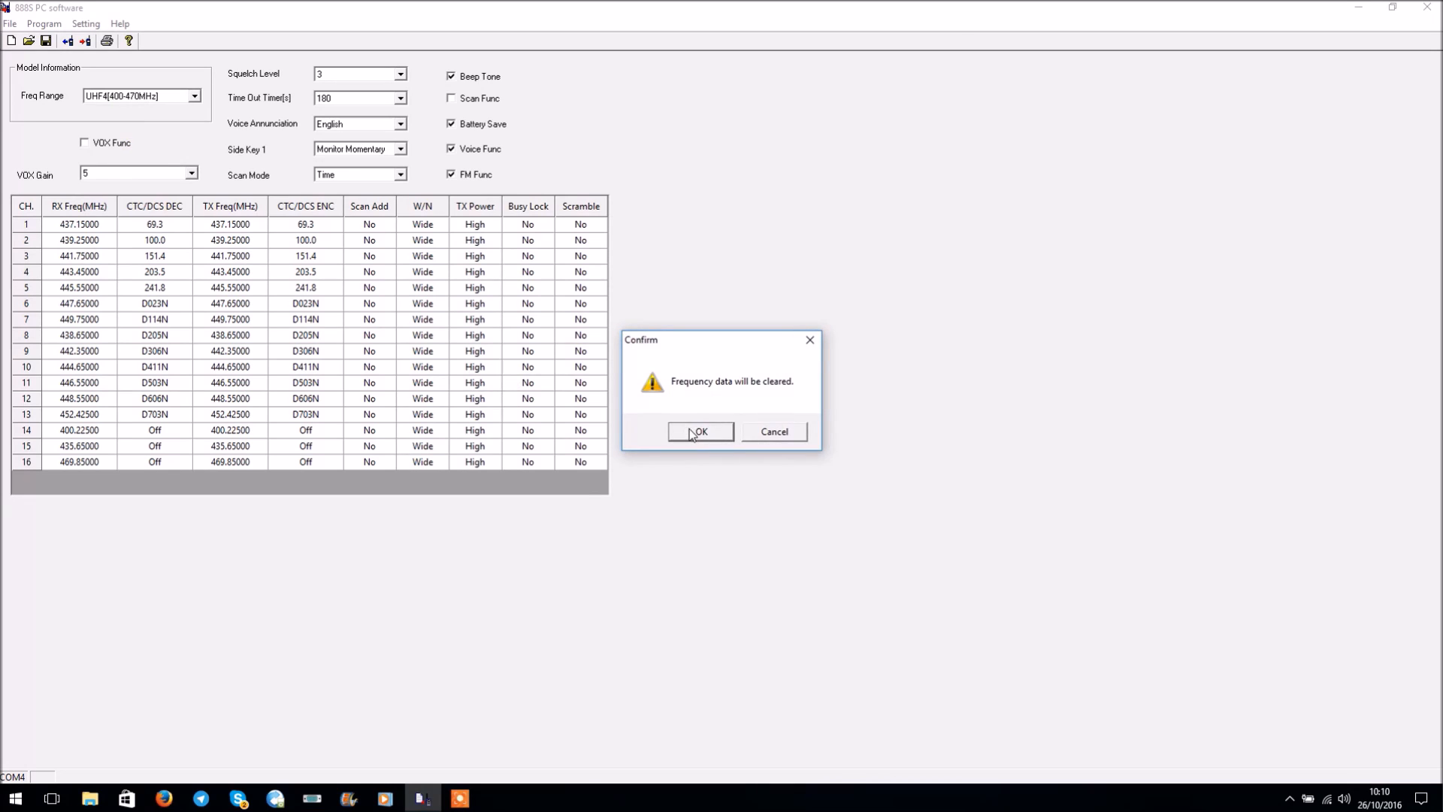
click(699, 431)
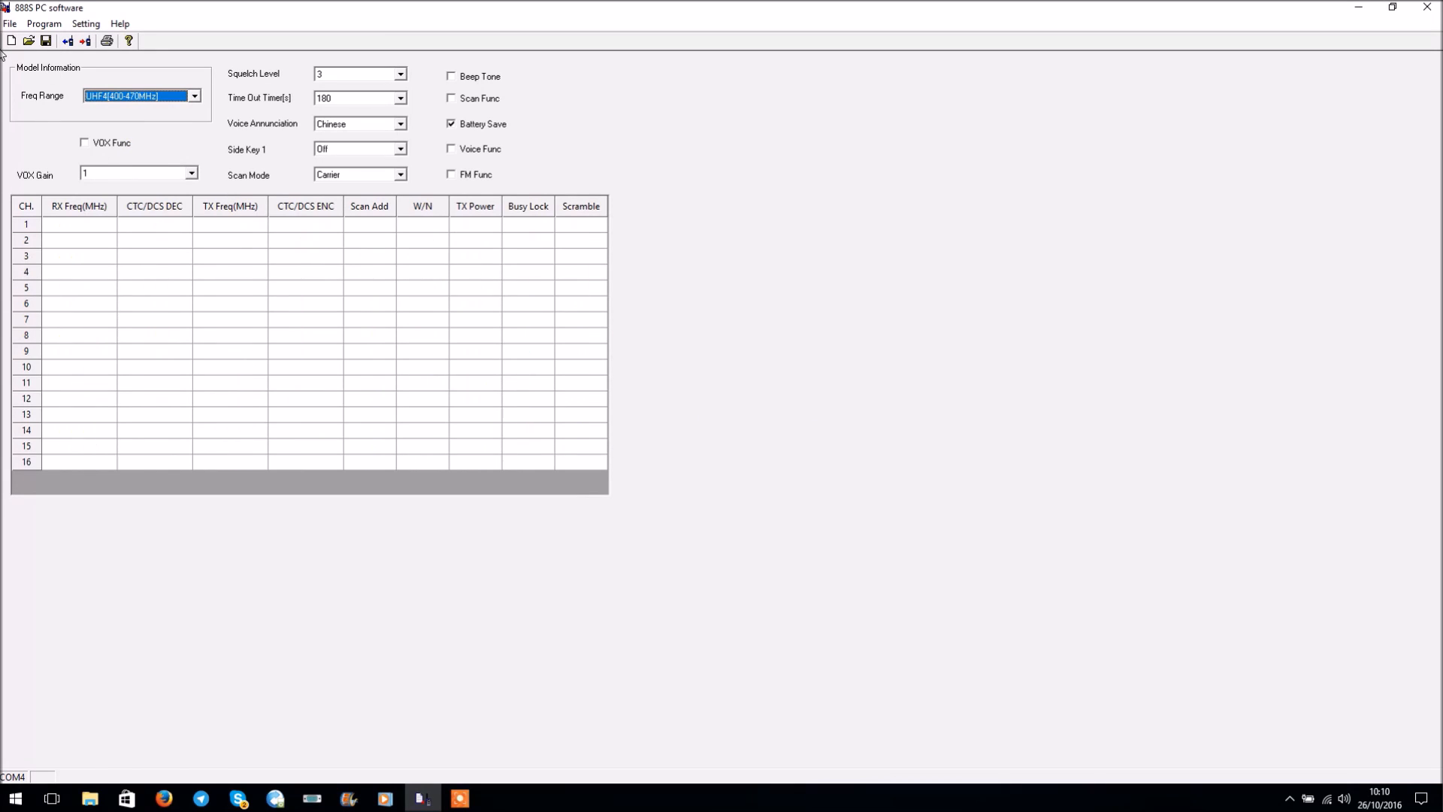
click(85, 24)
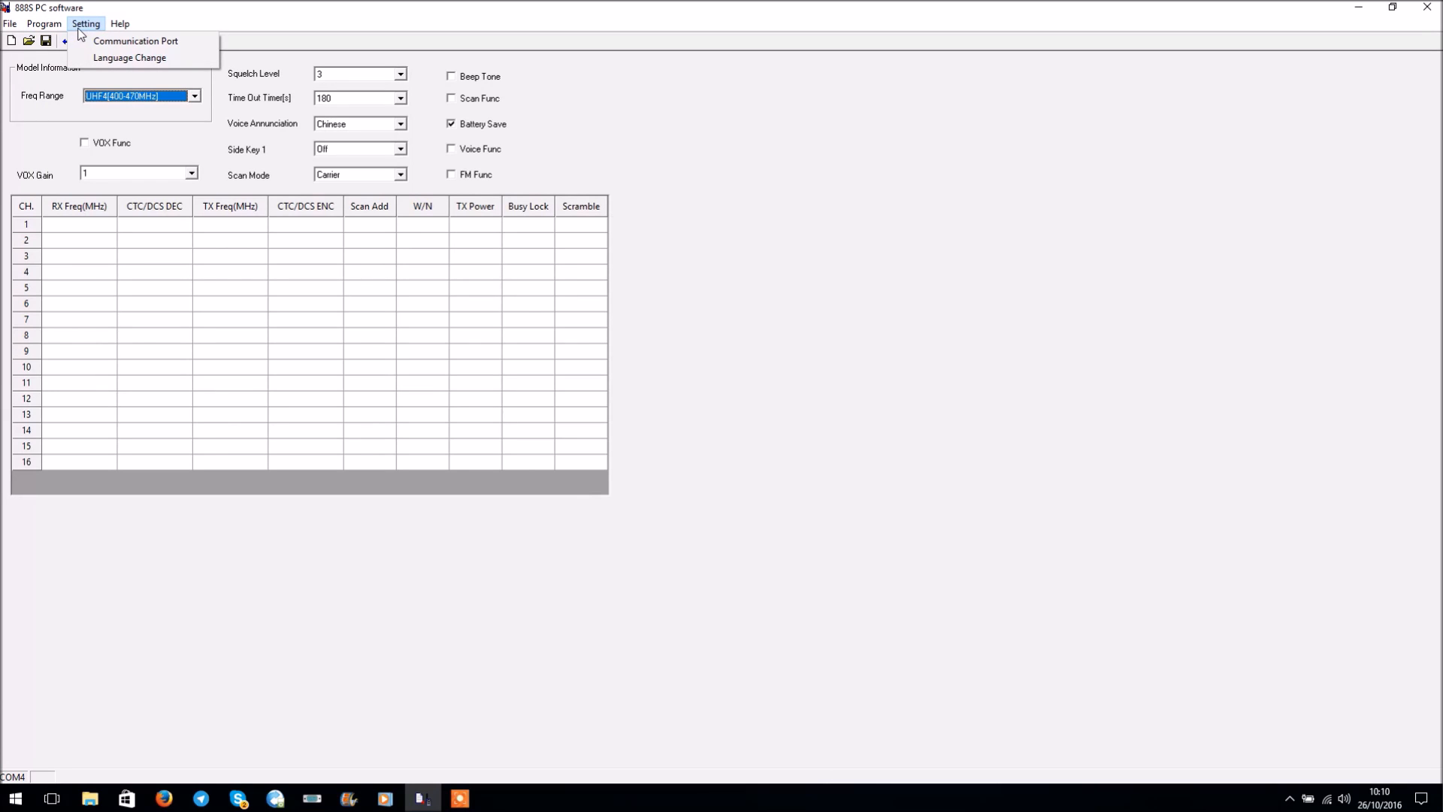
mouse_move(243, 166)
text(433)
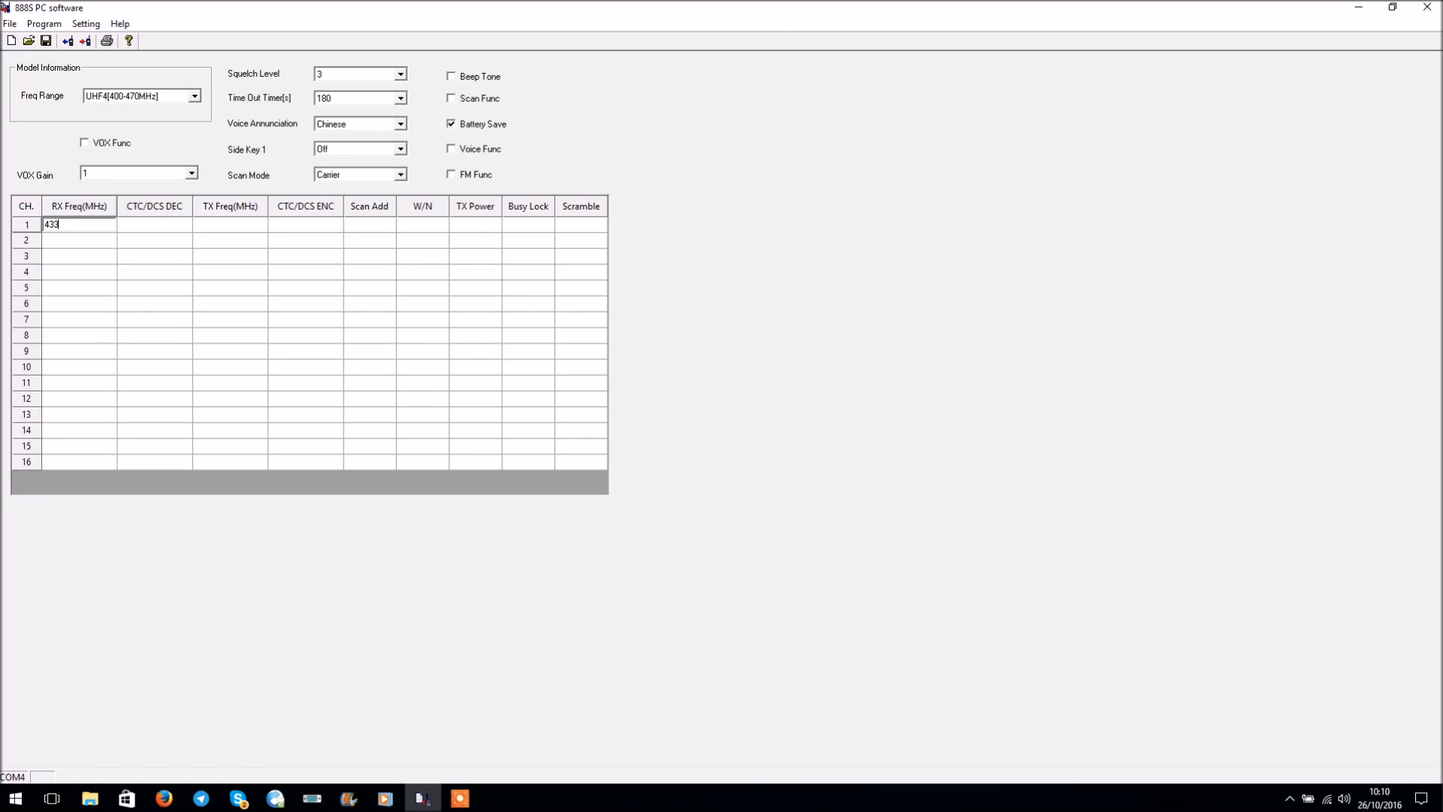
Step: Confirm channel 1 at 433.5 MHz with receive and transmit tones off
text(.50000)
key(Return)
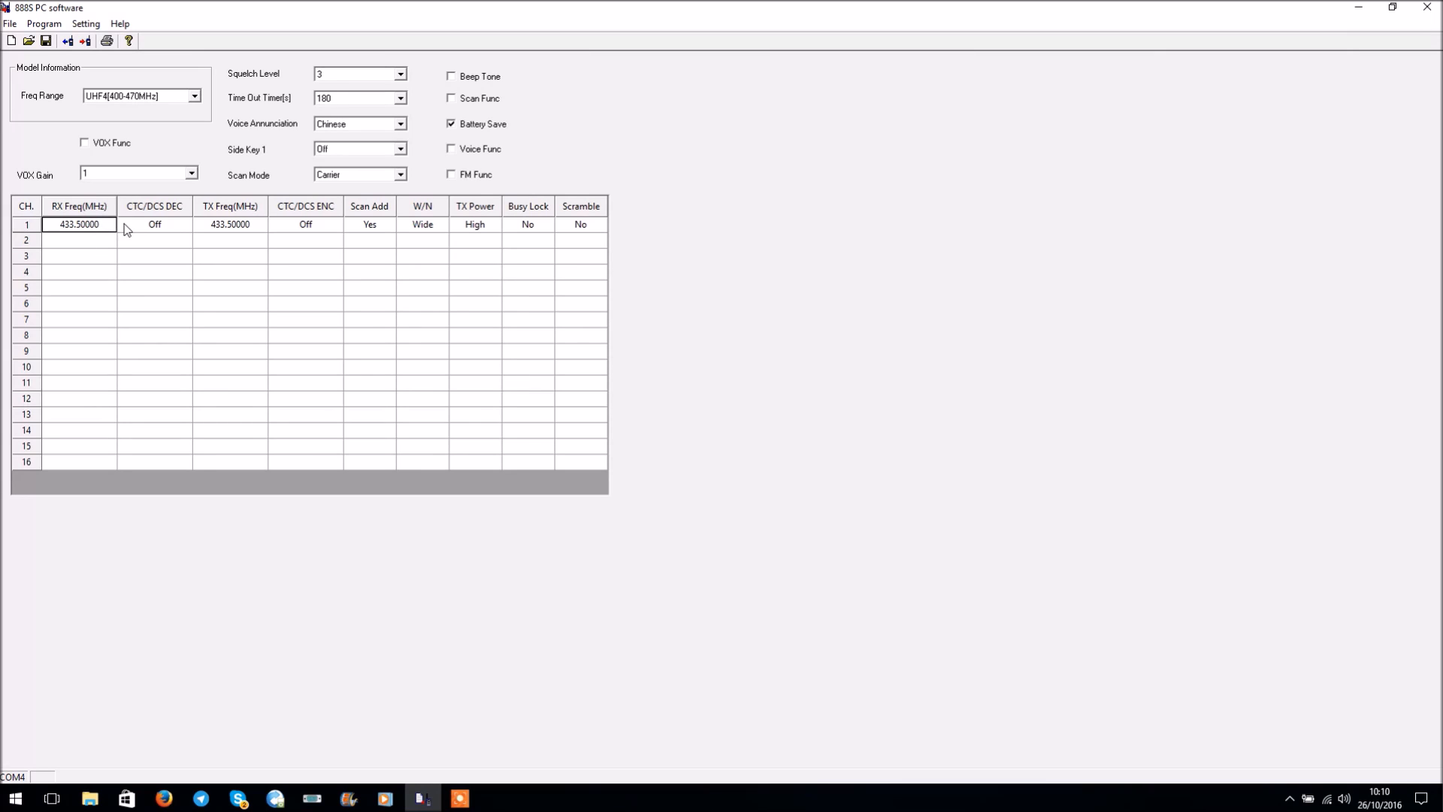
mouse_move(170, 229)
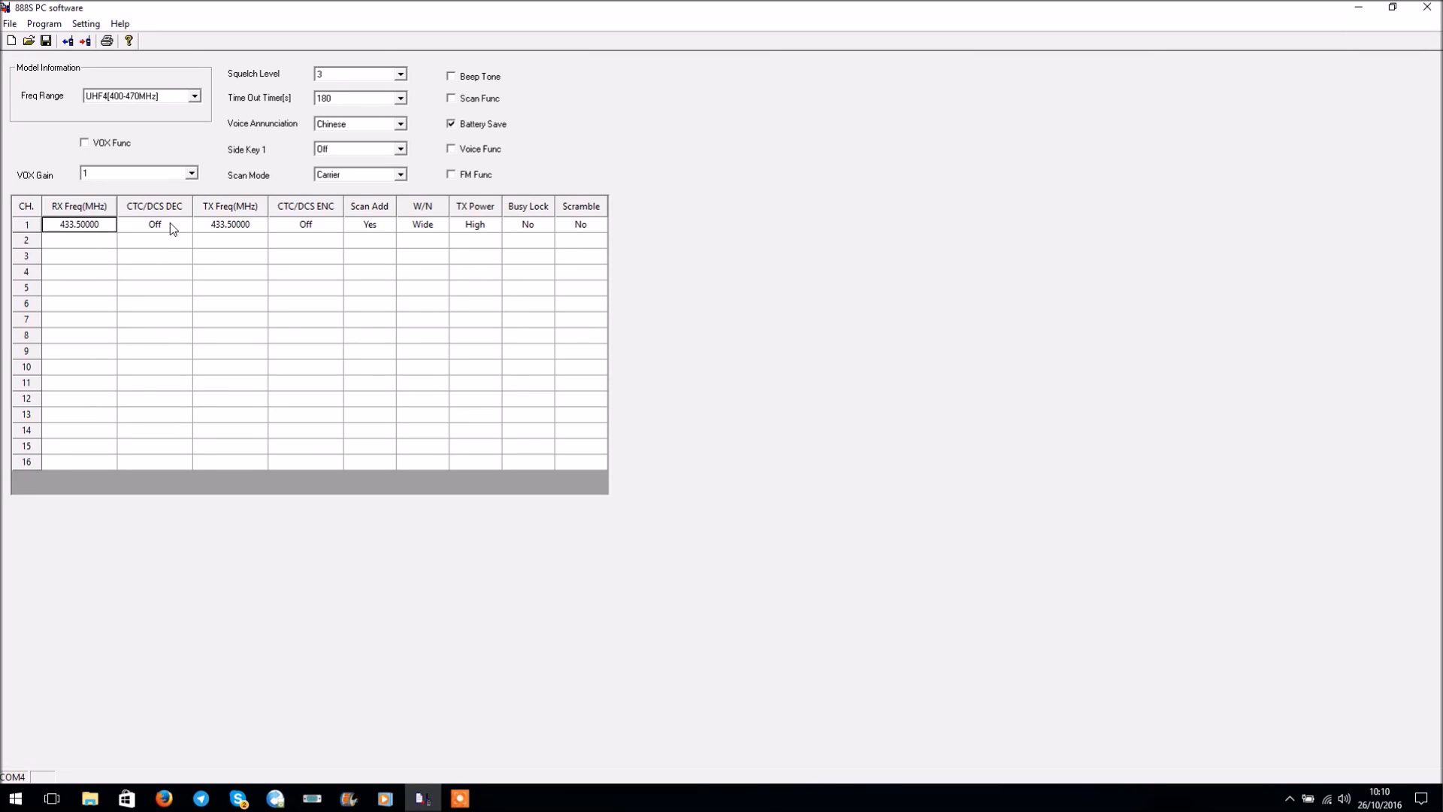
click(184, 225)
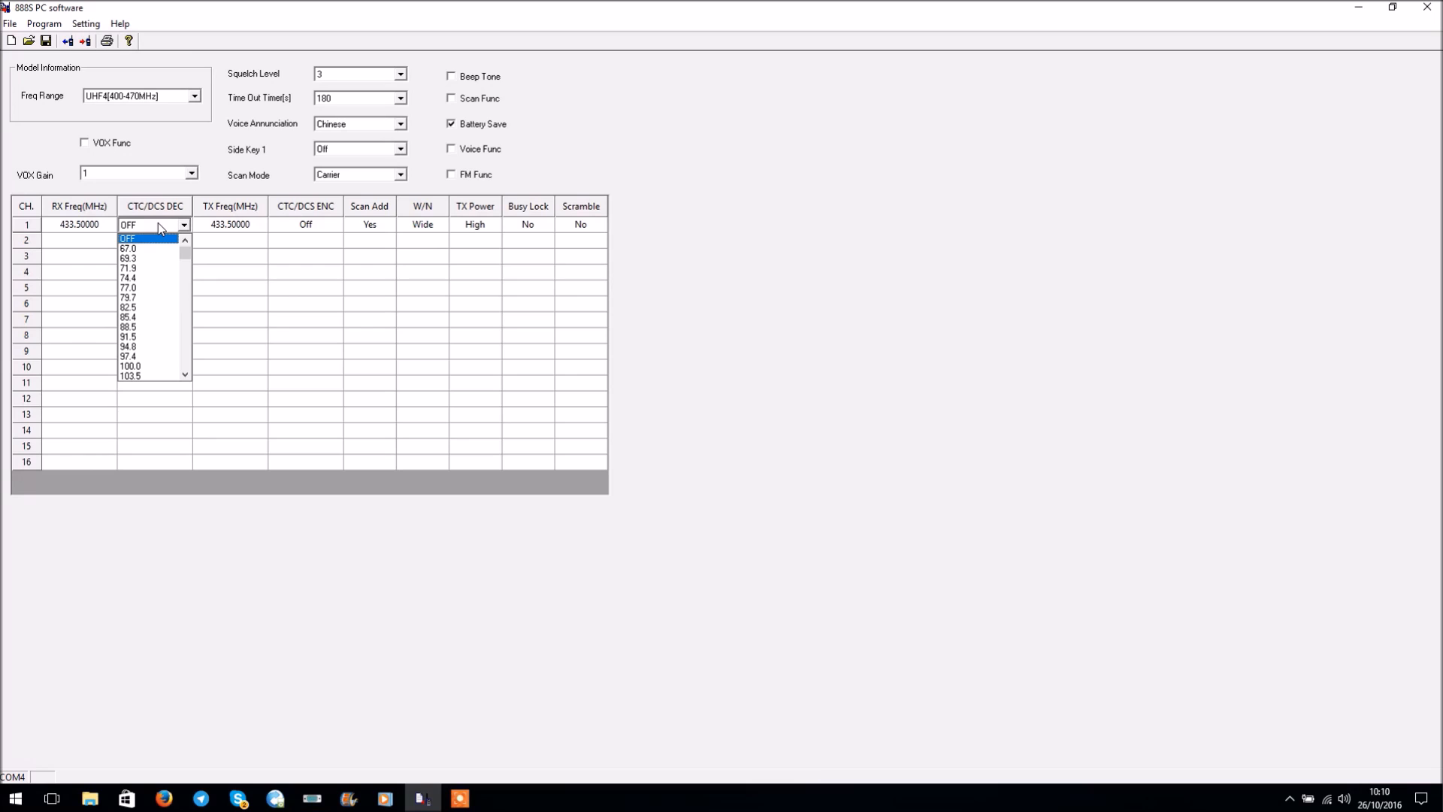
mouse_move(149, 247)
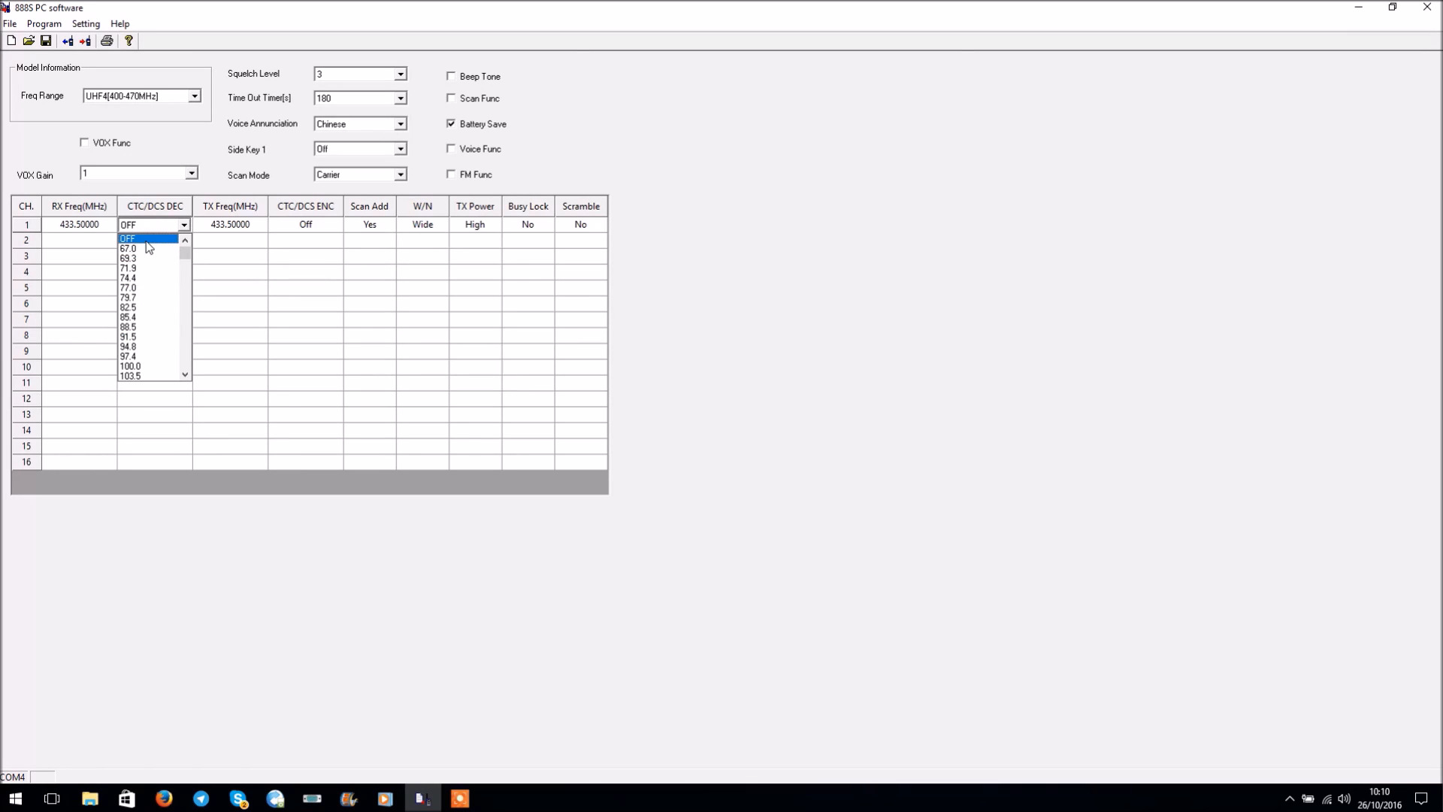
click(127, 237)
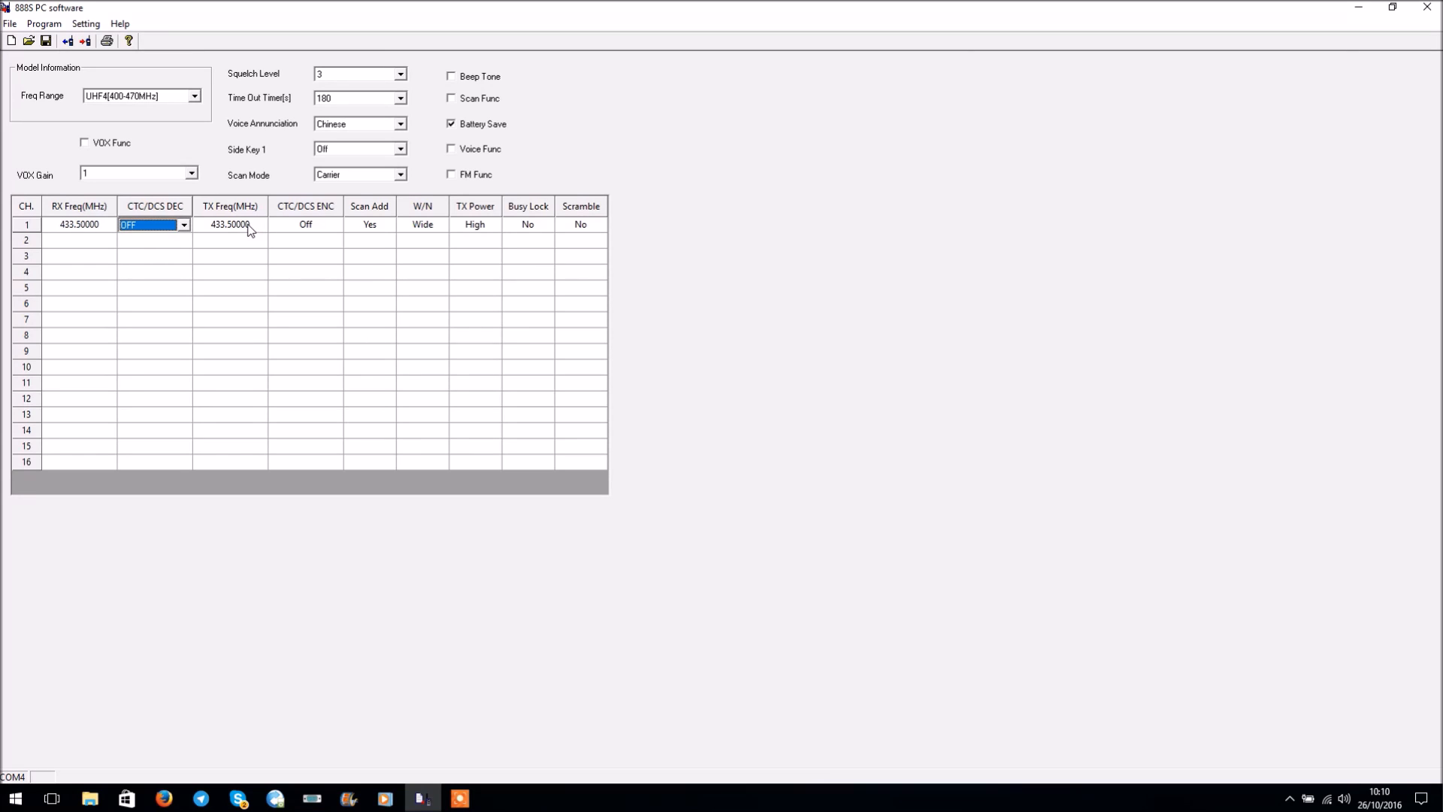
mouse_move(77, 240)
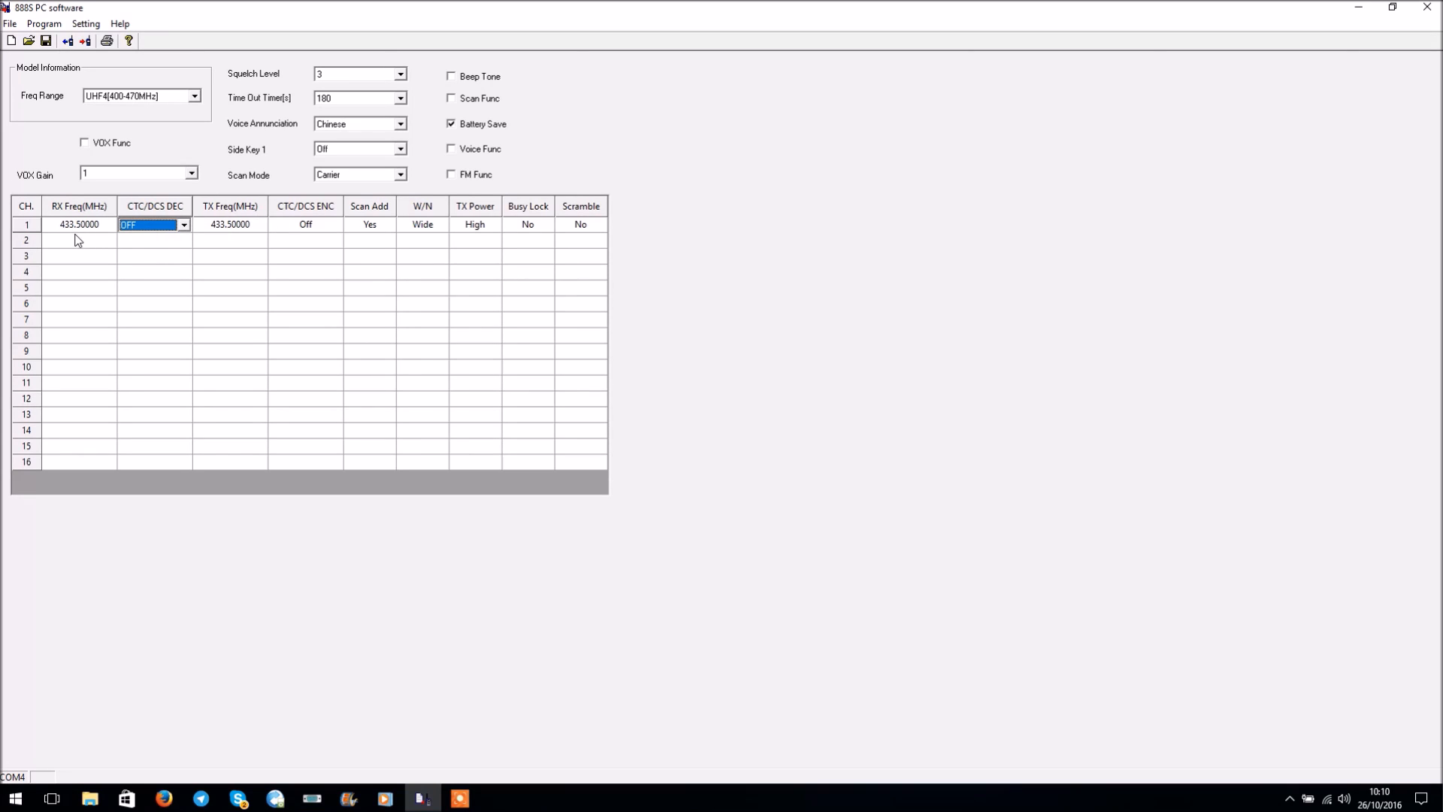
mouse_move(233, 227)
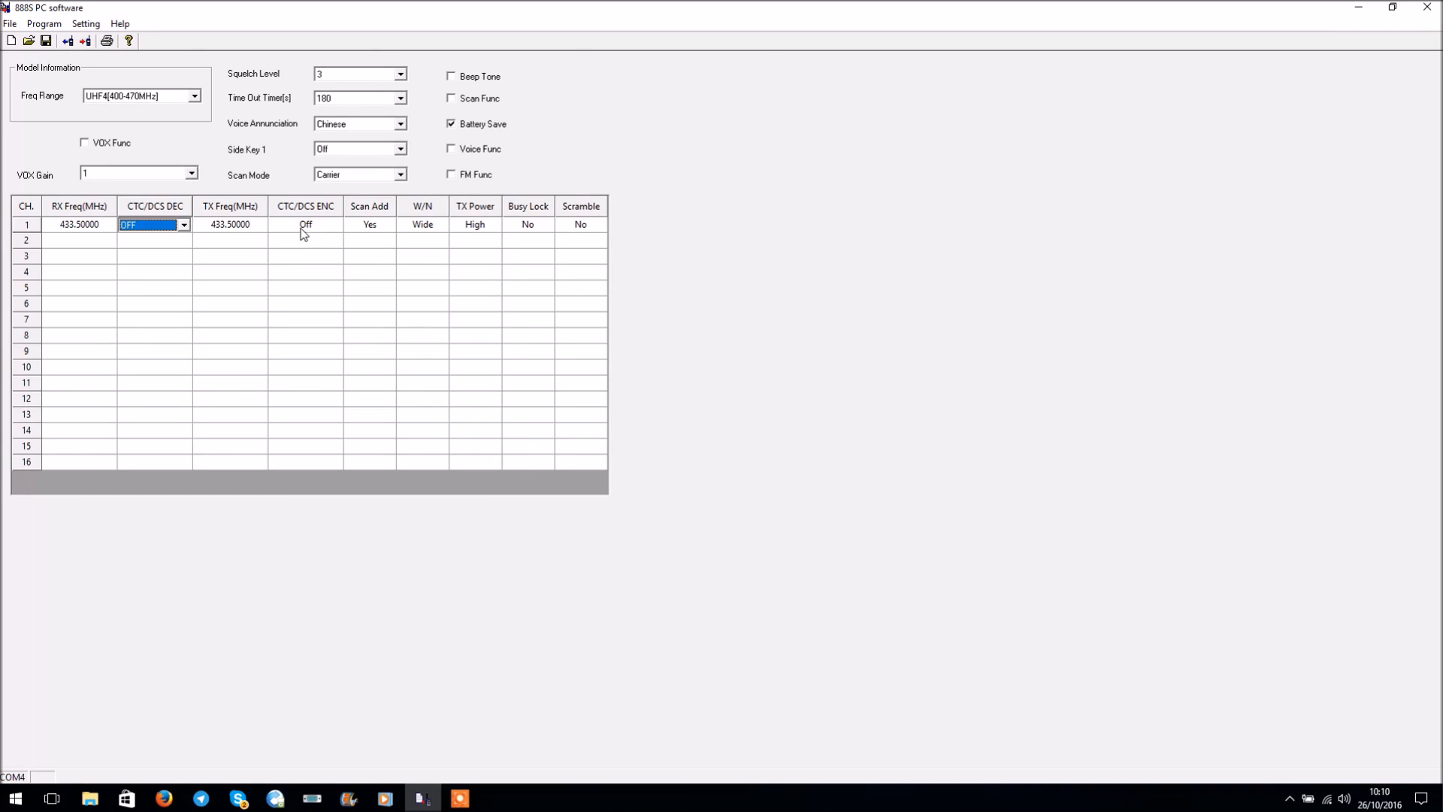
mouse_move(320, 221)
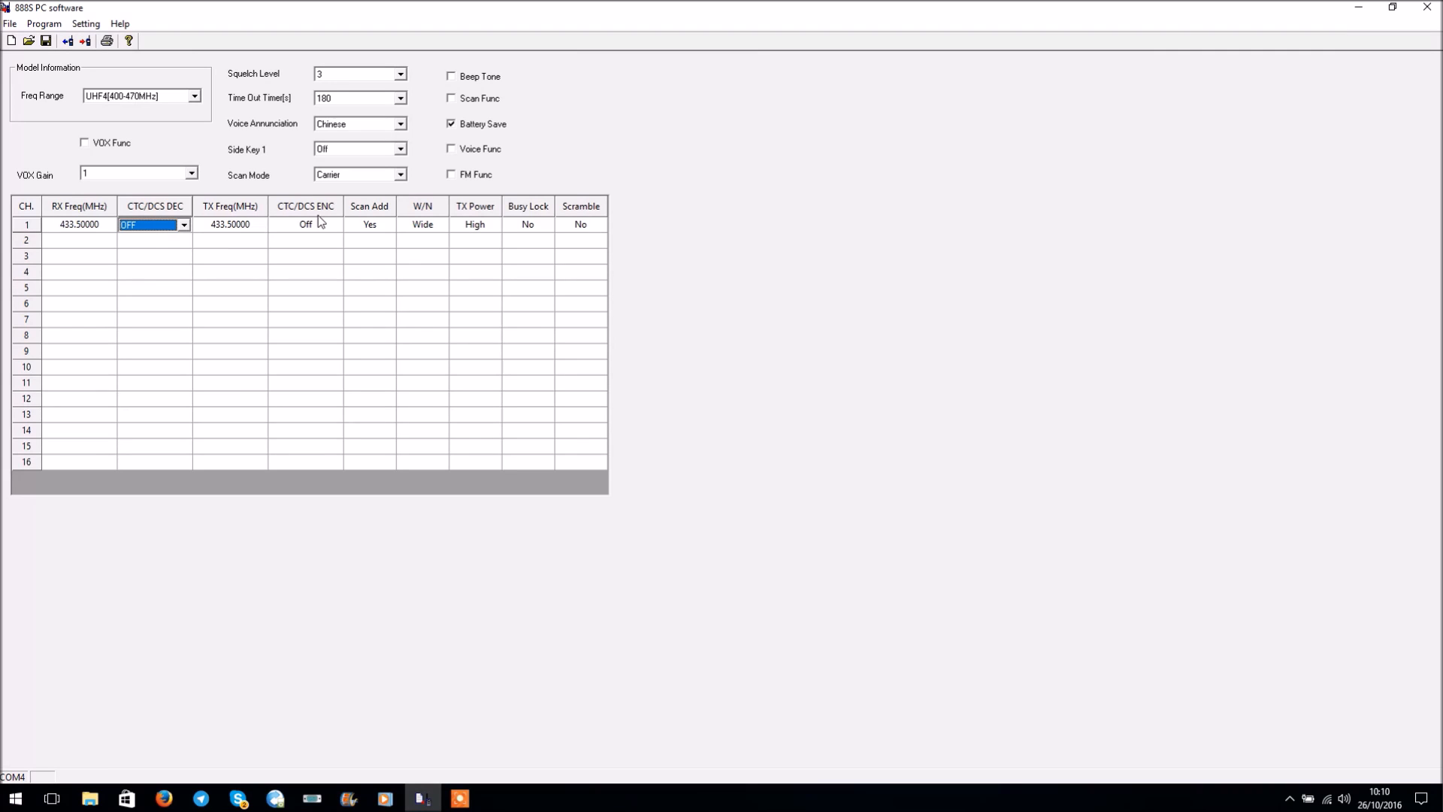
click(299, 224)
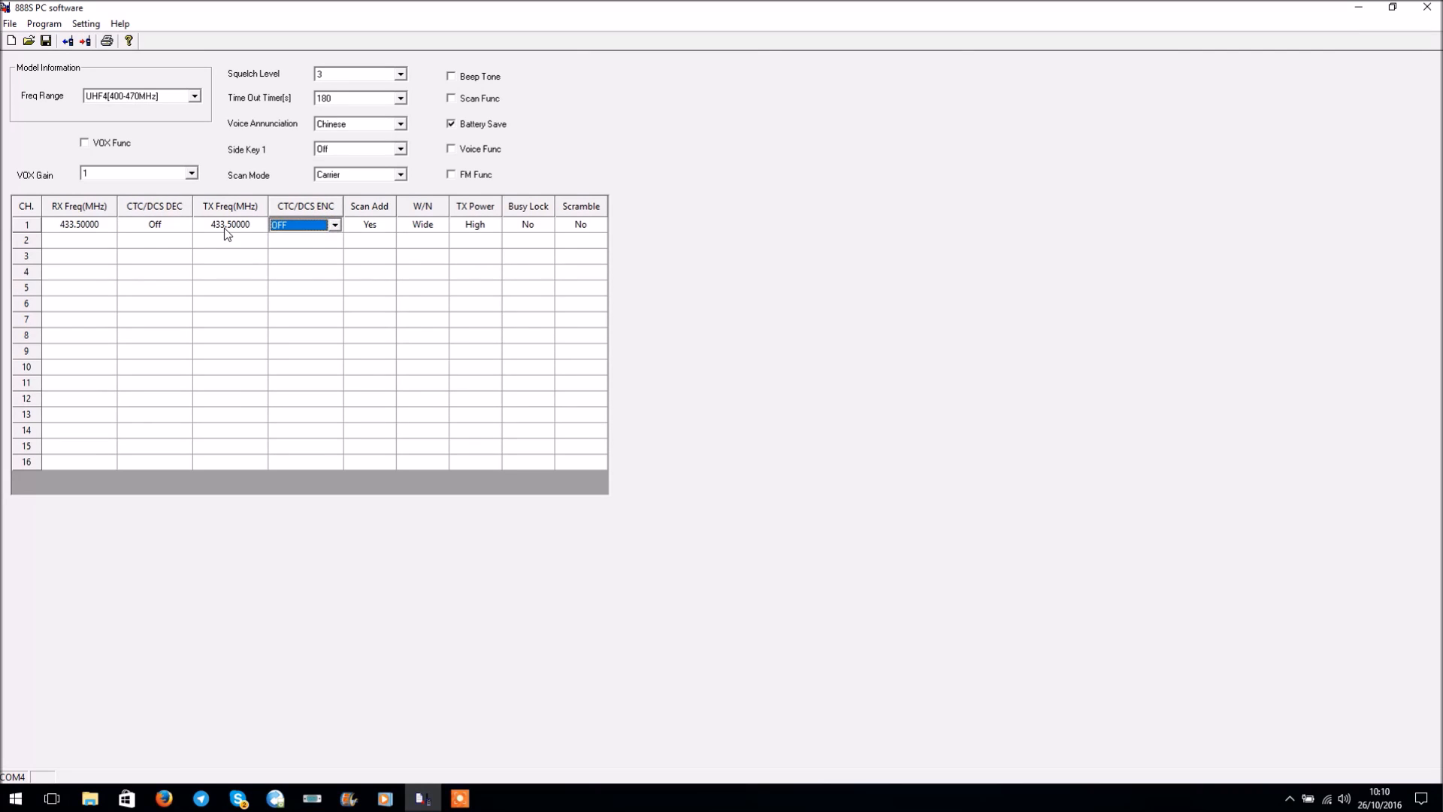
click(154, 224)
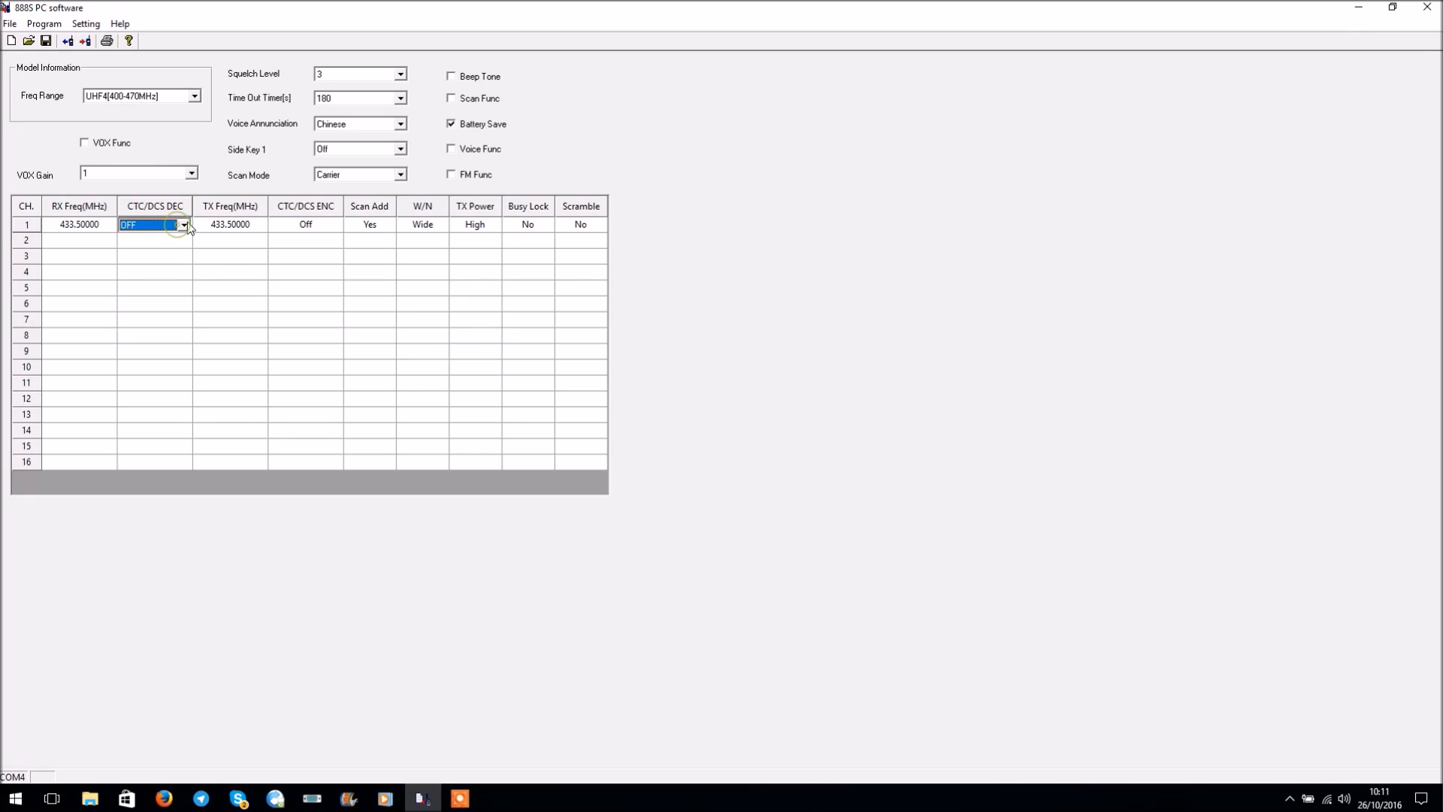
click(302, 224)
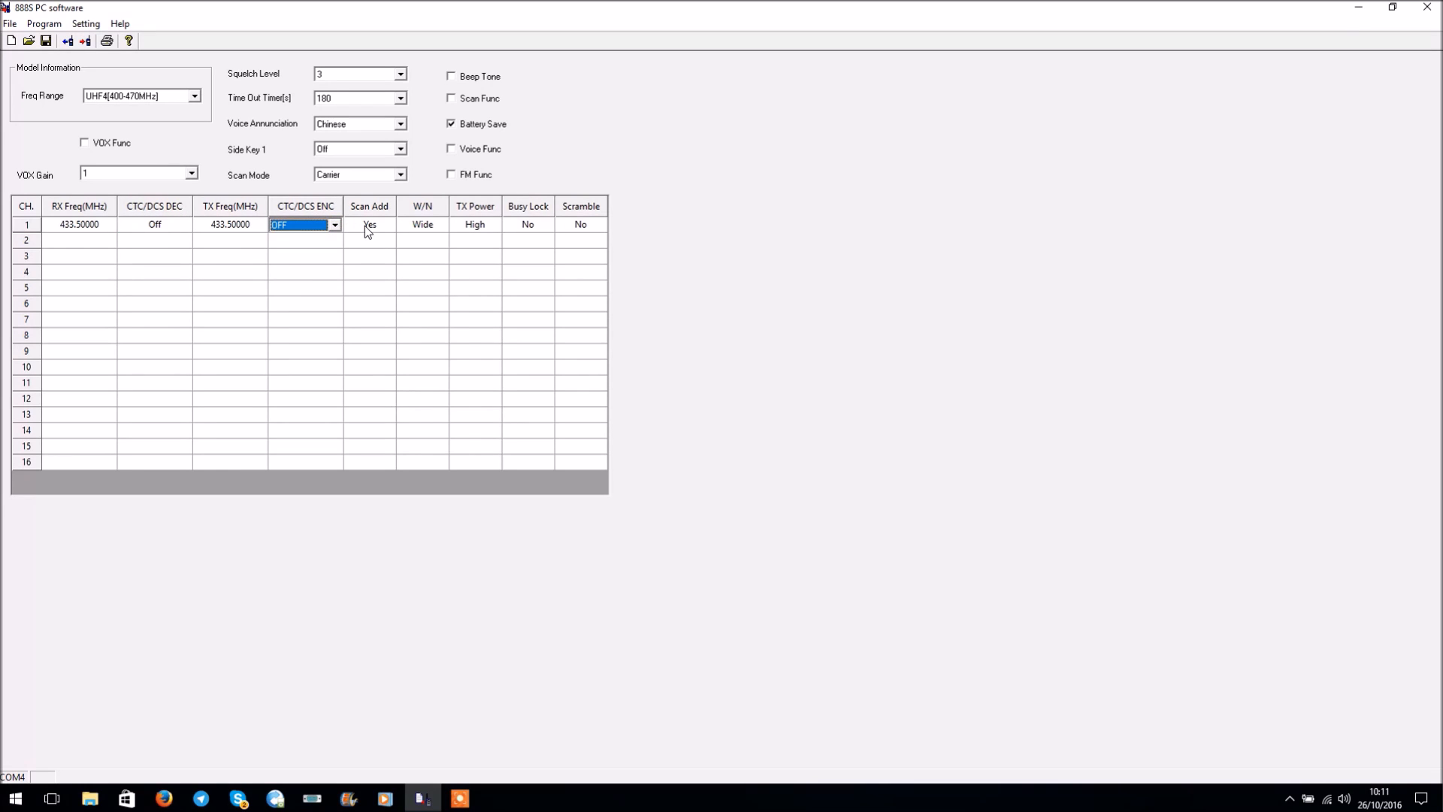
mouse_move(375, 230)
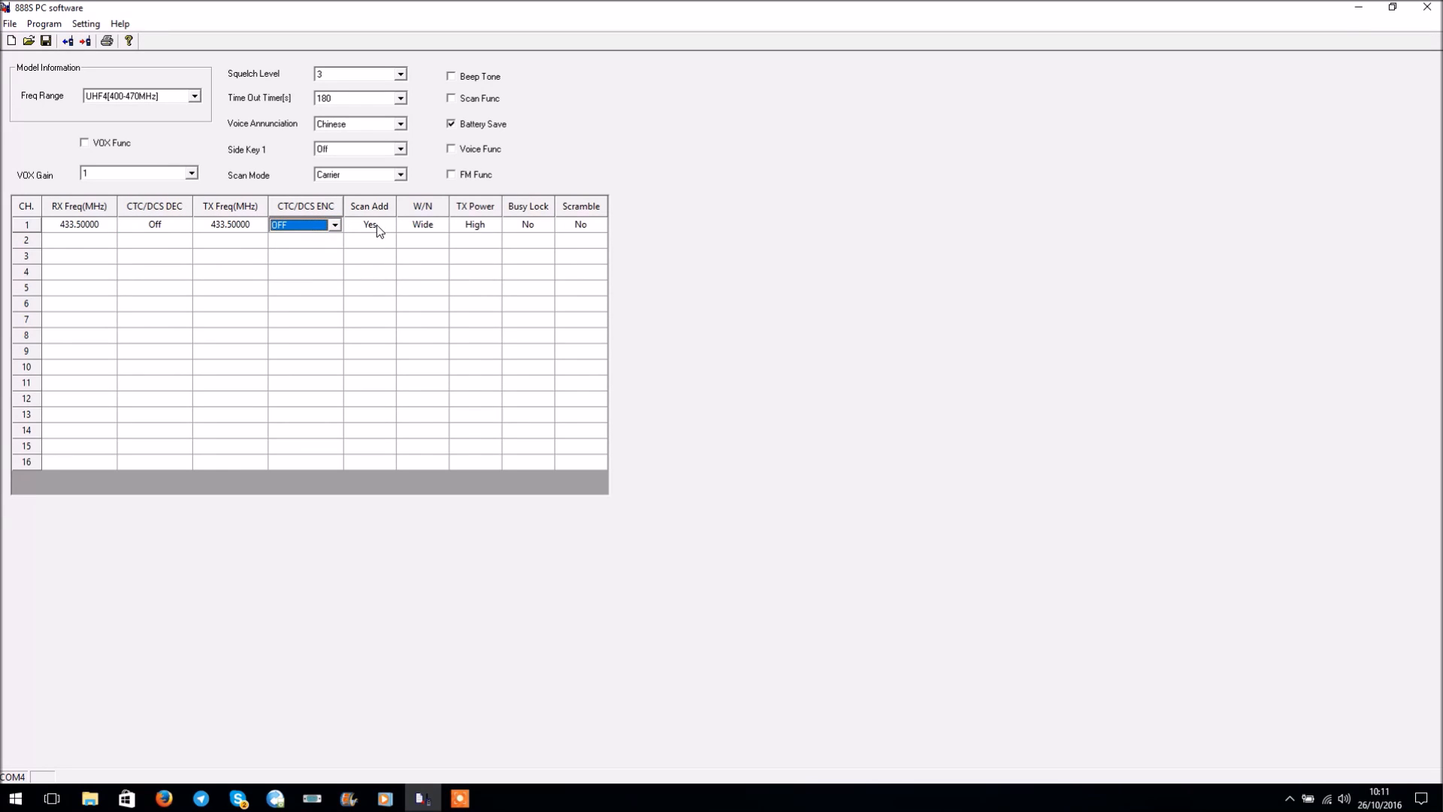
Step: Set channel 1 to Scan Add Yes, High power, with busy lock and scramble off
click(386, 224)
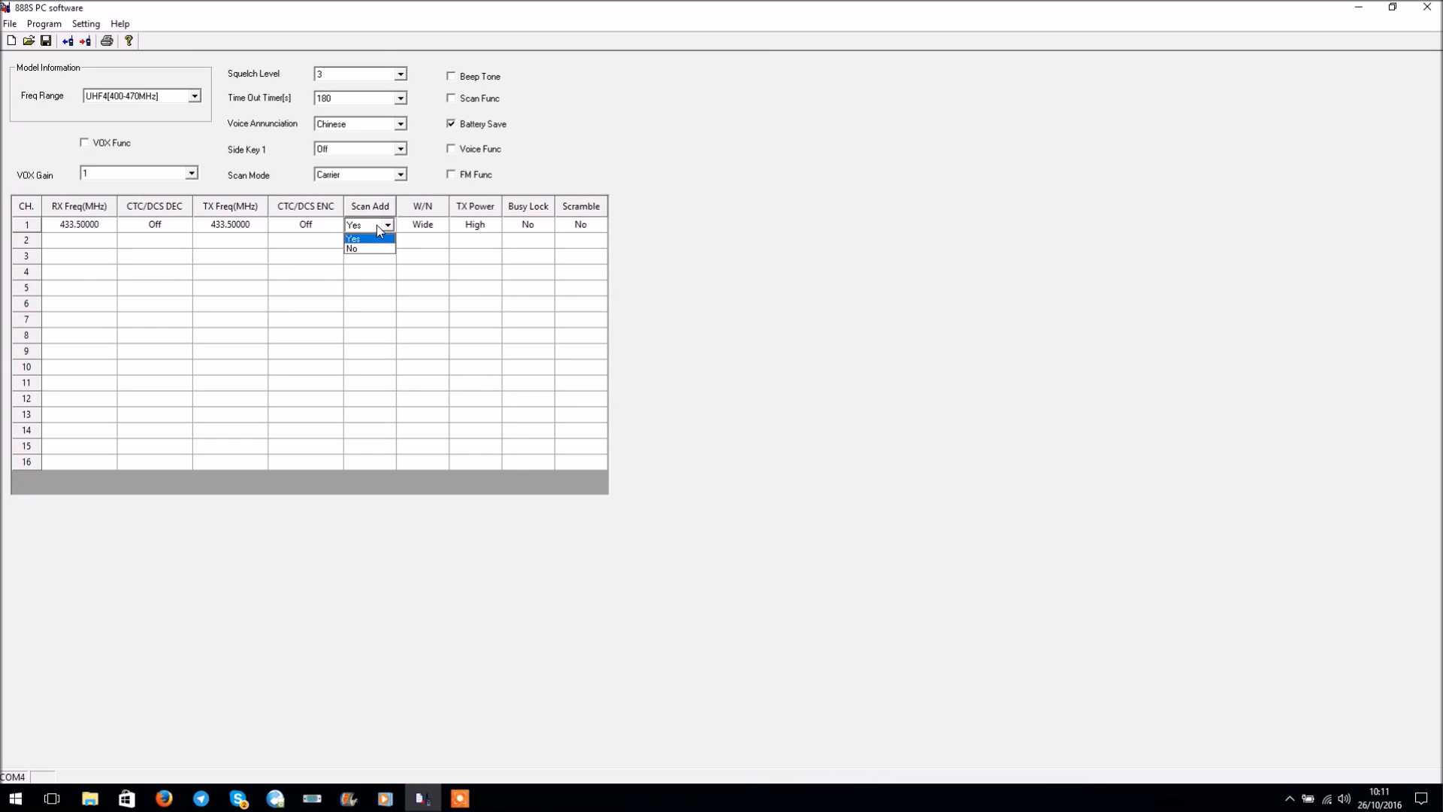
mouse_move(376, 227)
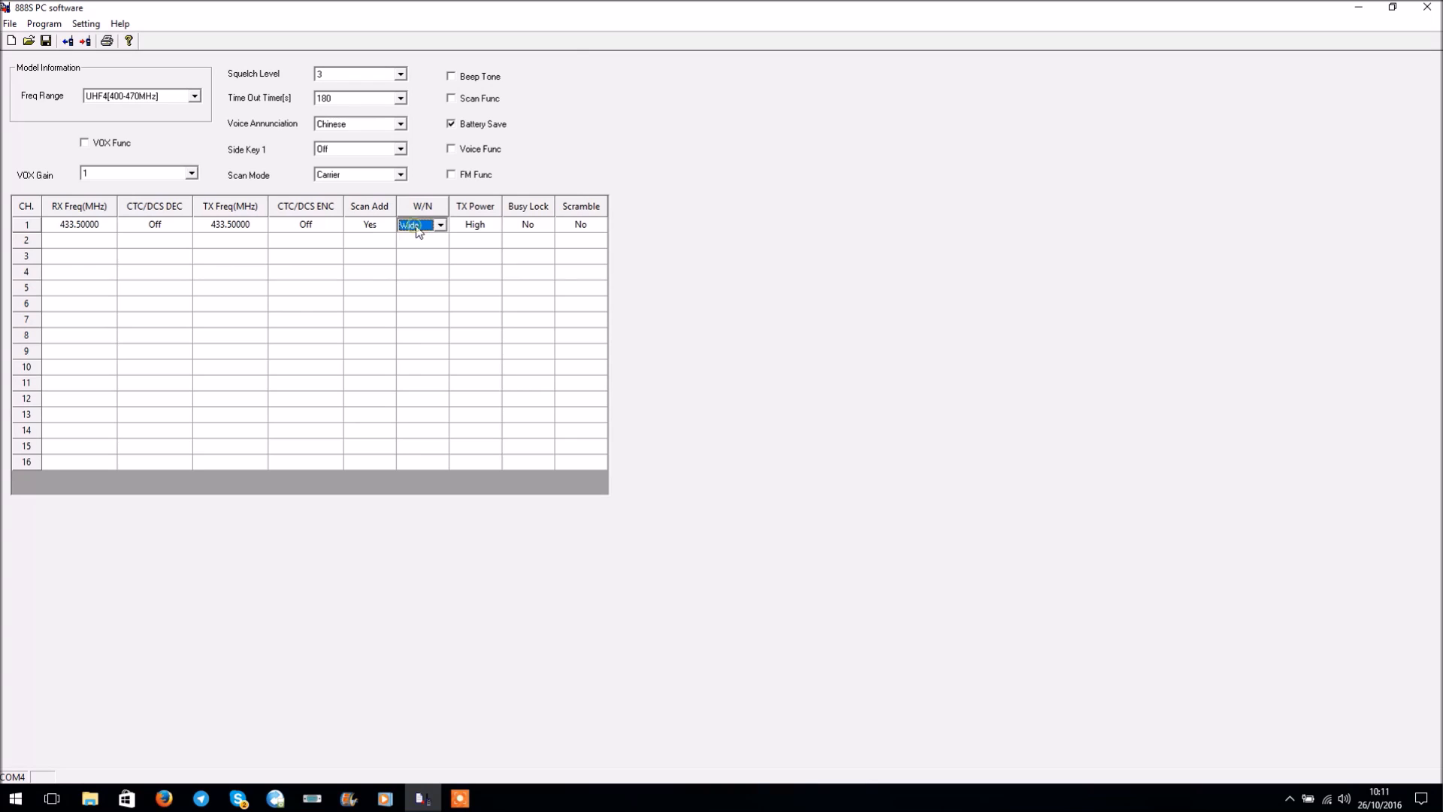
click(474, 225)
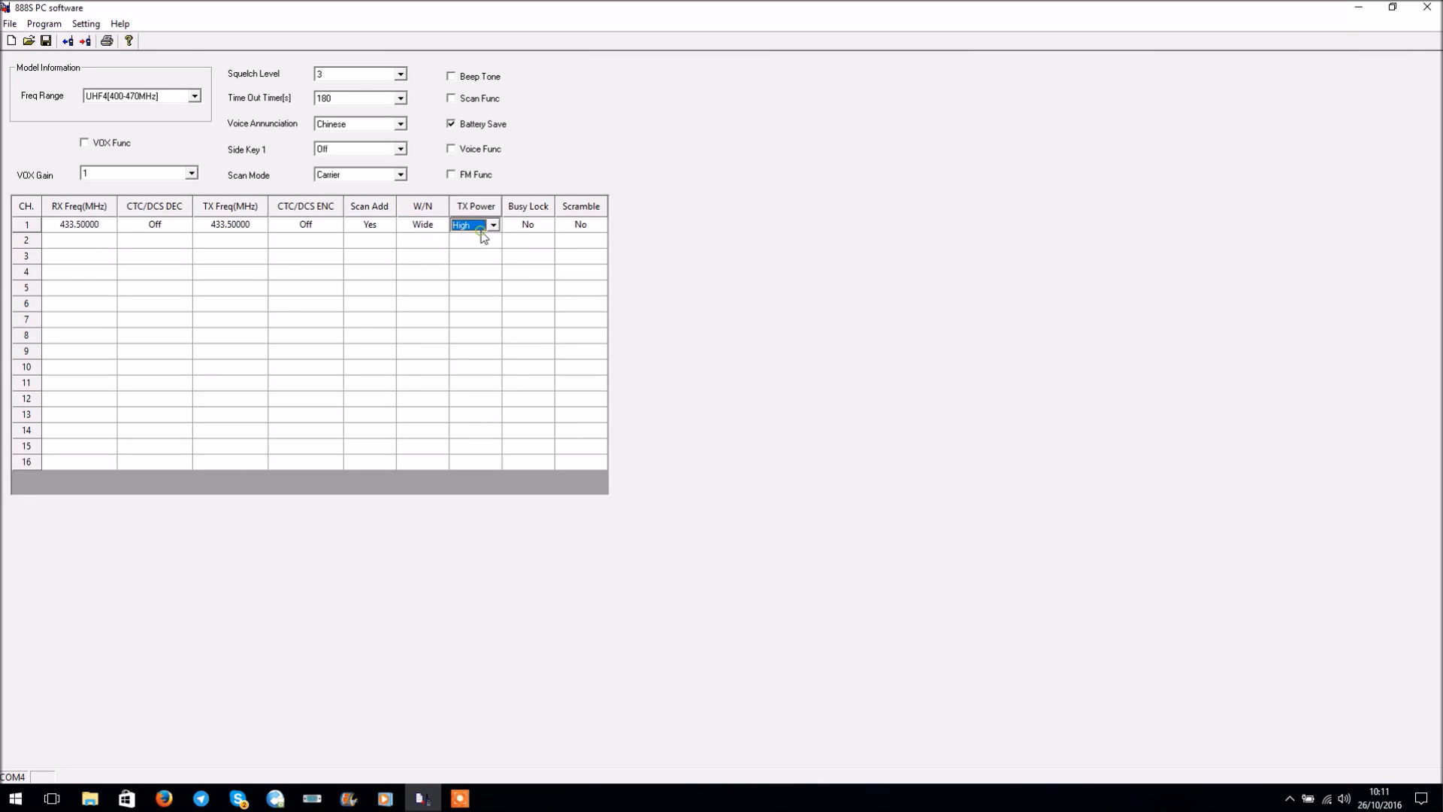
click(493, 225)
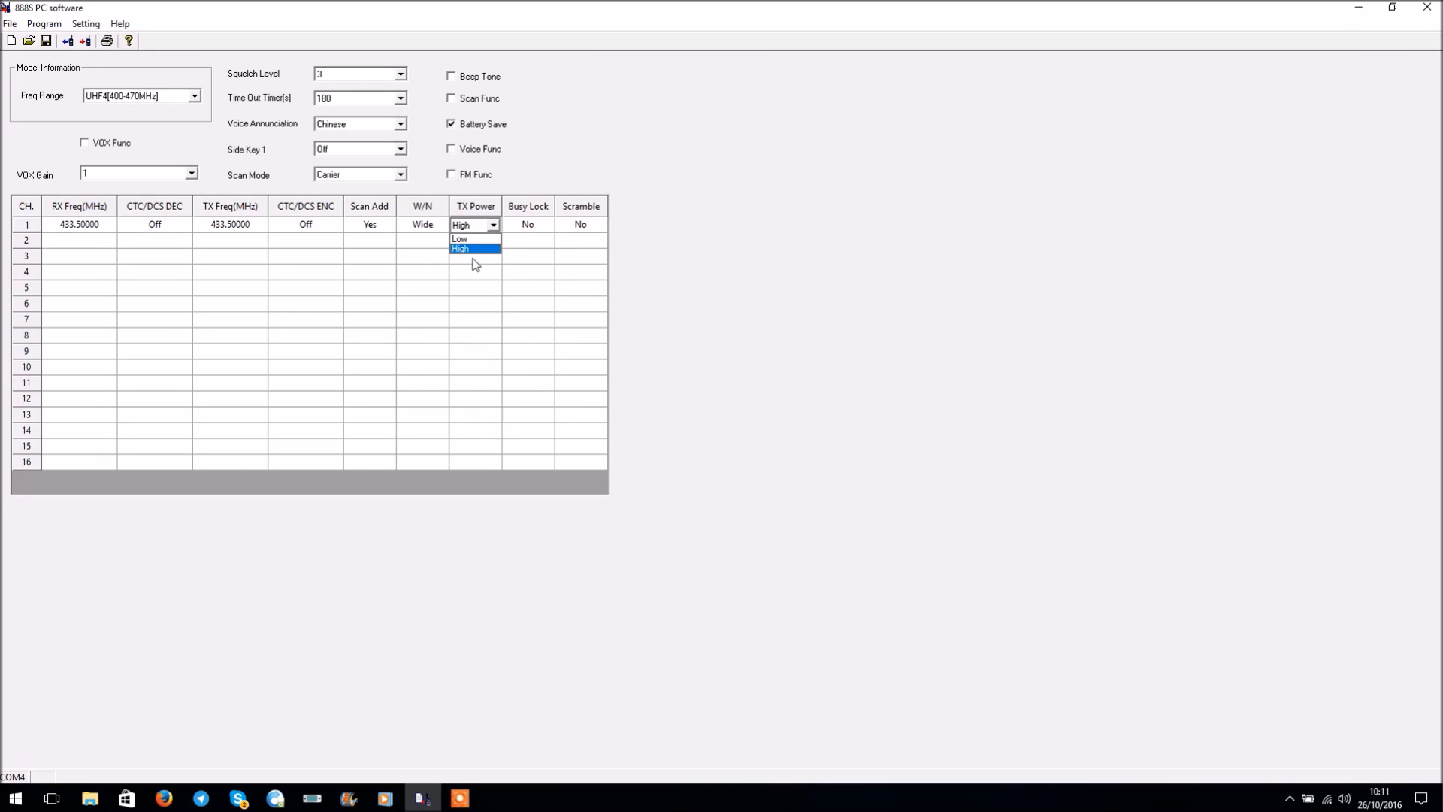
click(460, 248)
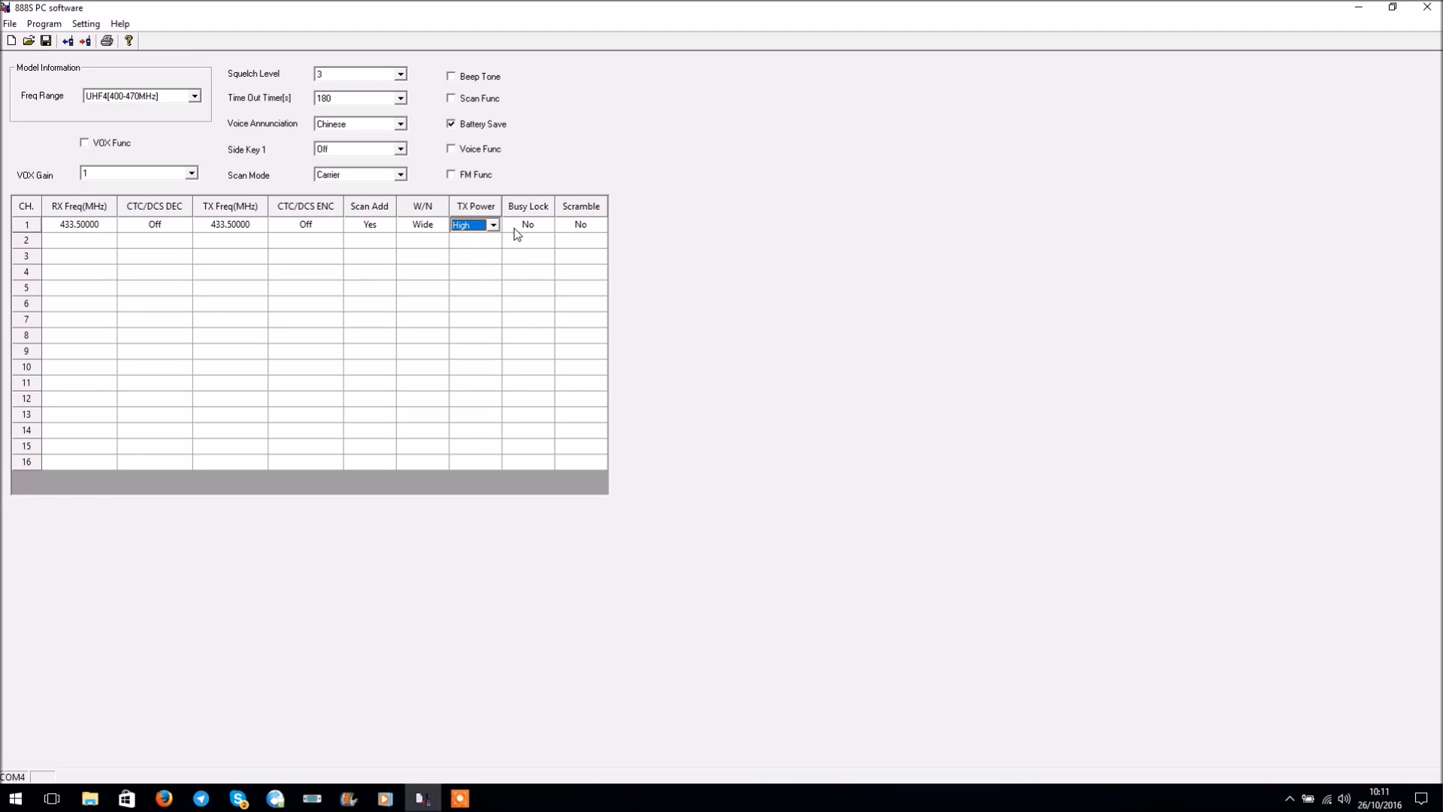
click(527, 224)
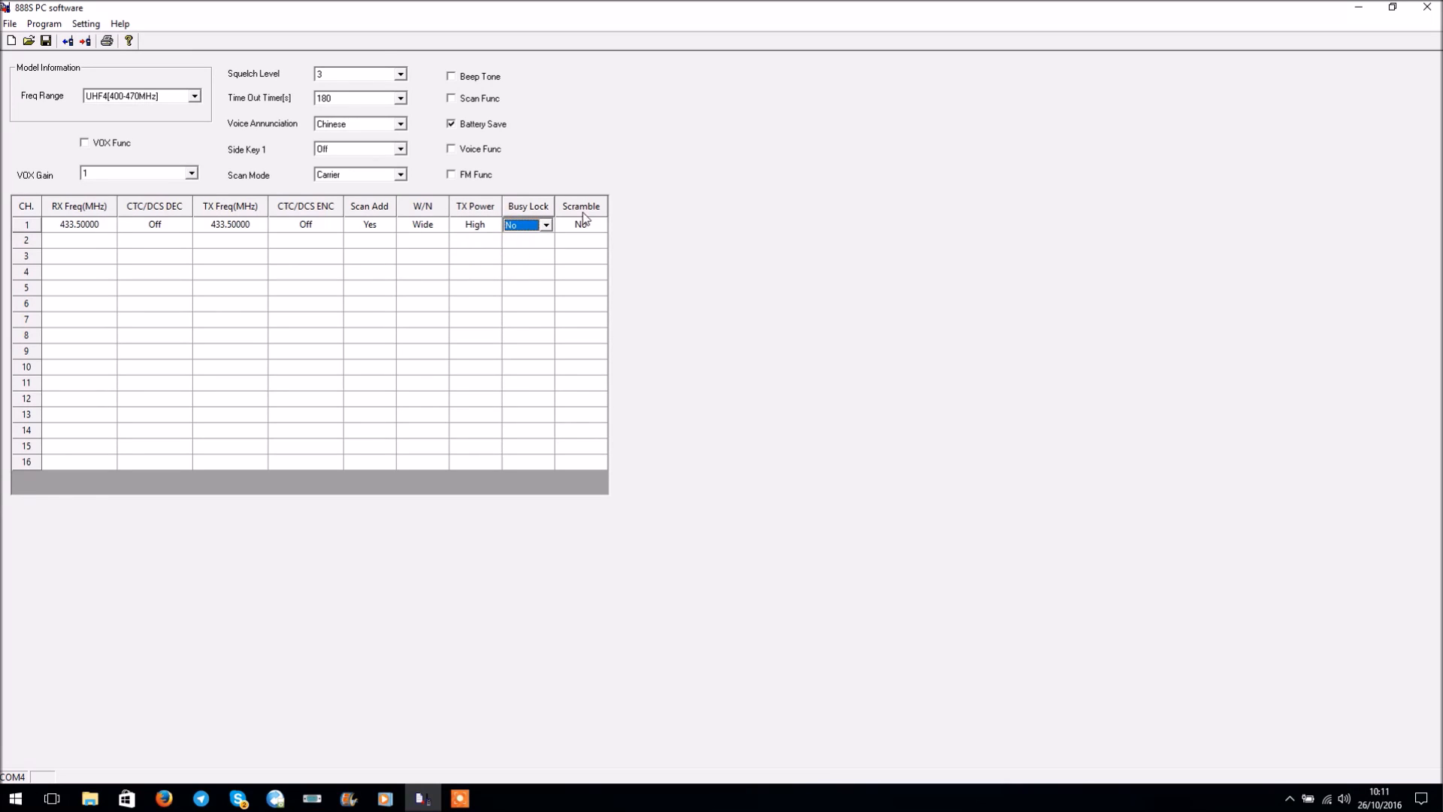
click(599, 224)
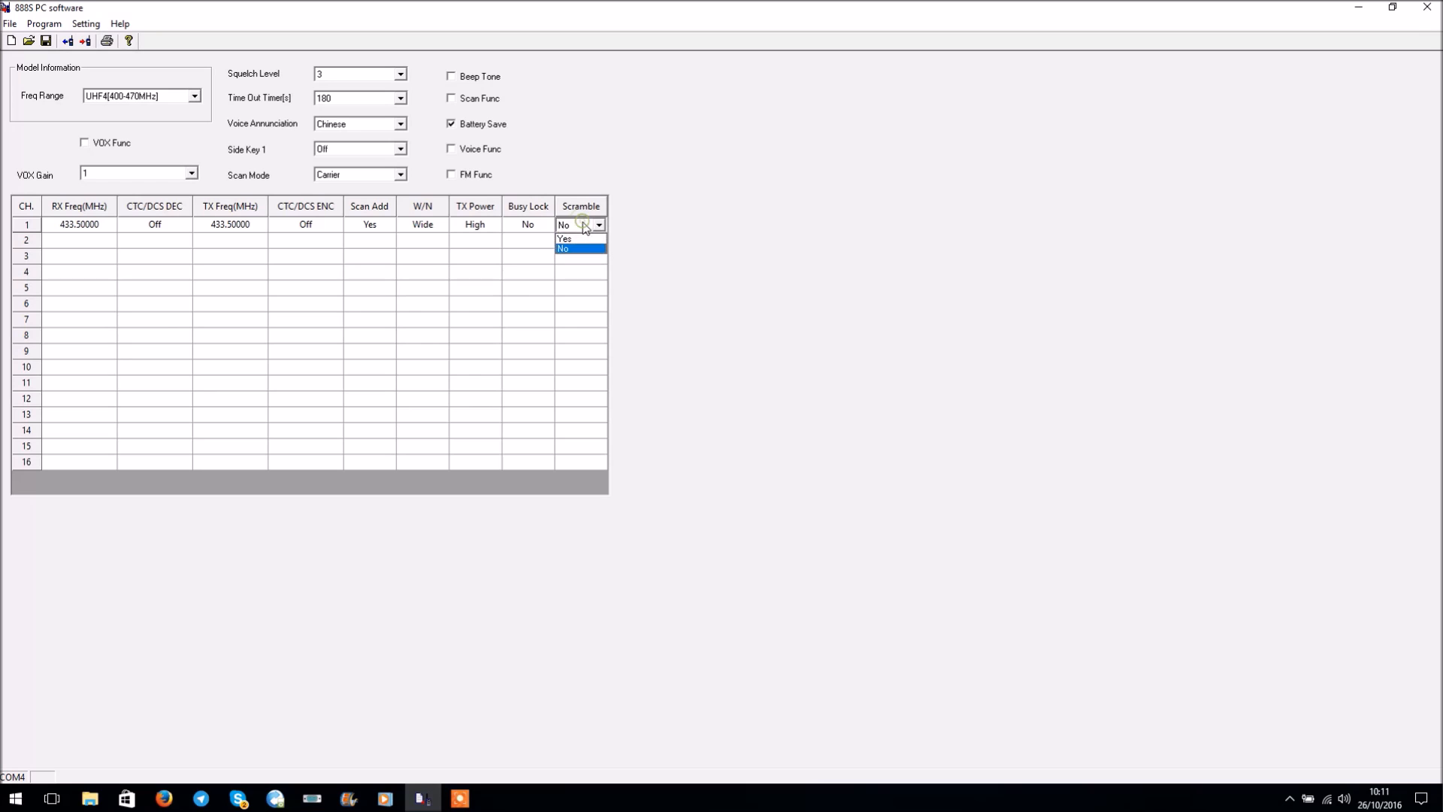
mouse_move(565, 239)
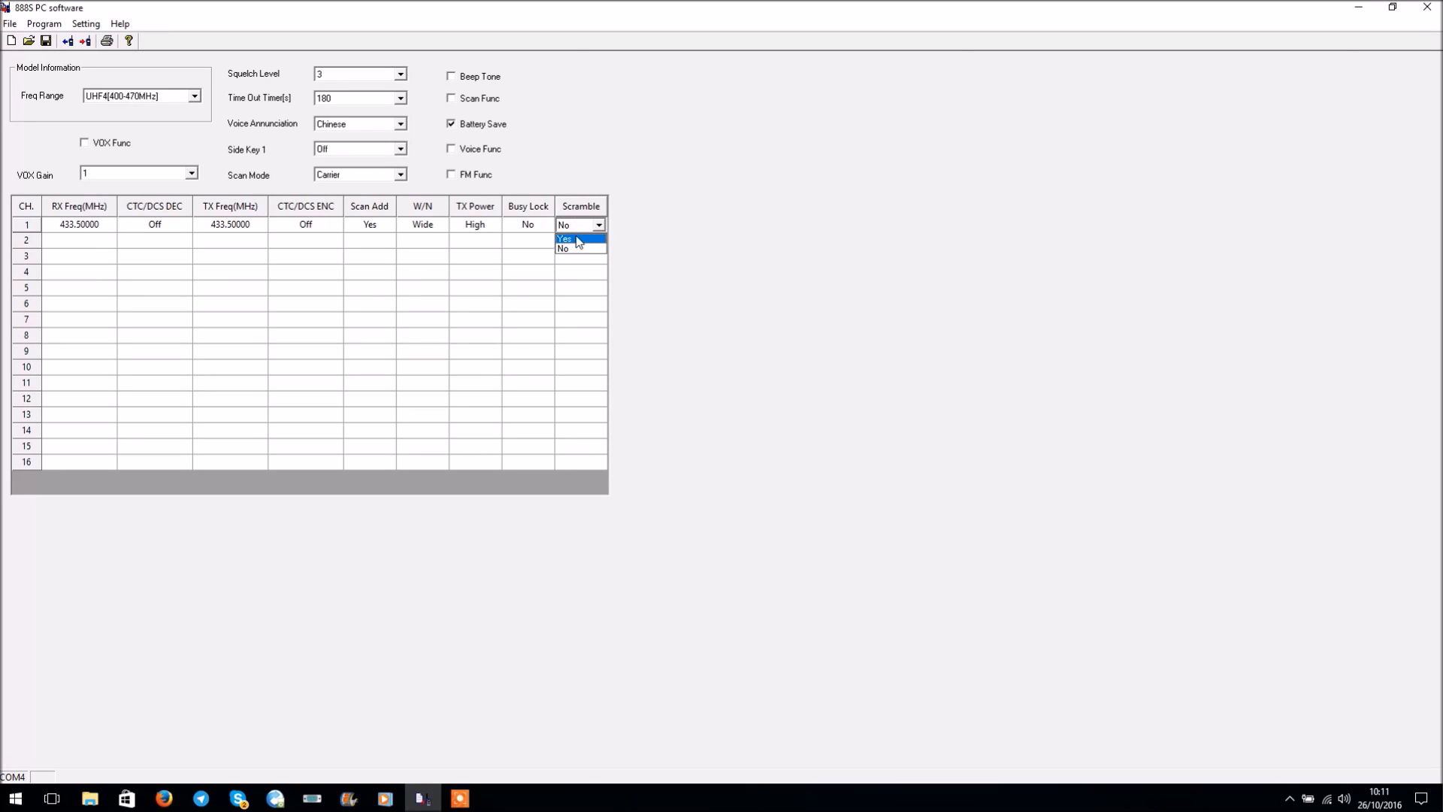
click(563, 249)
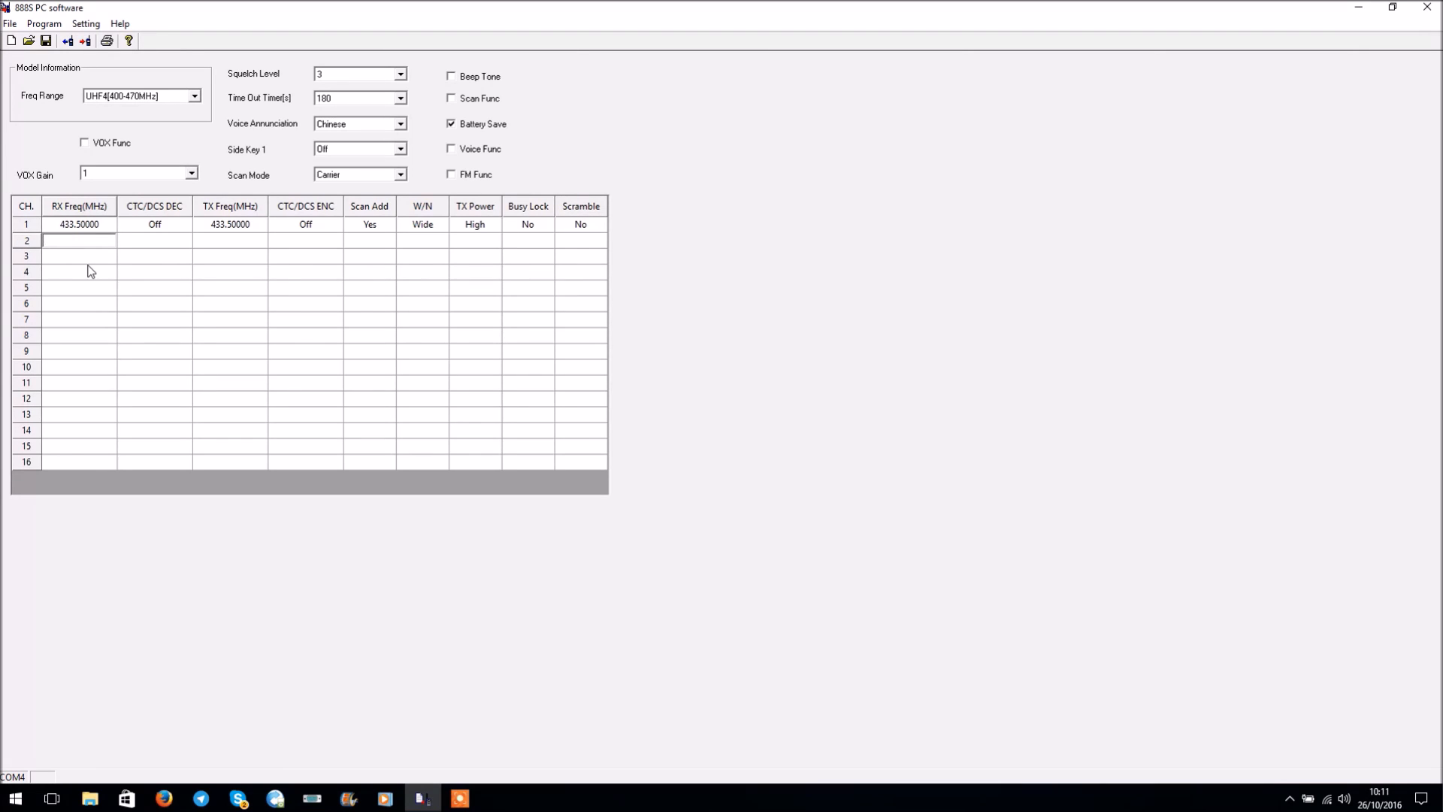
Step: Program channel 2 with RX 433.35, TX 434.950 and an 82.5 CTC/DCS transmit tone
text(4)
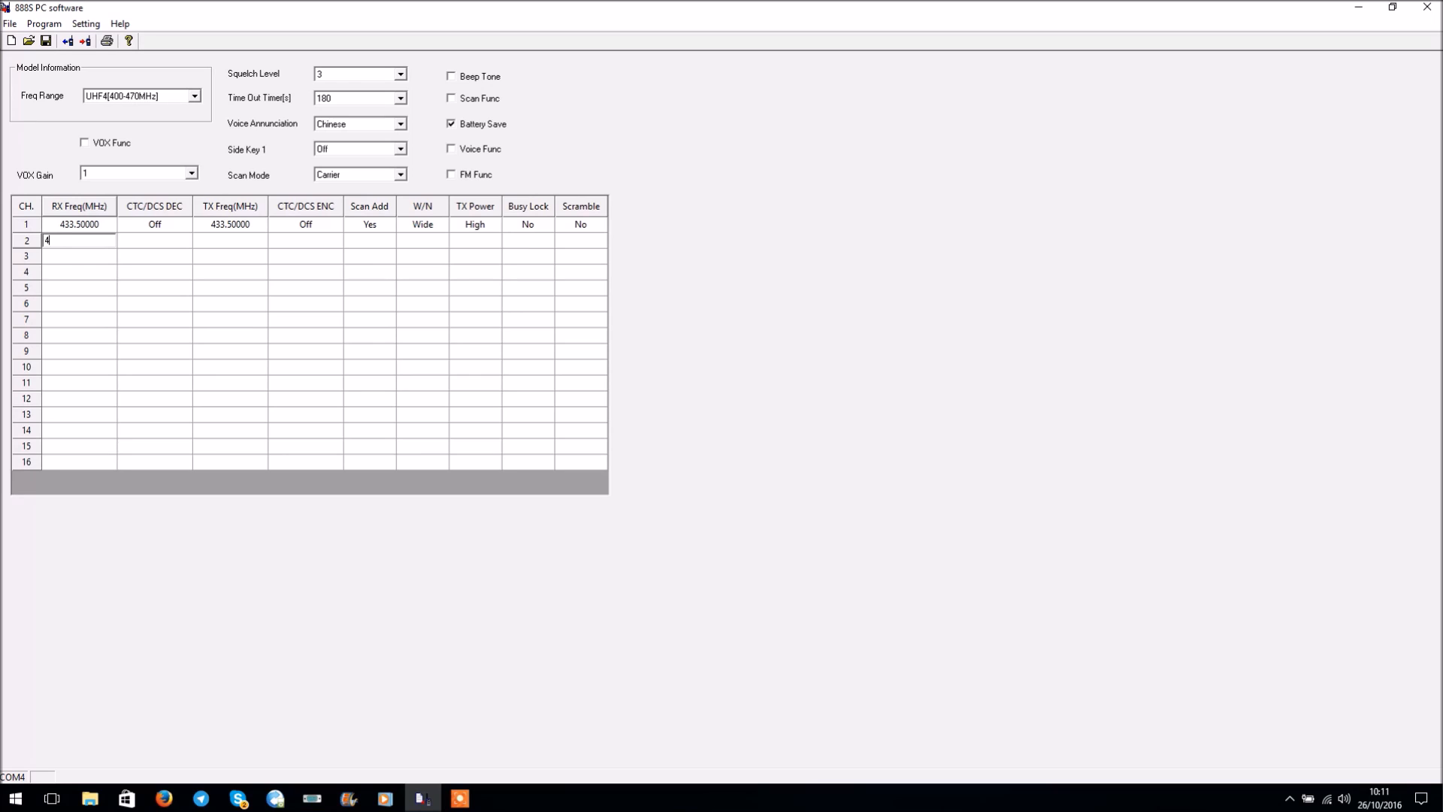
text(33.50)
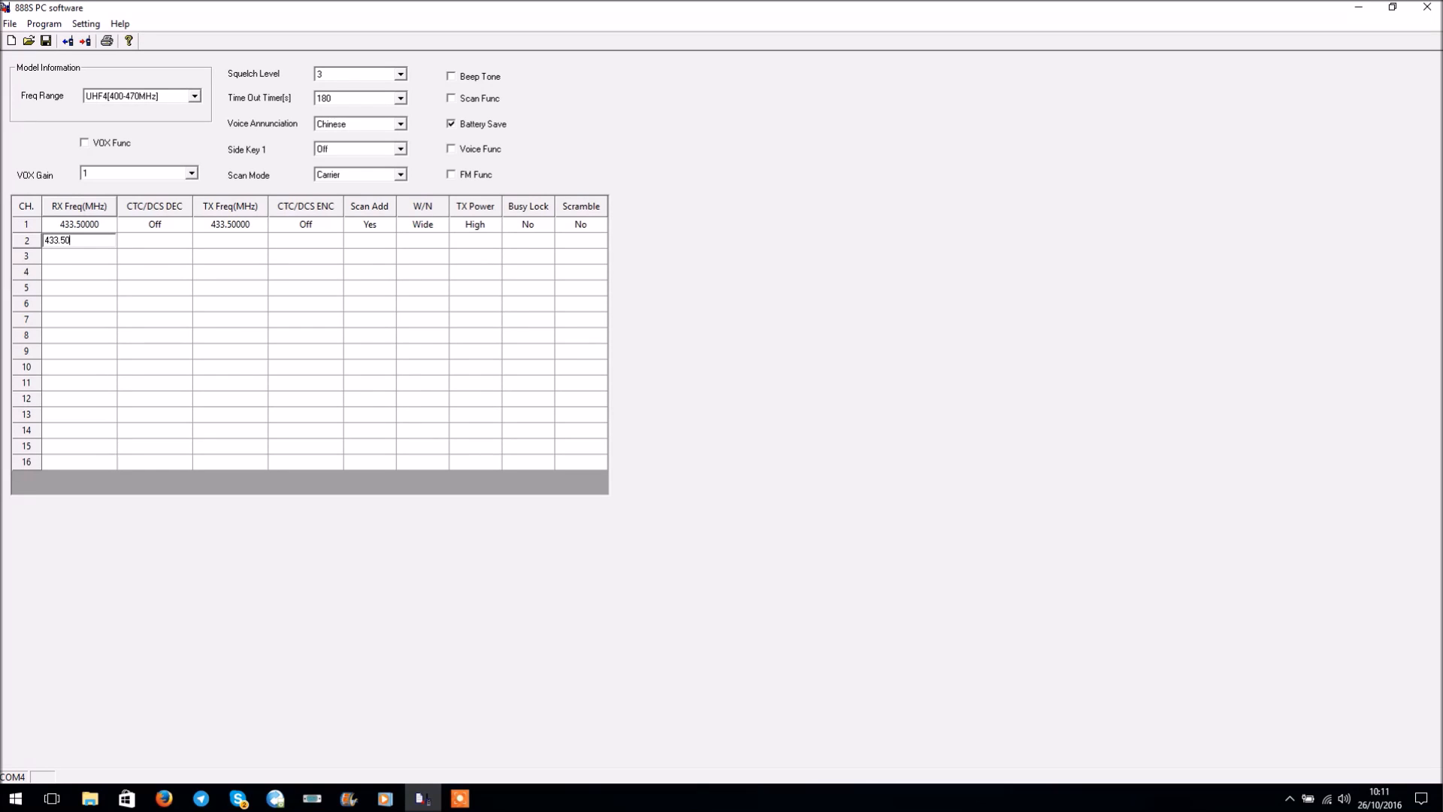
key(Return)
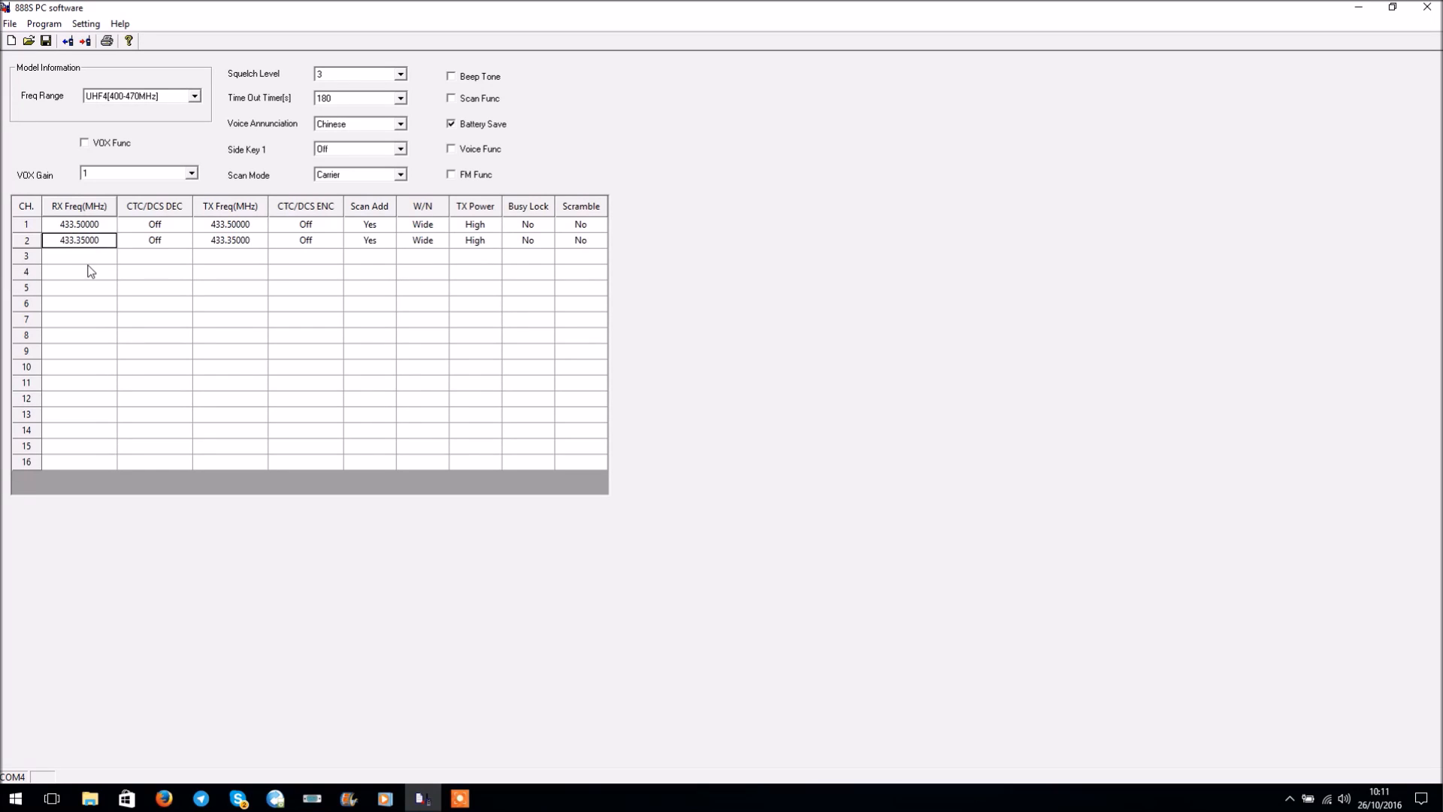
mouse_move(164, 246)
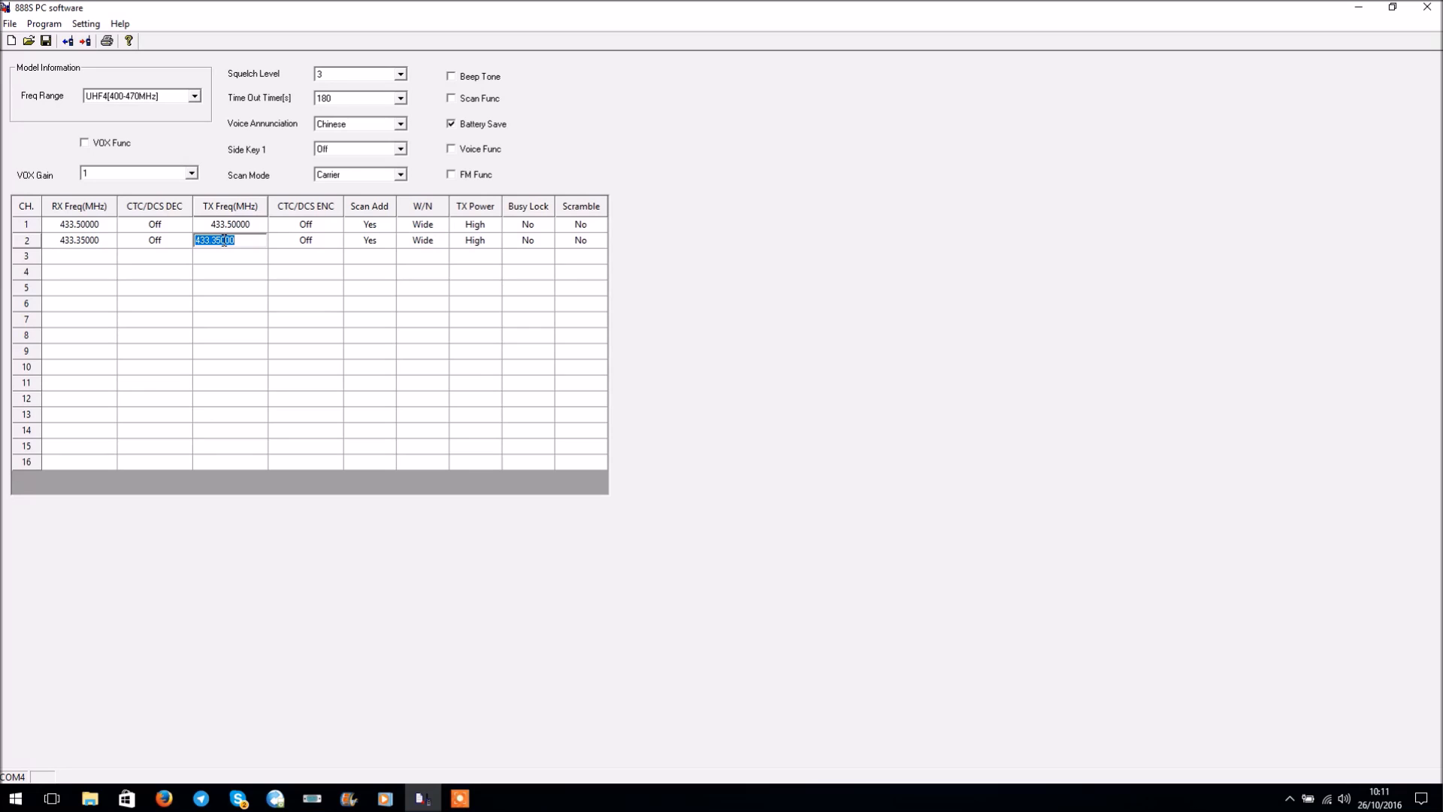
text(434.950)
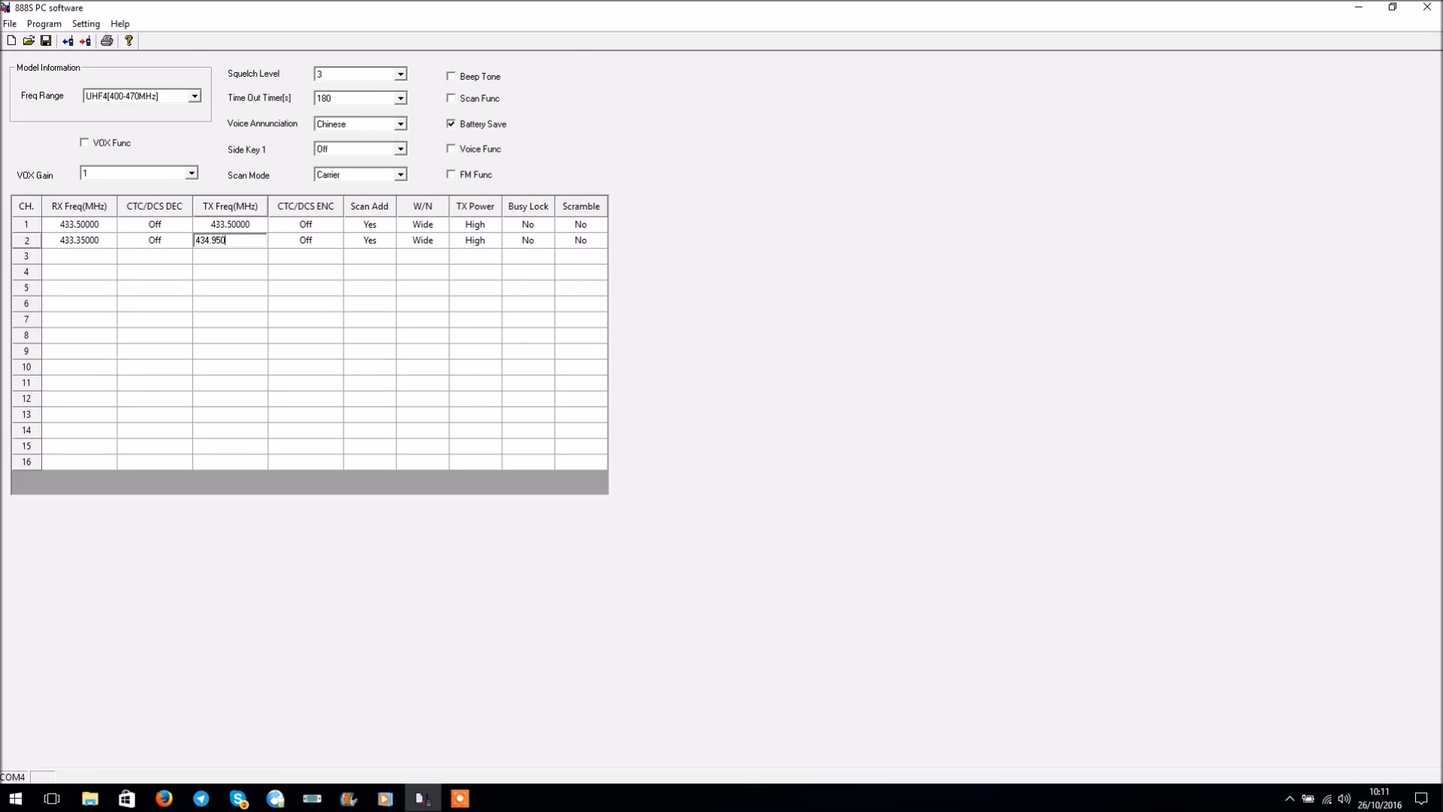
click(305, 240)
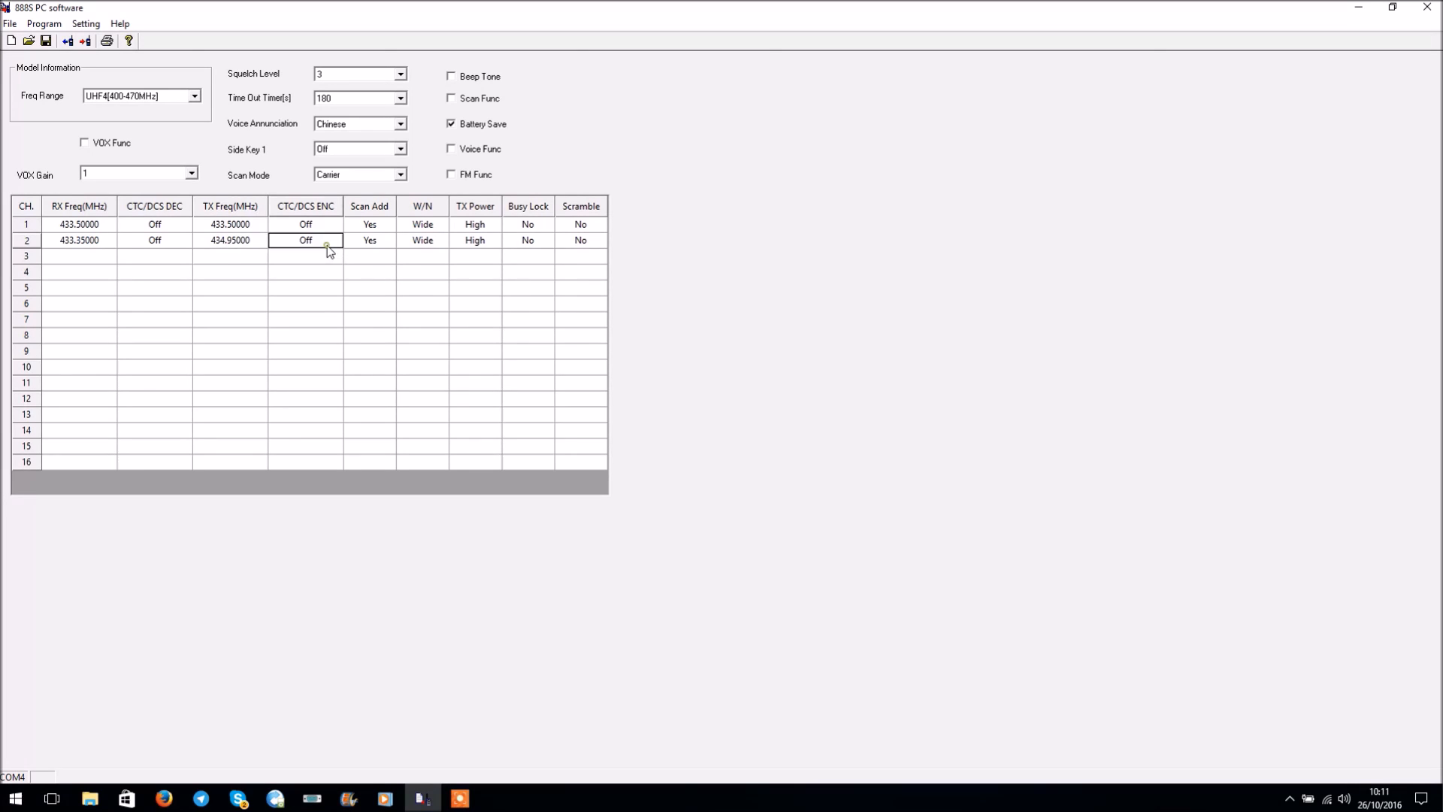
click(334, 241)
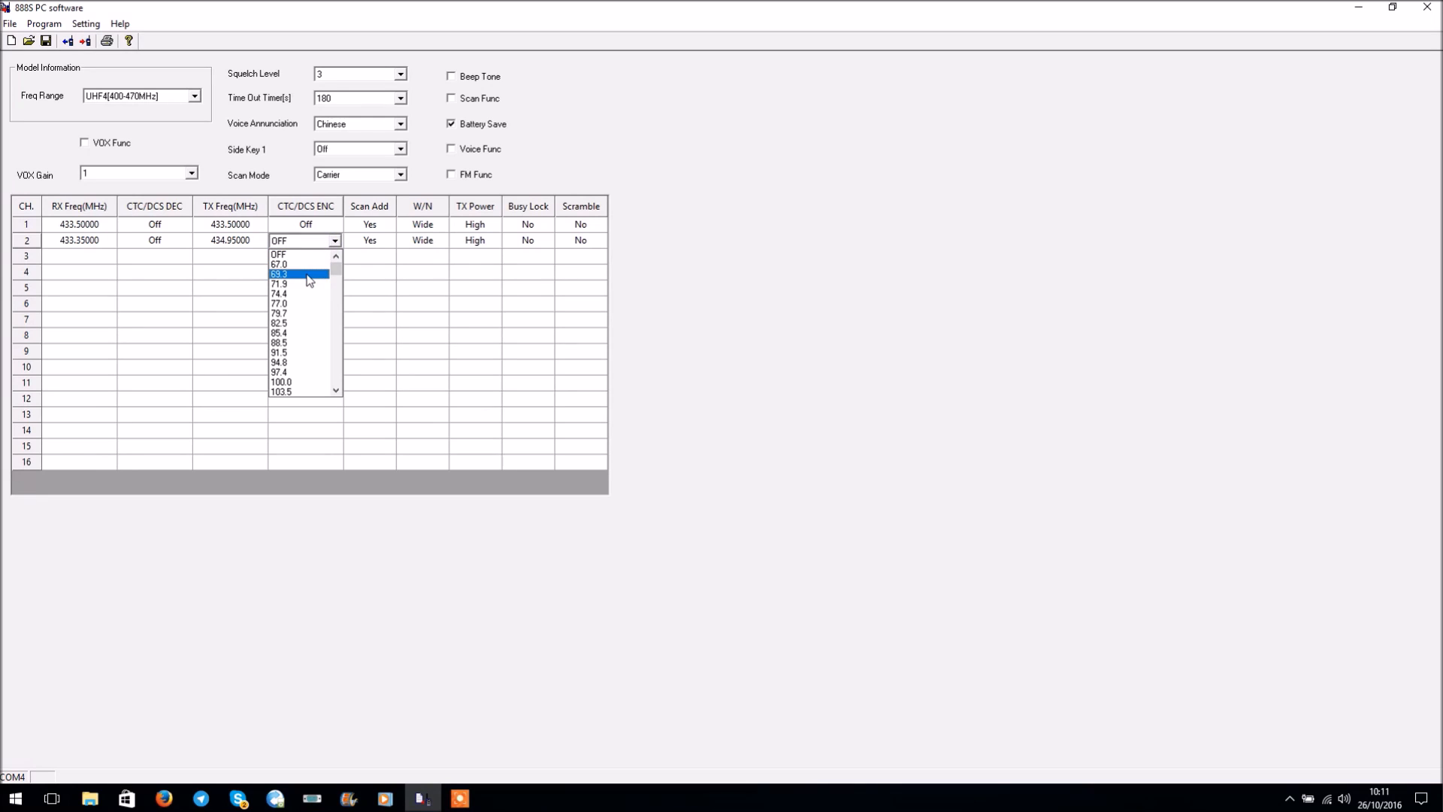
click(279, 322)
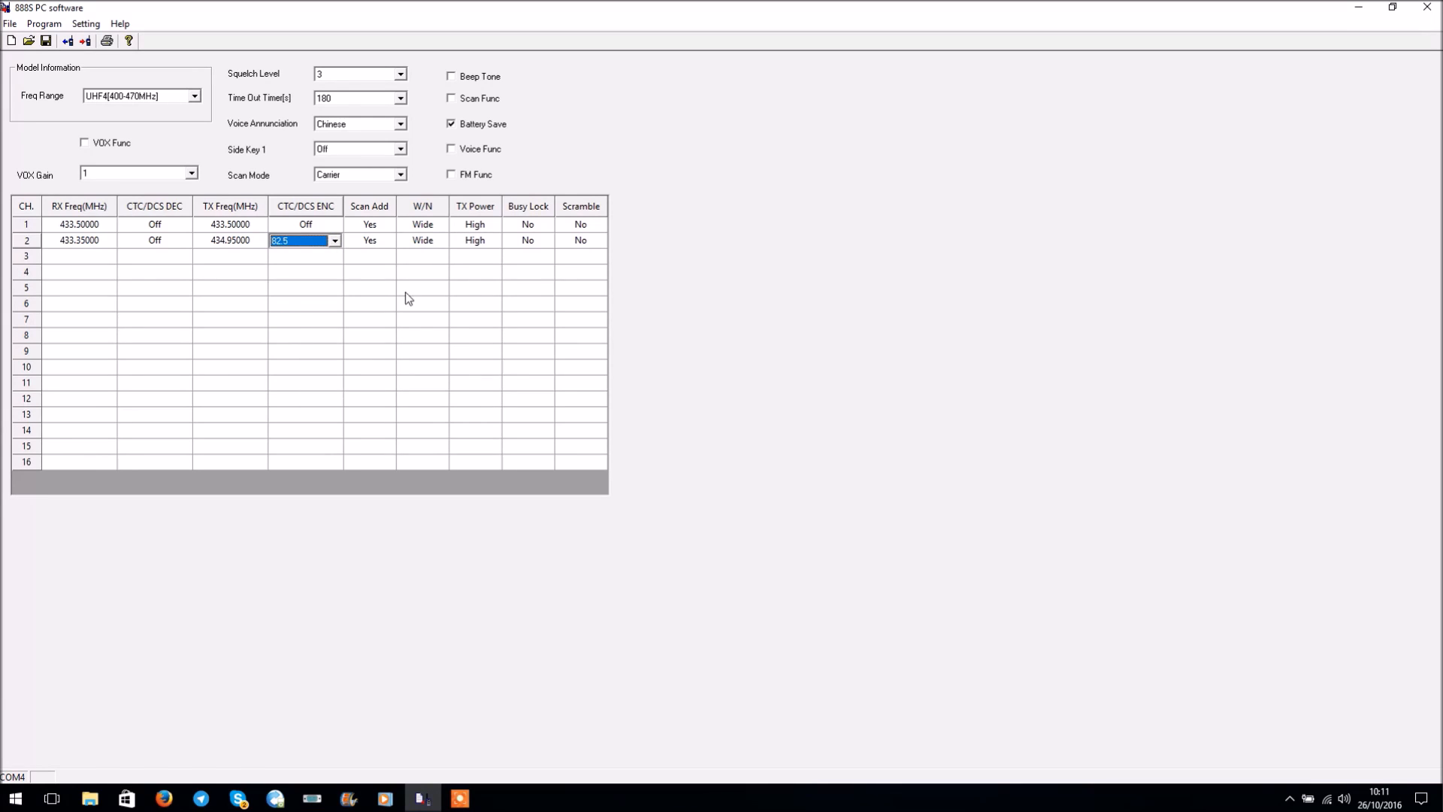
click(369, 270)
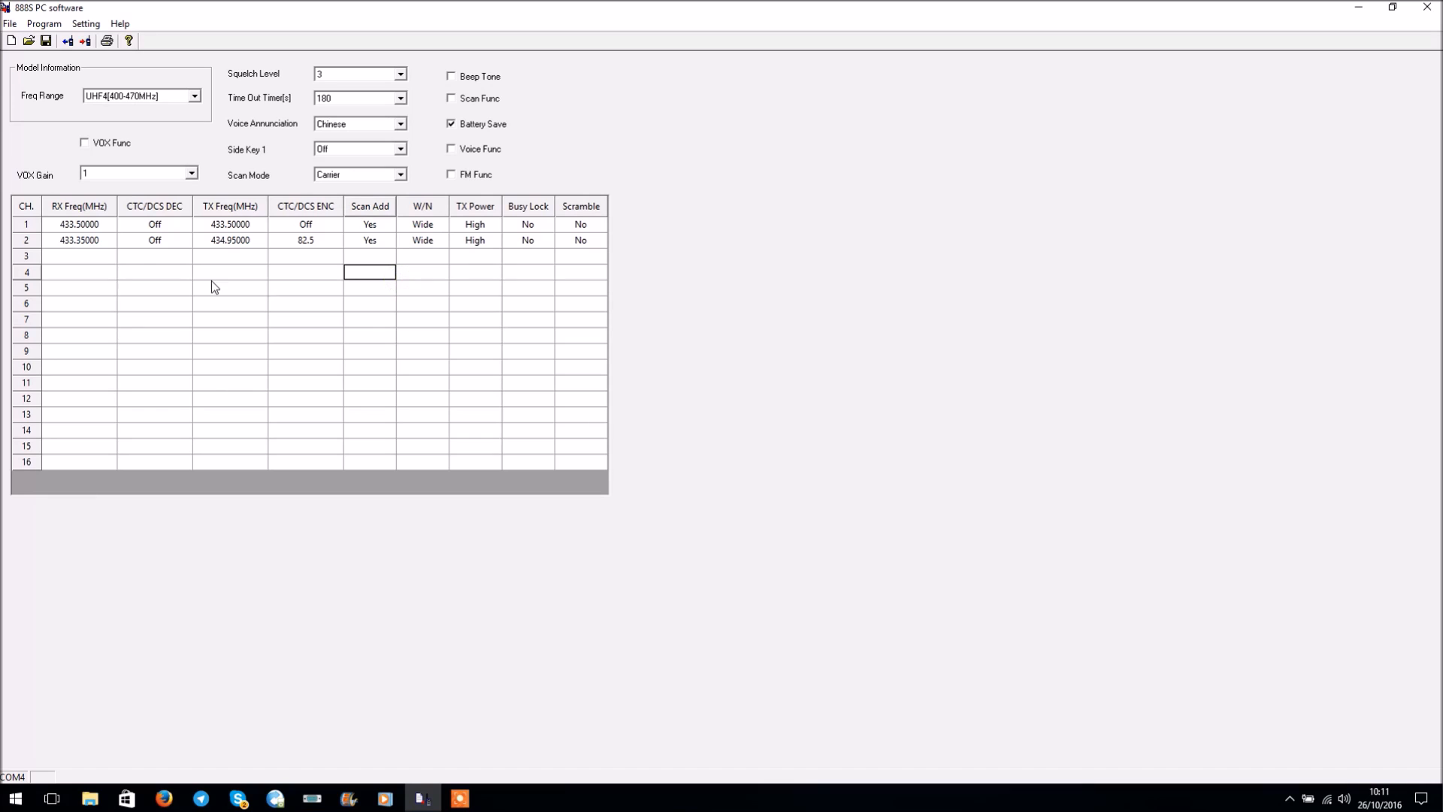
click(78, 255)
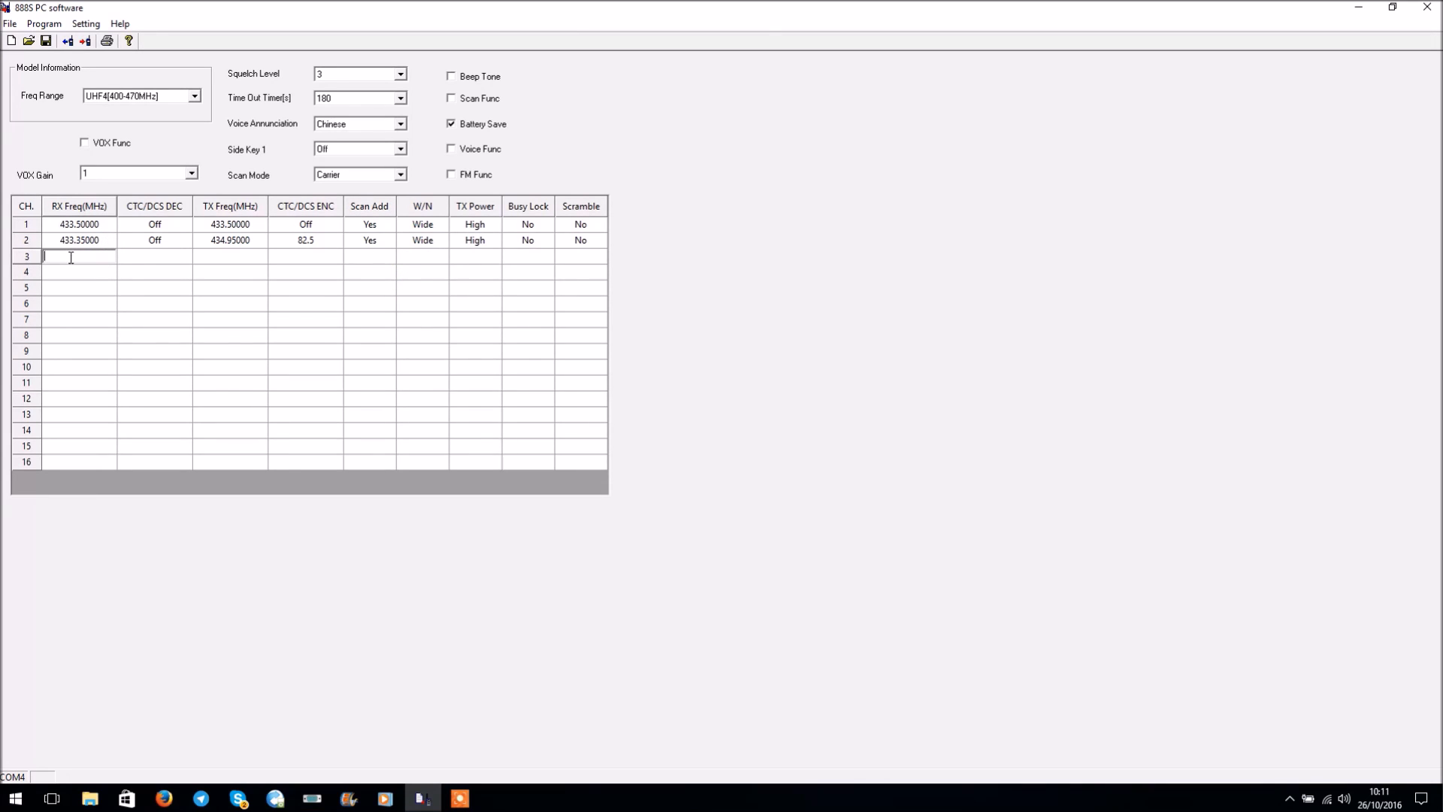
Step: Set squelch 1, time-out off, English voice, side key 1 Monitor Momentary, scan mode Carrier
click(399, 74)
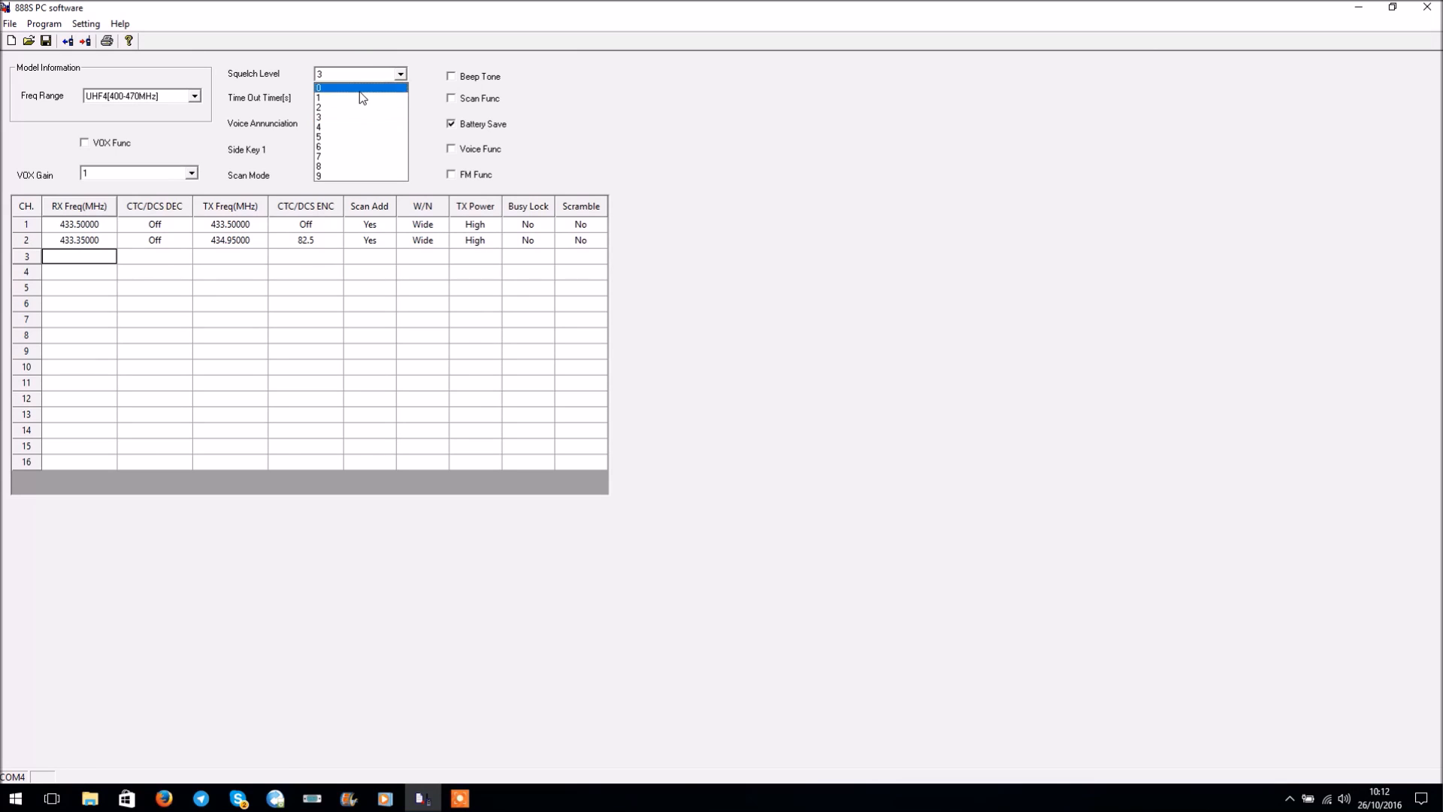
click(319, 97)
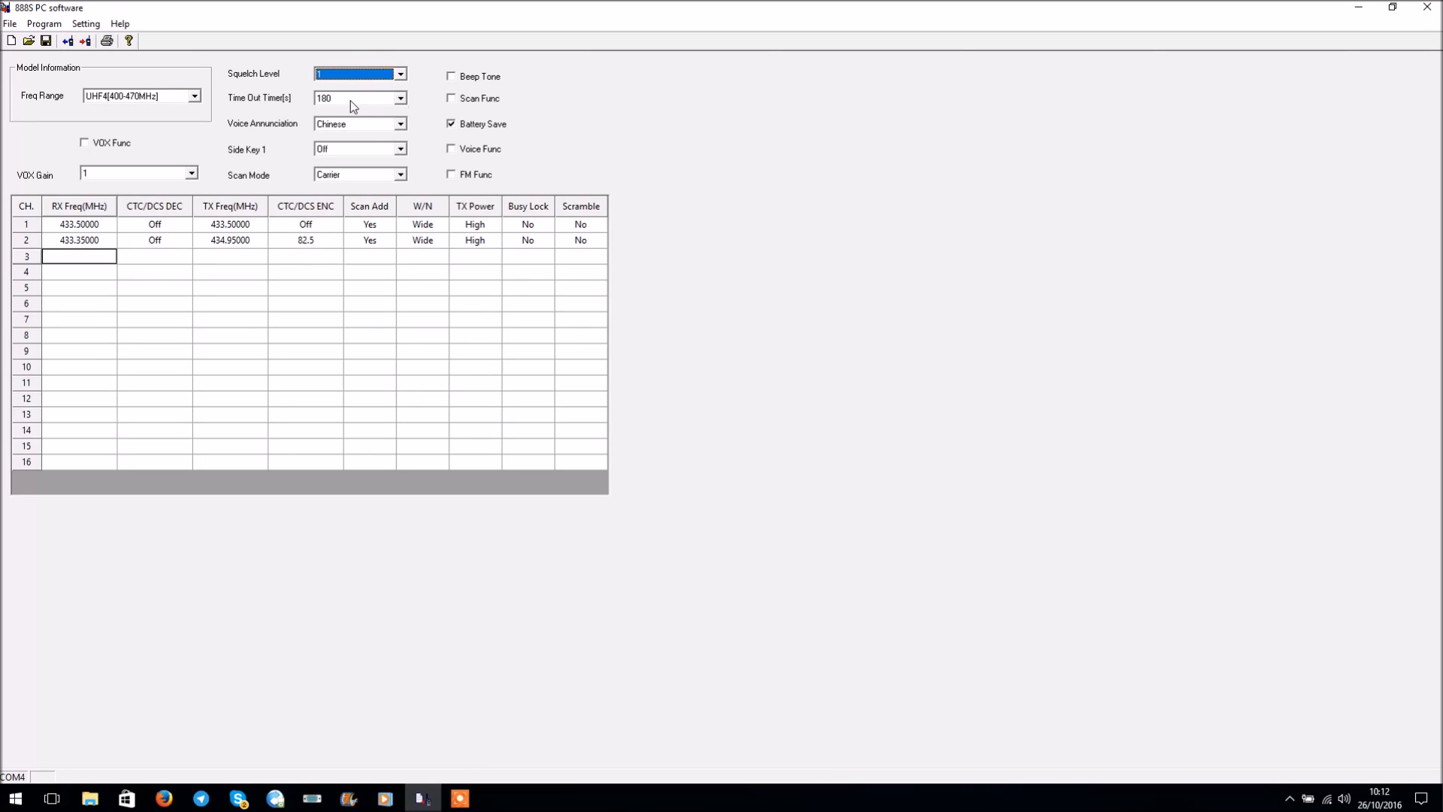
click(399, 98)
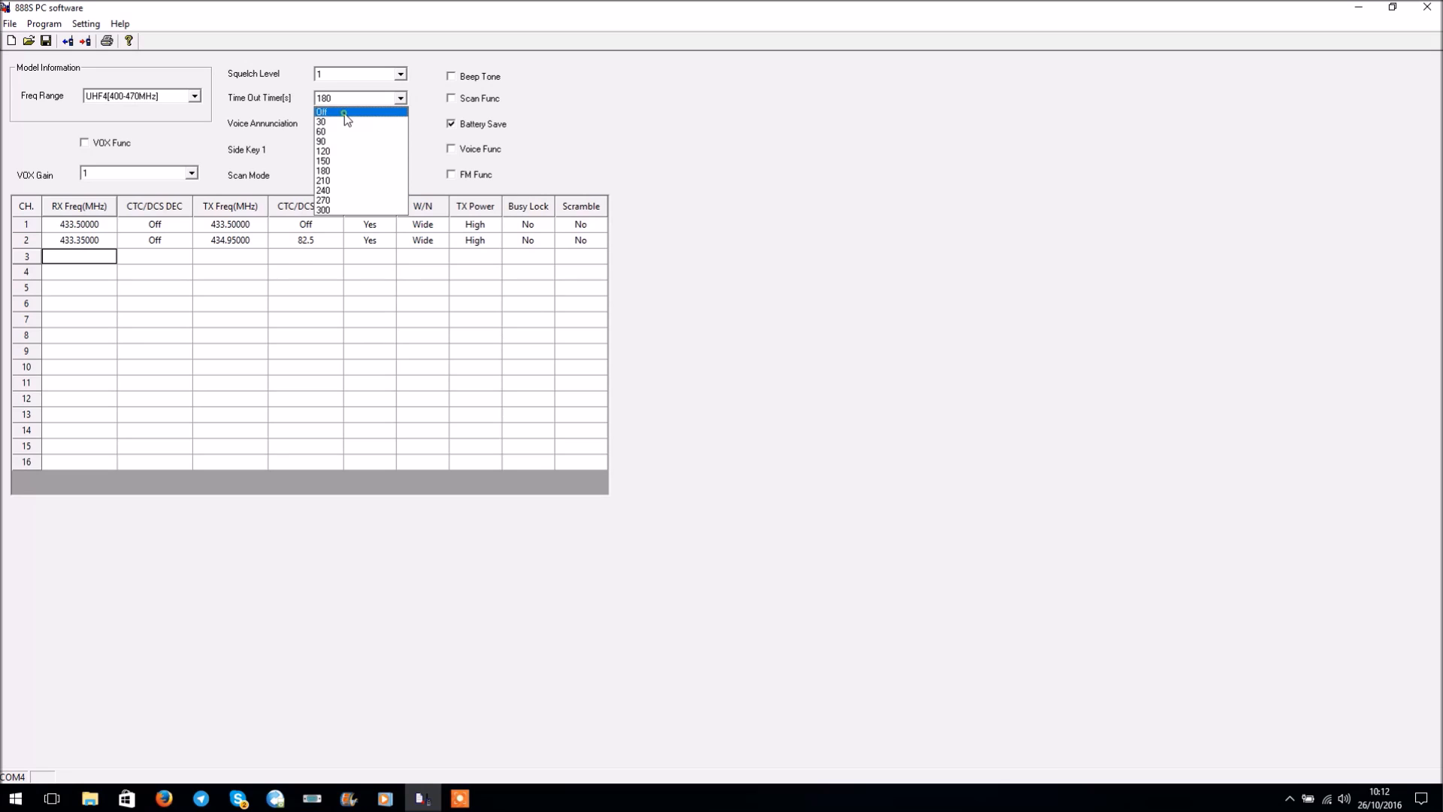
click(323, 111)
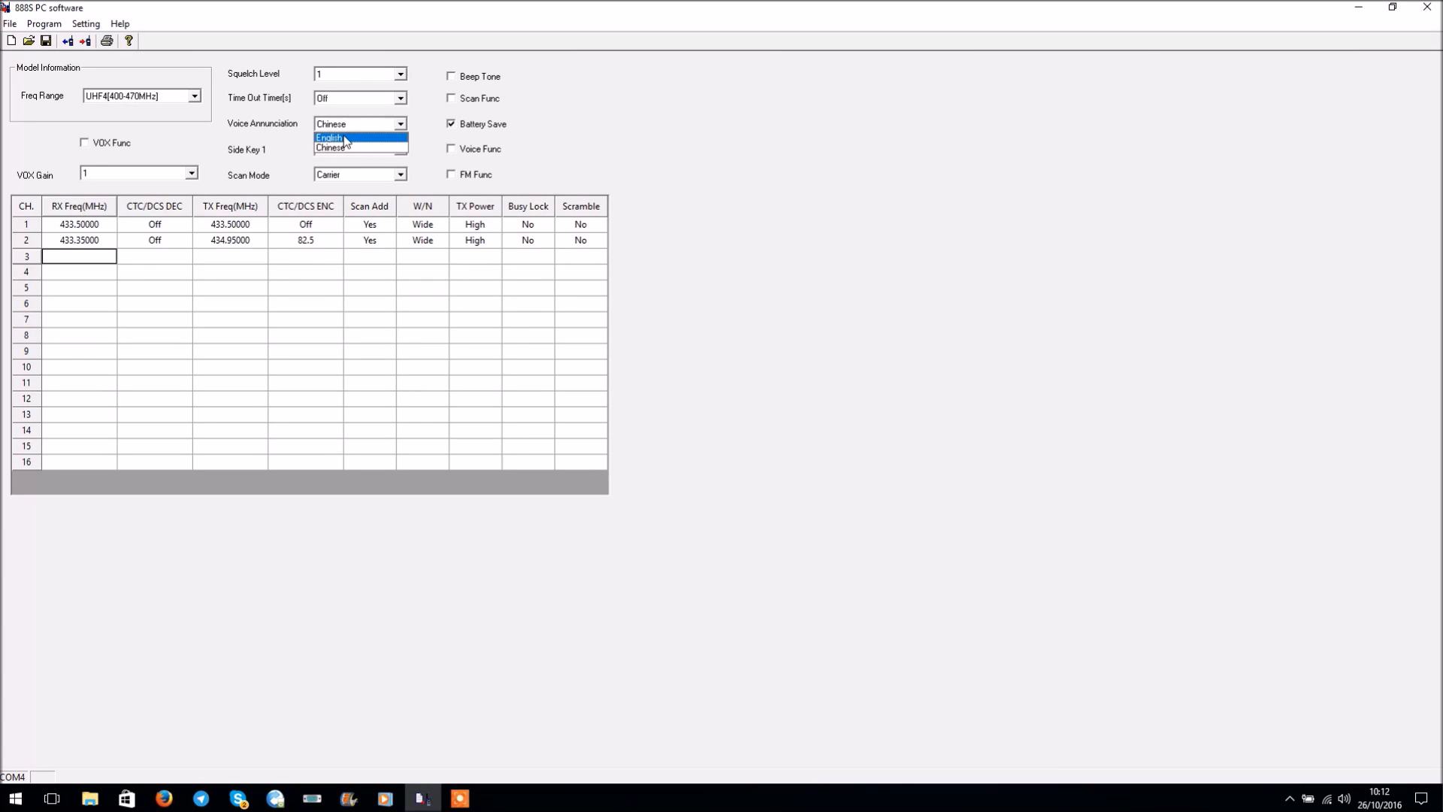
click(328, 138)
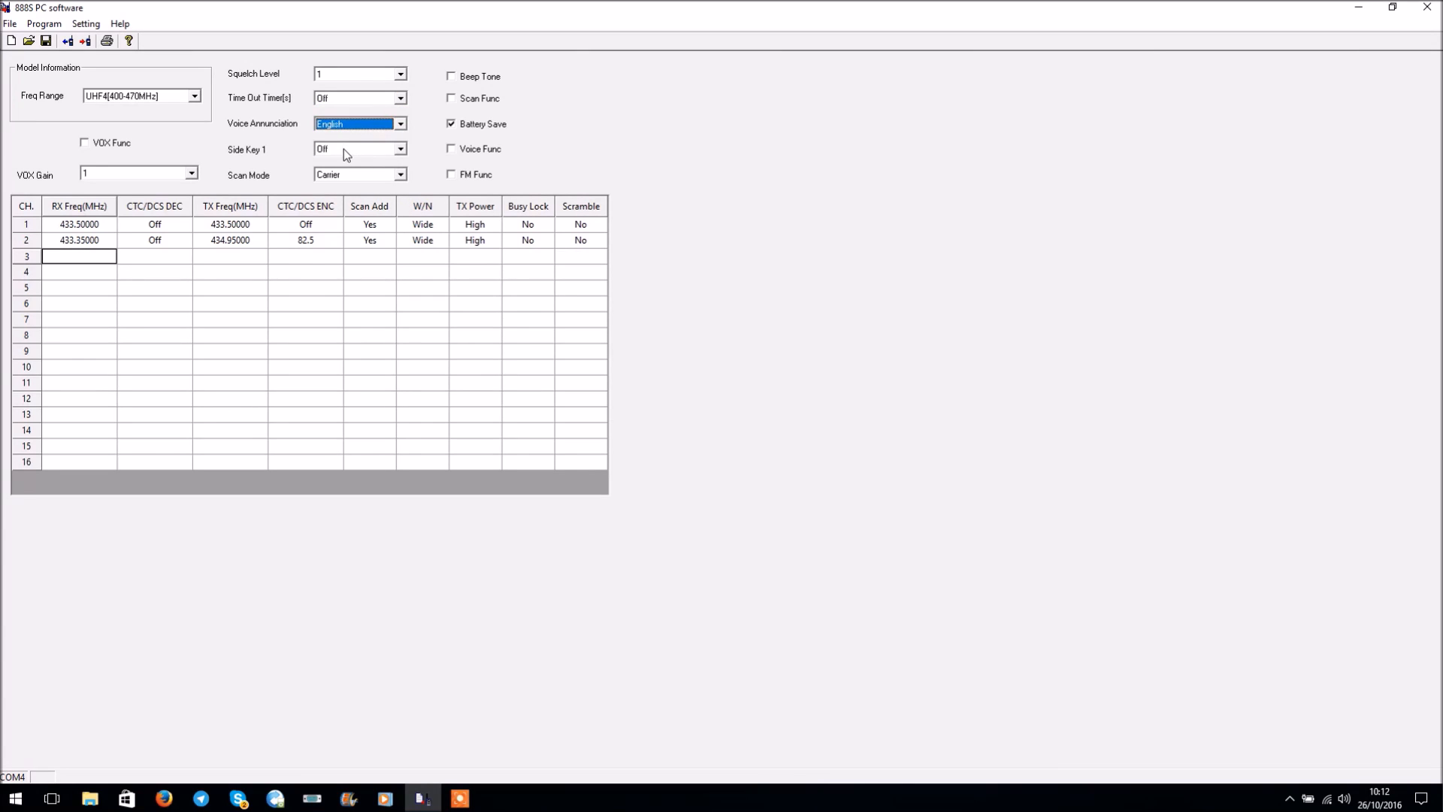
click(399, 149)
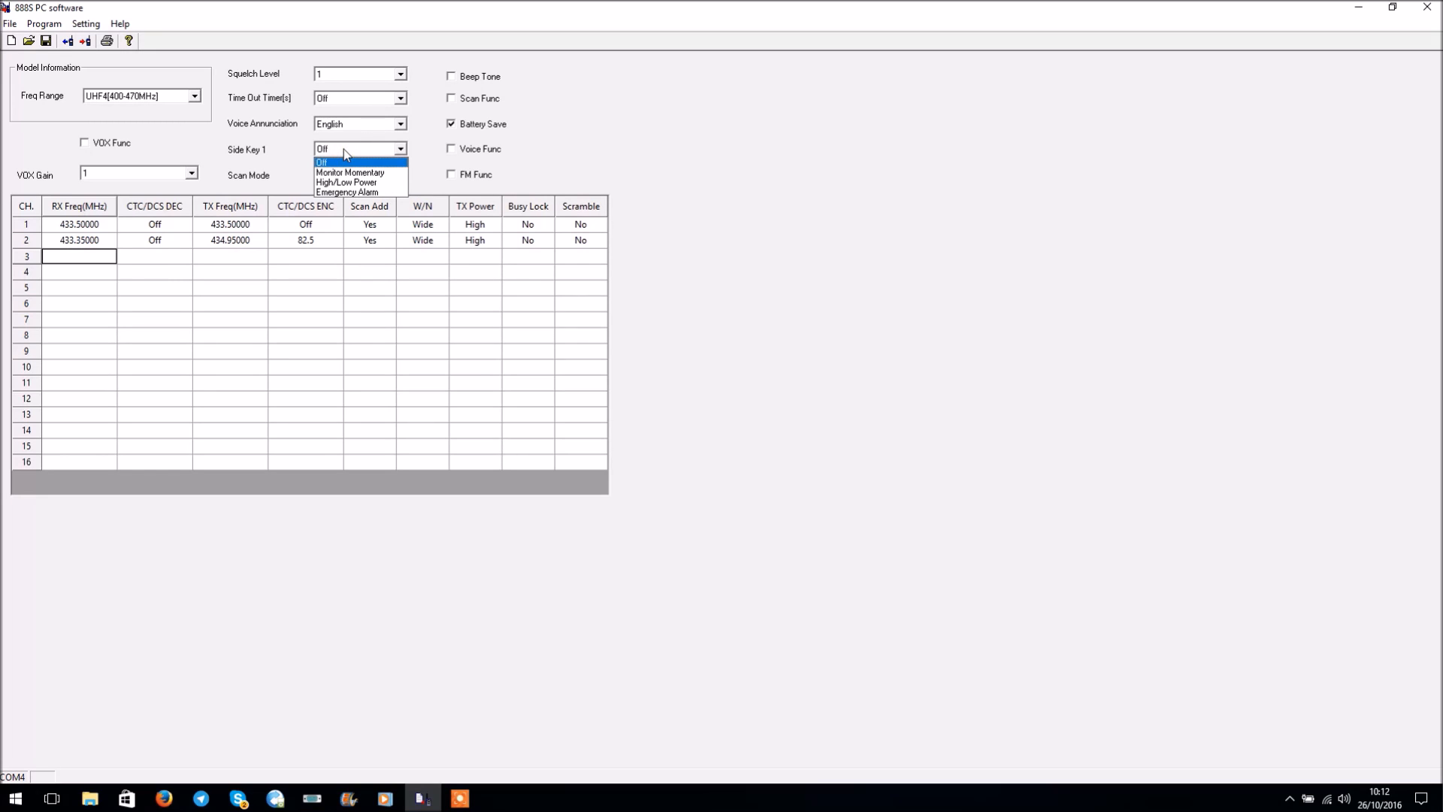
click(349, 172)
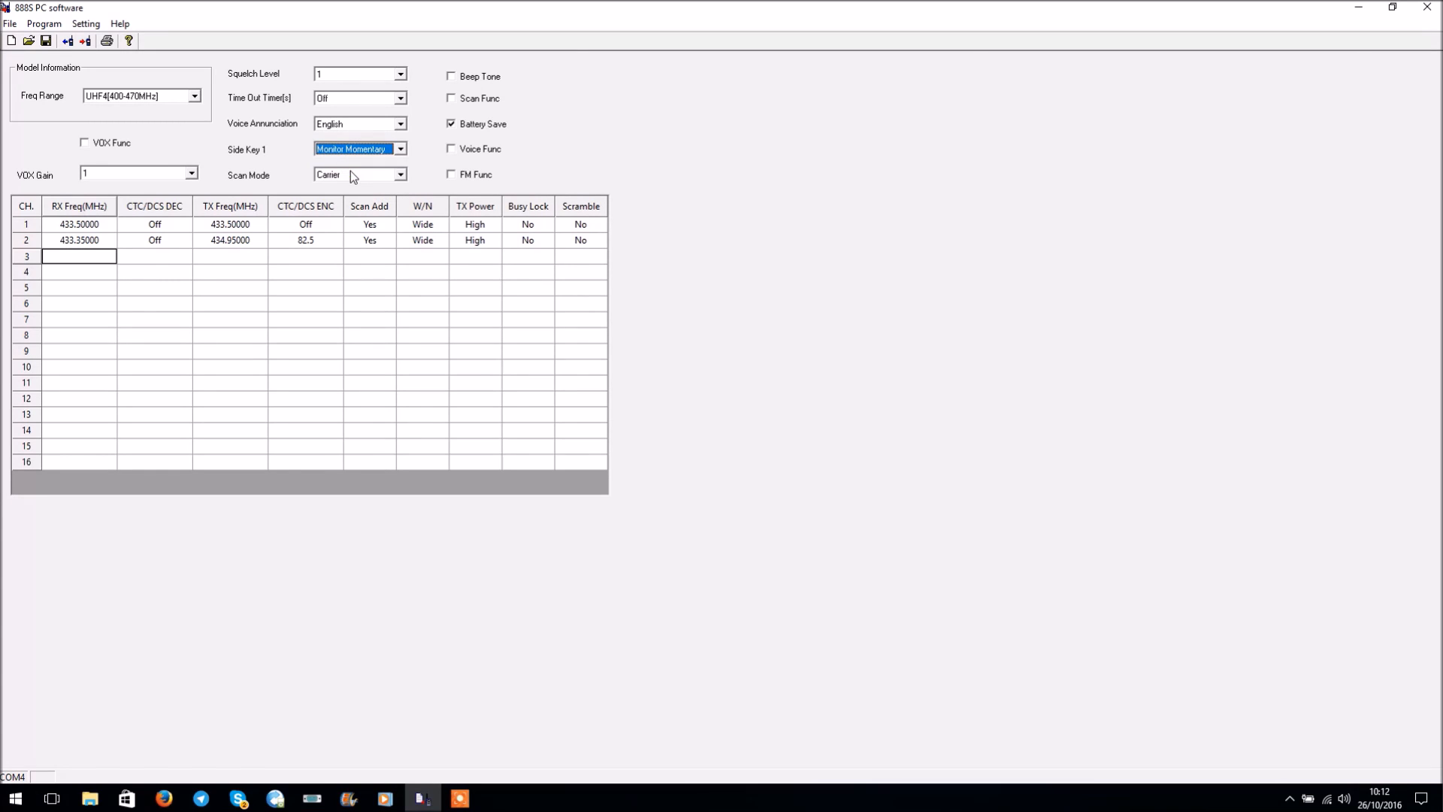
click(400, 175)
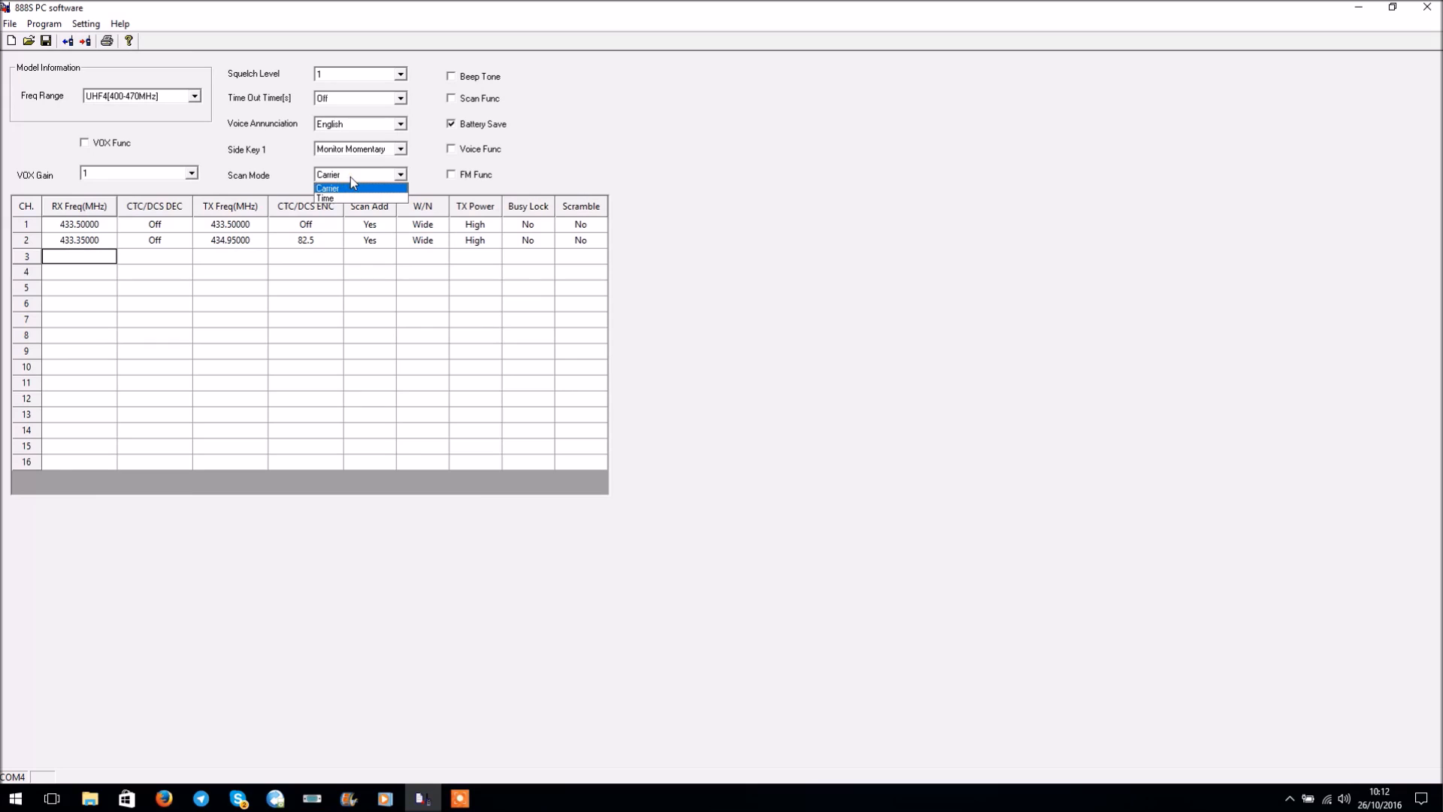
click(355, 175)
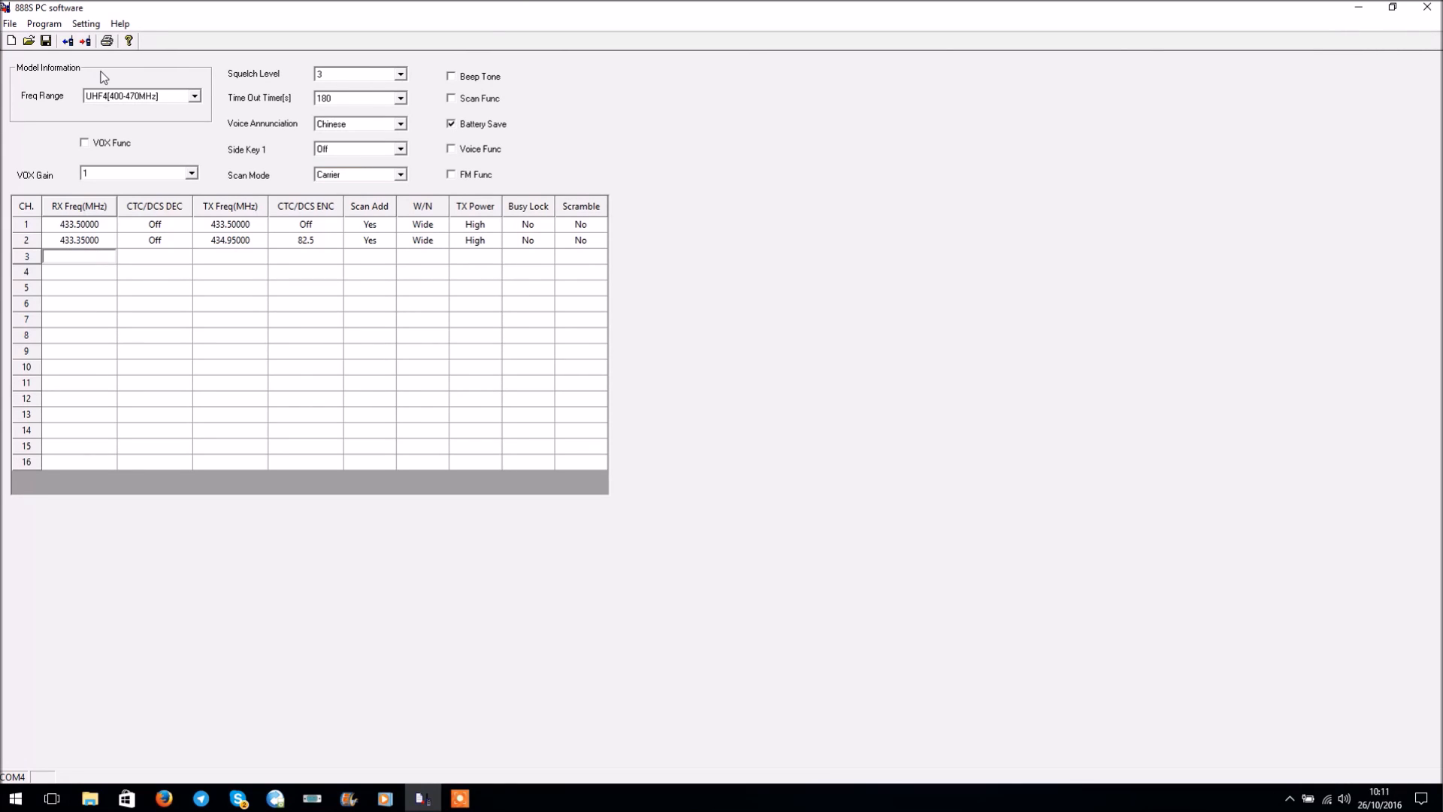
mouse_move(84, 41)
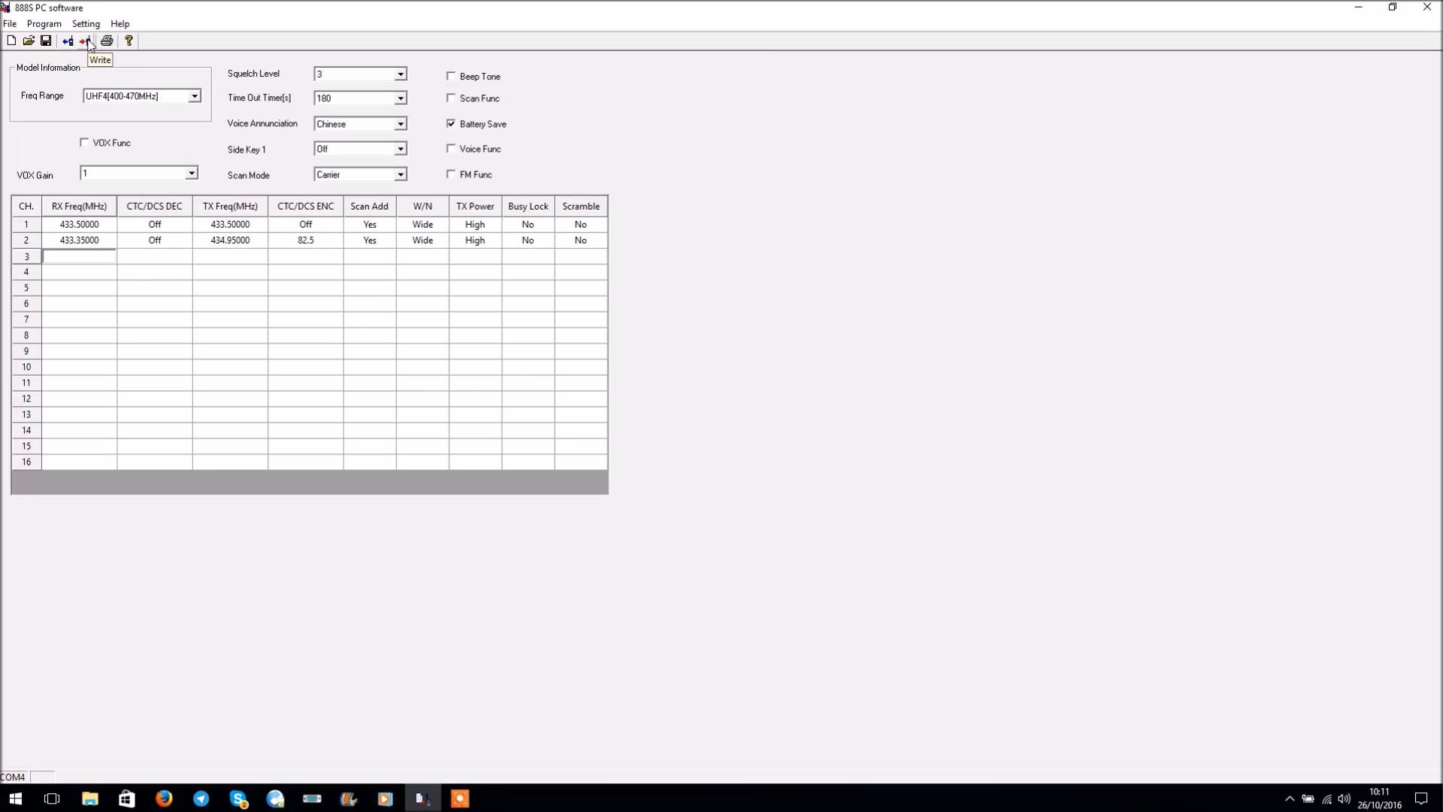
Step: Write the programmed channels and general settings to the radio
click(85, 41)
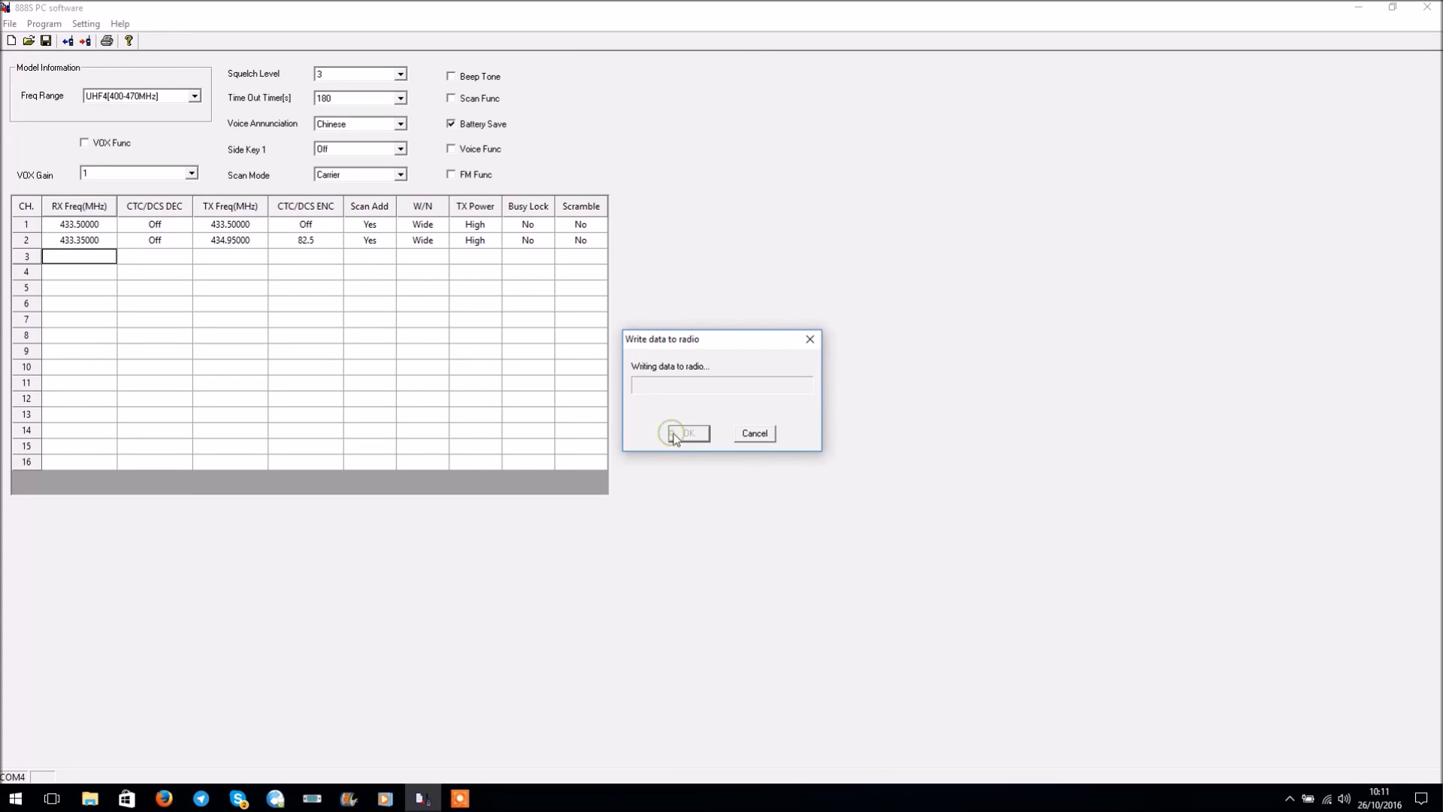